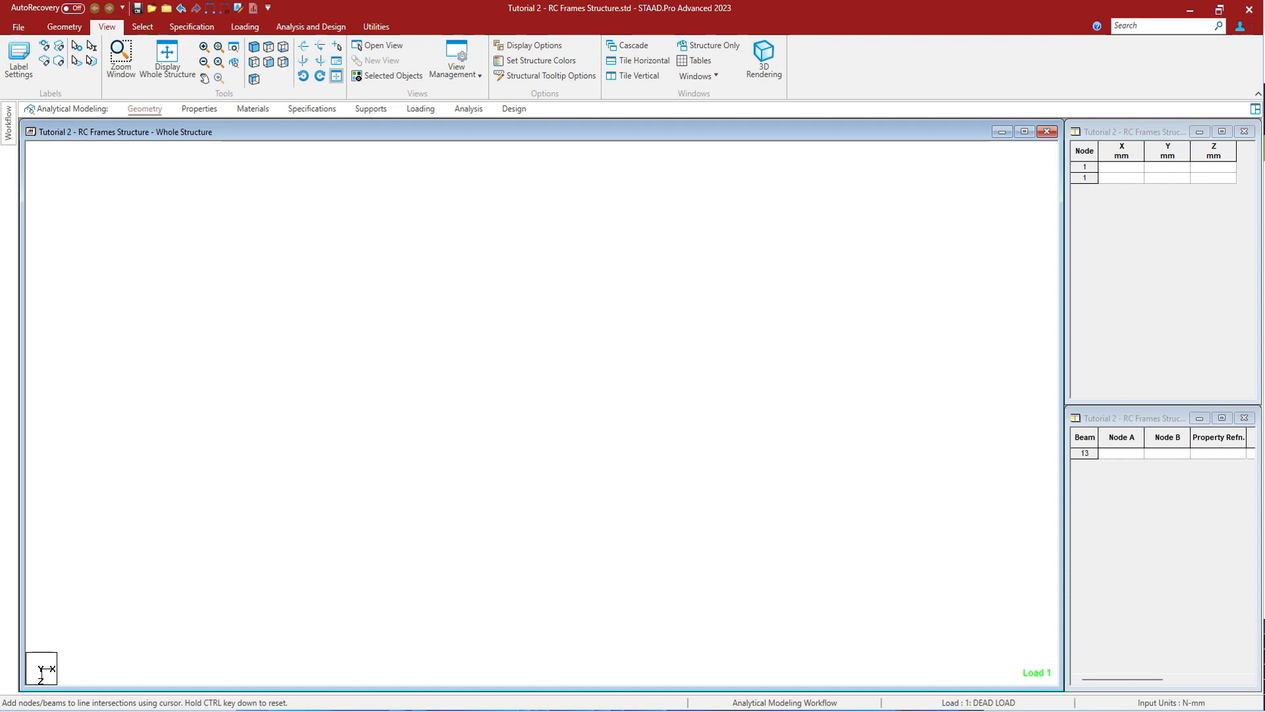
- Open the Snap Node/Beam grid tool via Geometry > Grids > Beam Grid, showing the default linear grid
click(59, 26)
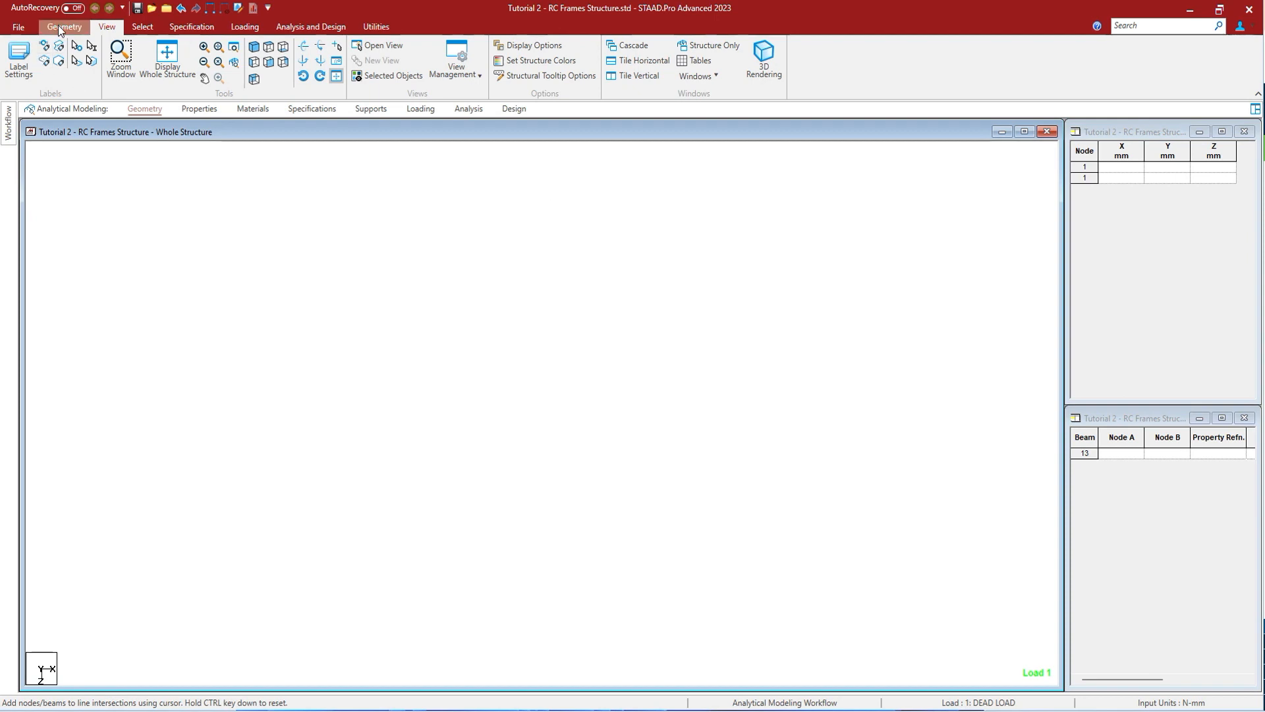
click(47, 46)
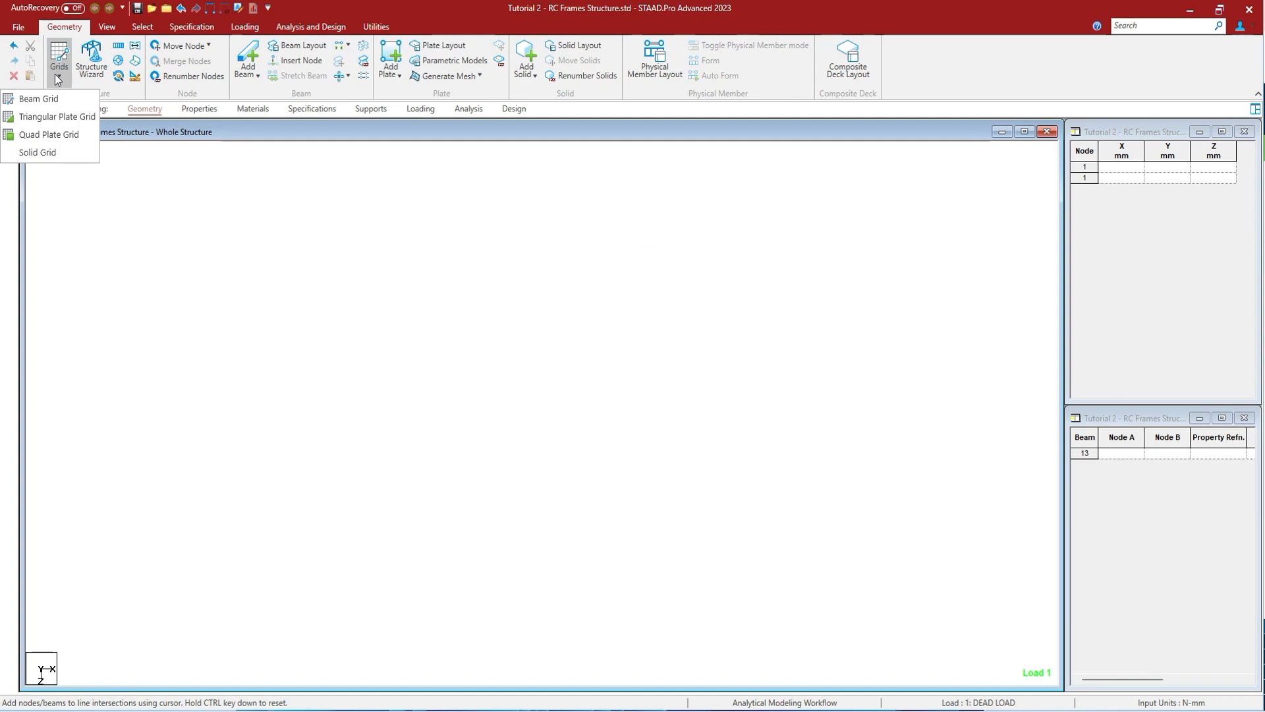
click(38, 98)
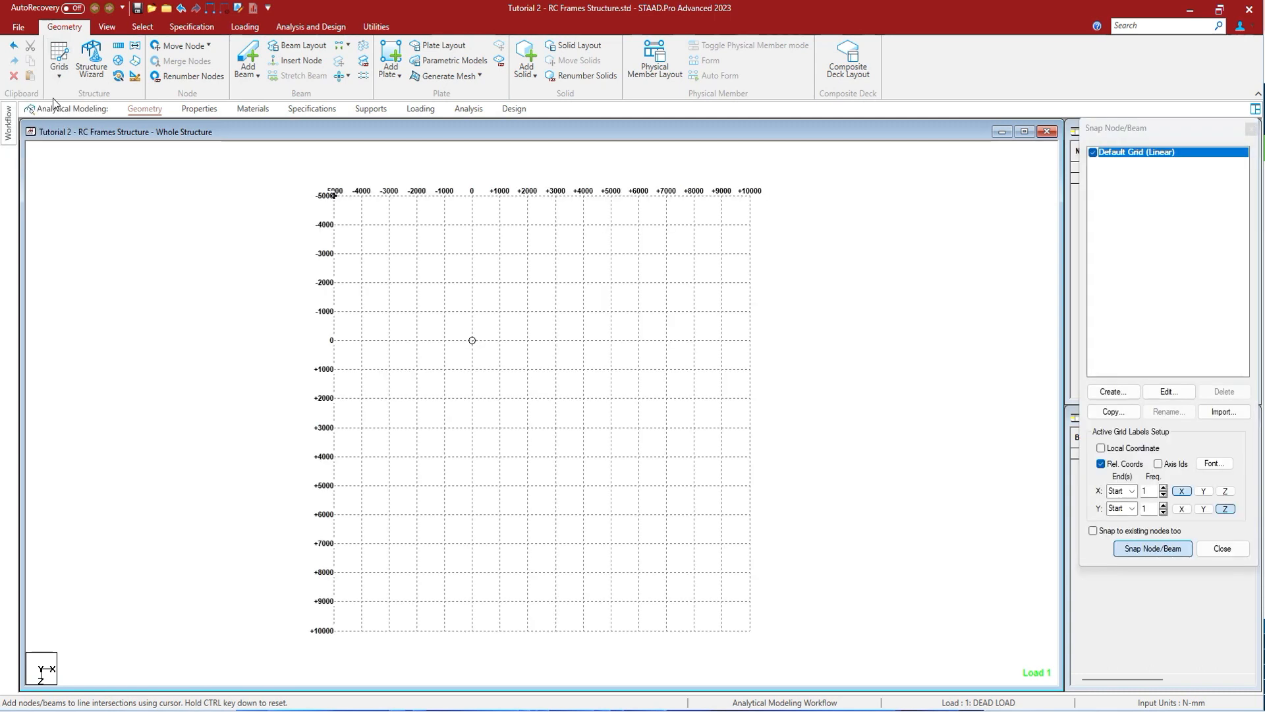
mouse_move(750, 195)
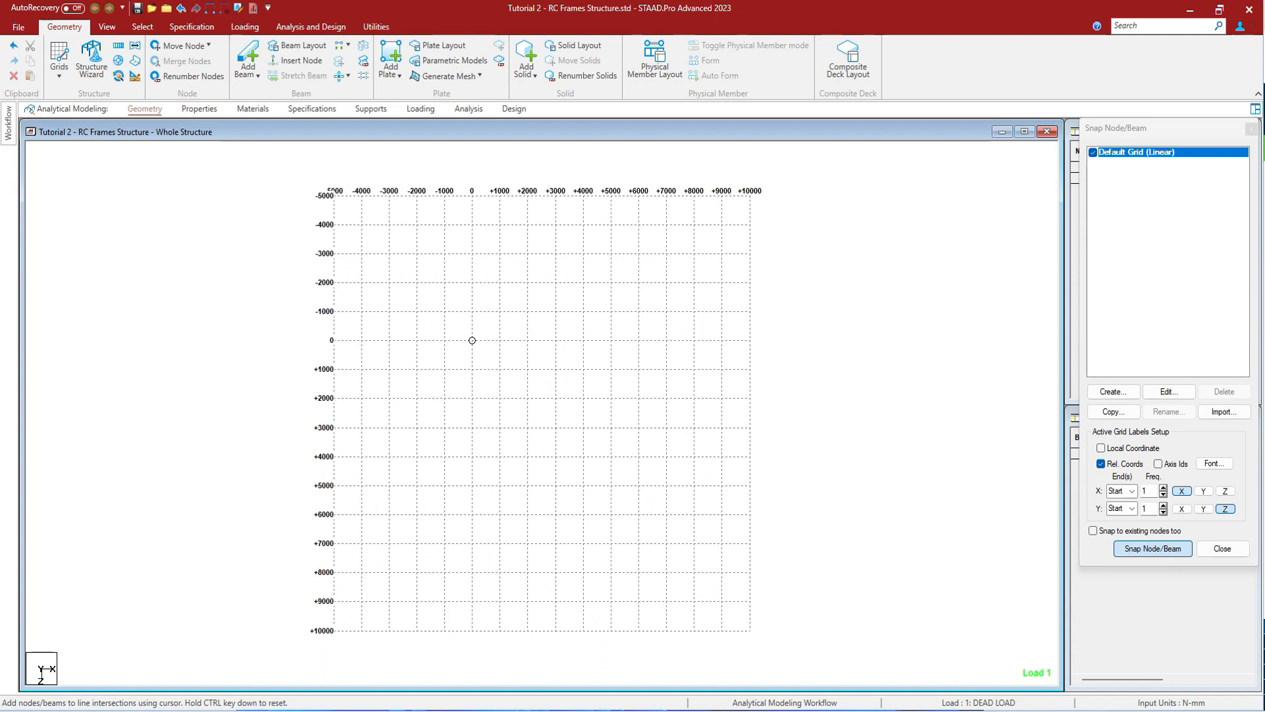
- Create a new snap grid, preview the Radial type, then switch it back to Linear
click(1113, 391)
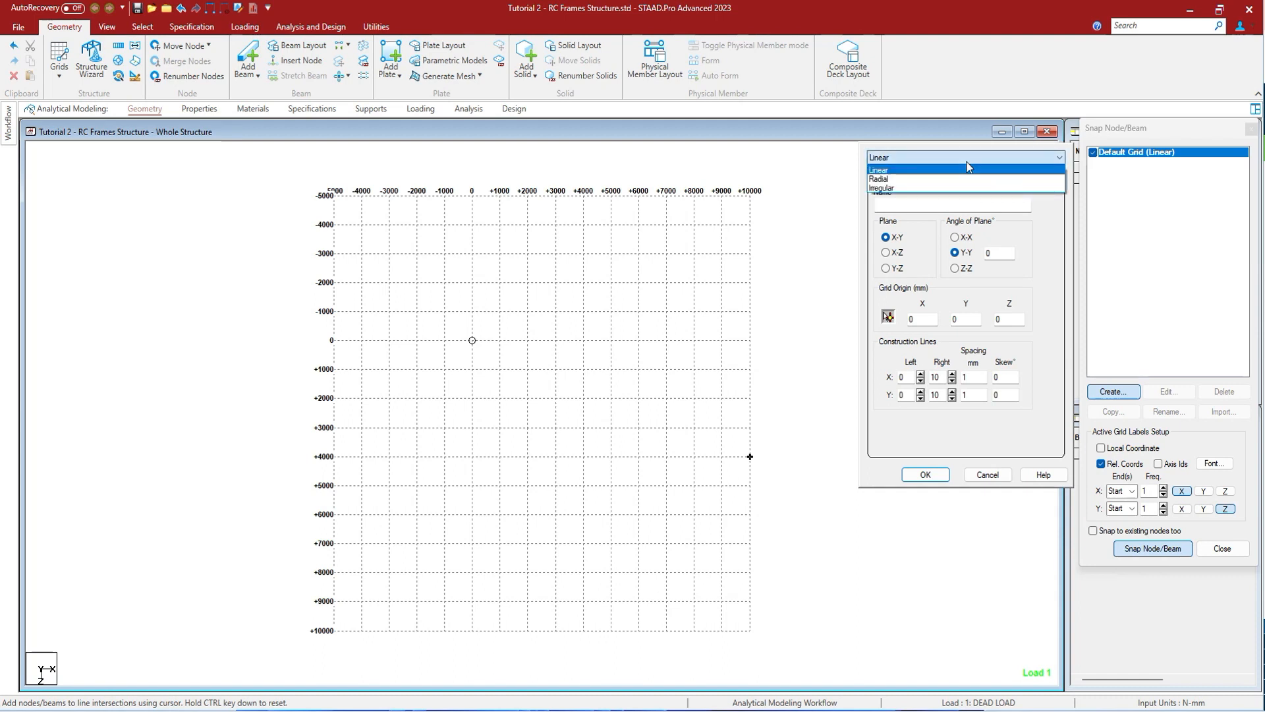
mouse_move(960, 183)
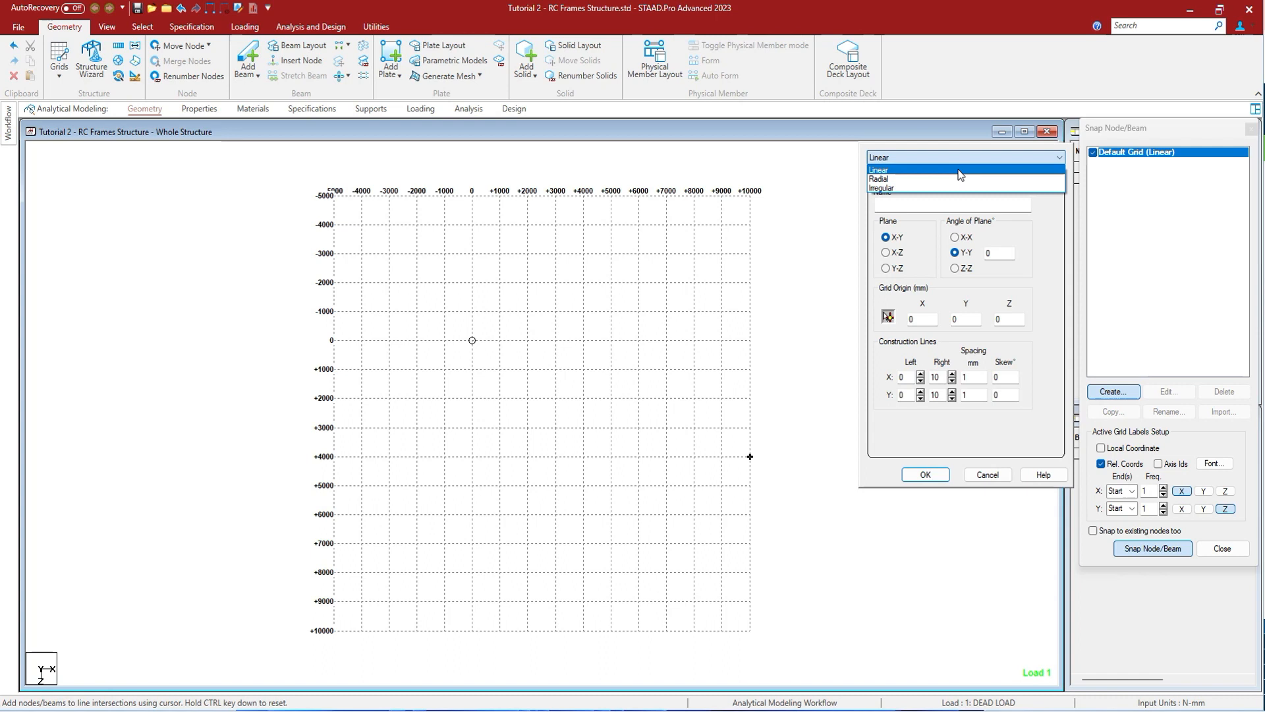
click(878, 180)
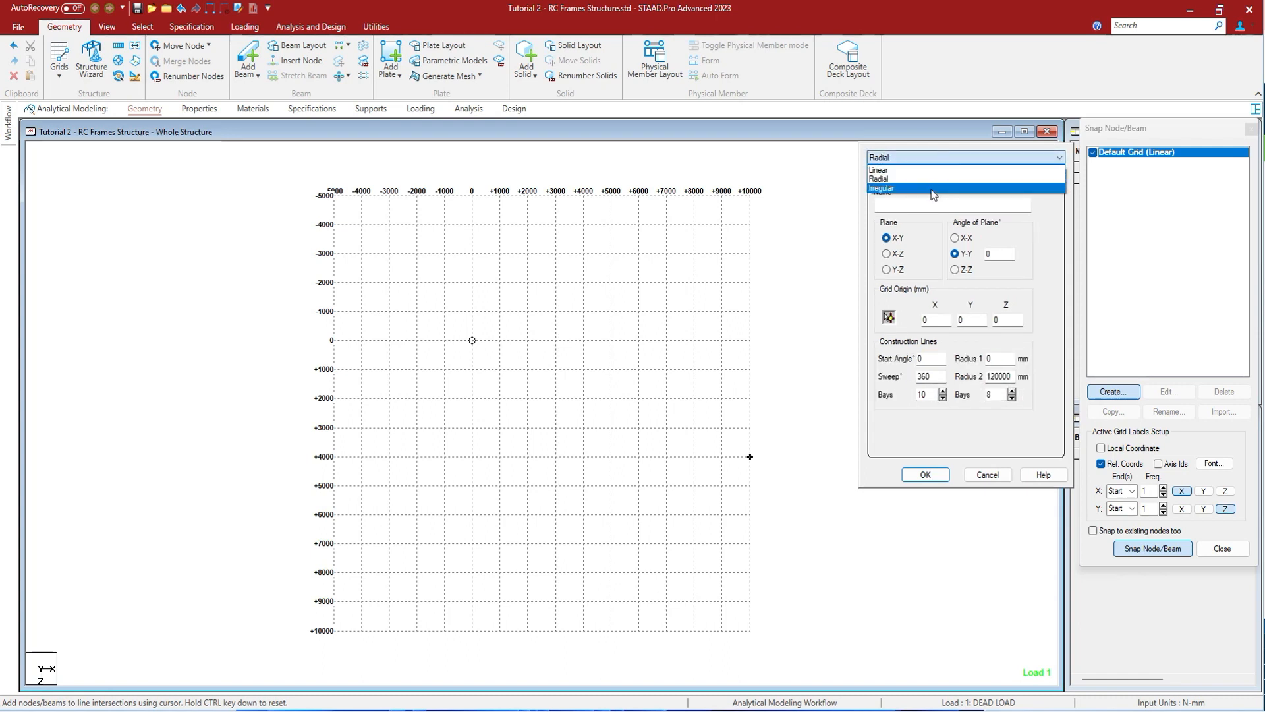
click(882, 188)
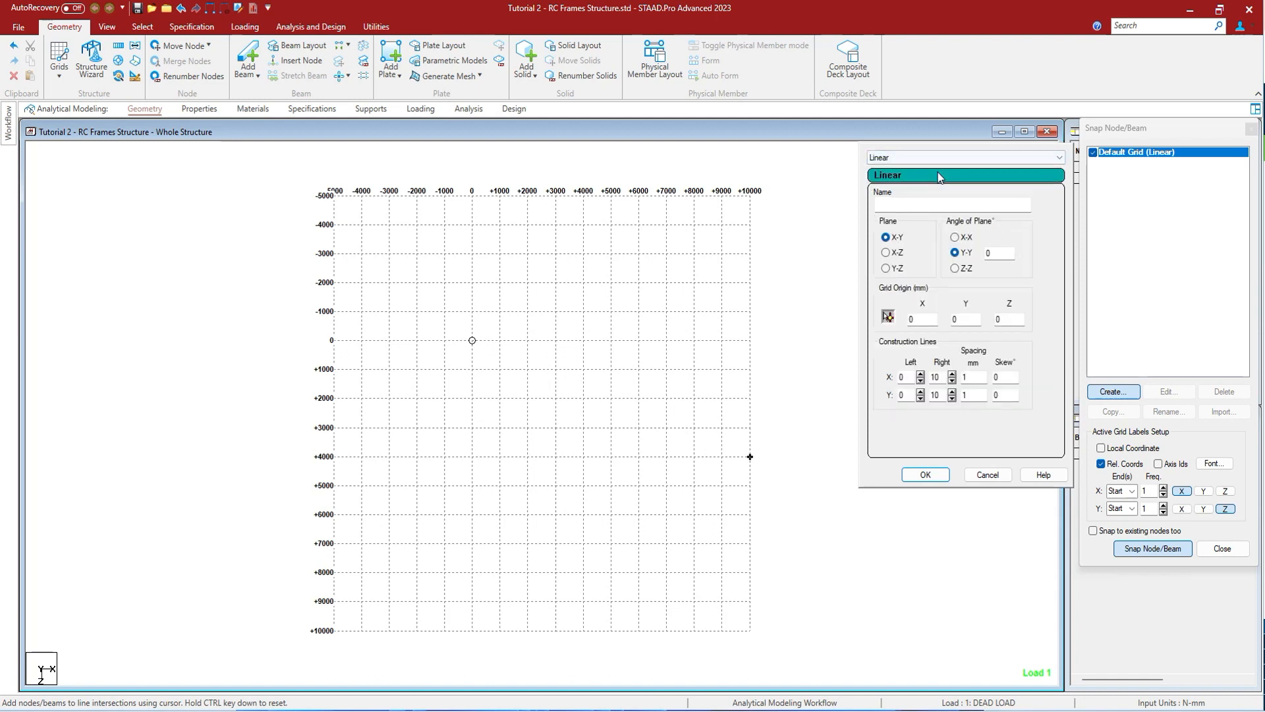
mouse_move(984, 297)
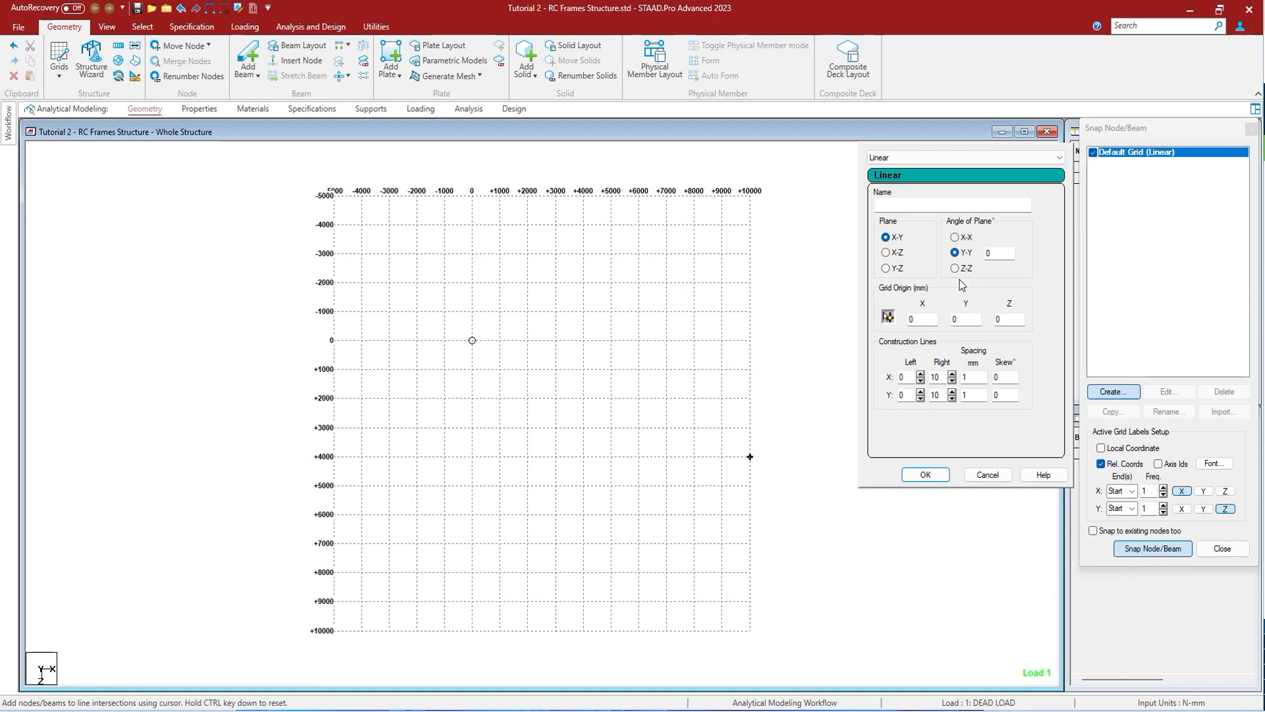
- Name the new linear grid 'liner grid', on the X-Z plane with a 45° plane angle
click(951, 204)
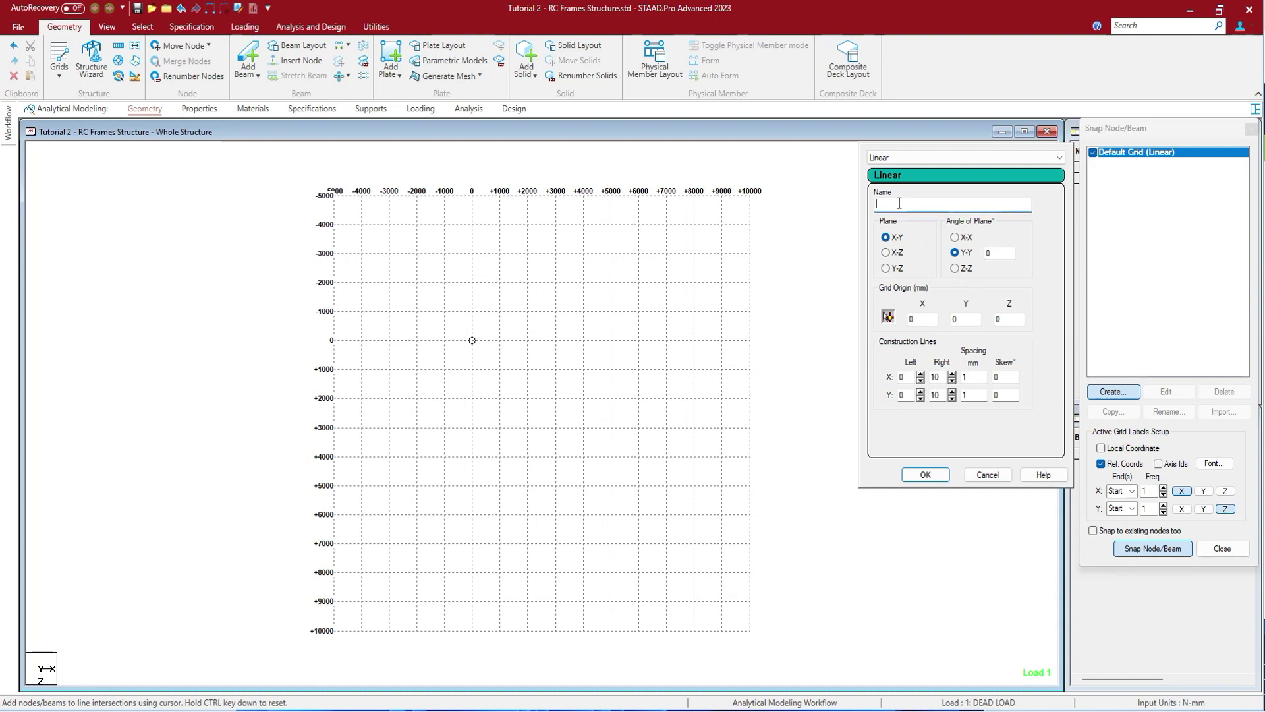
text(liner g)
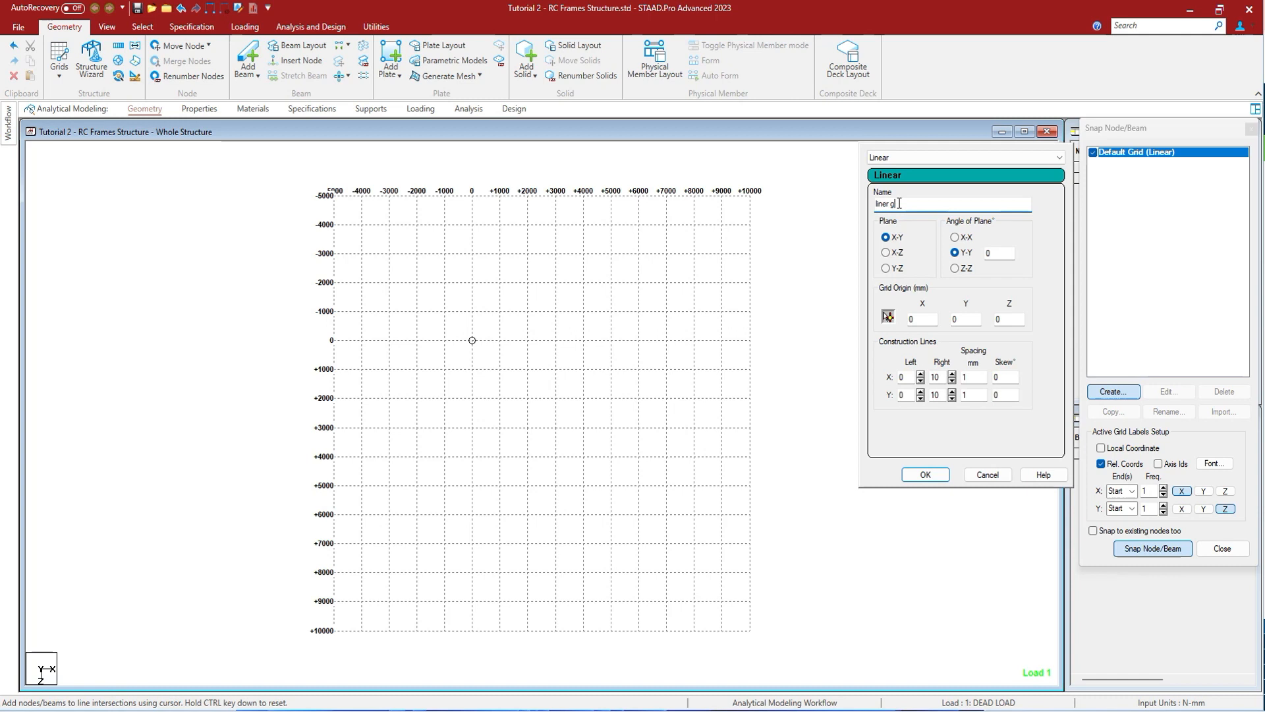
text(rid)
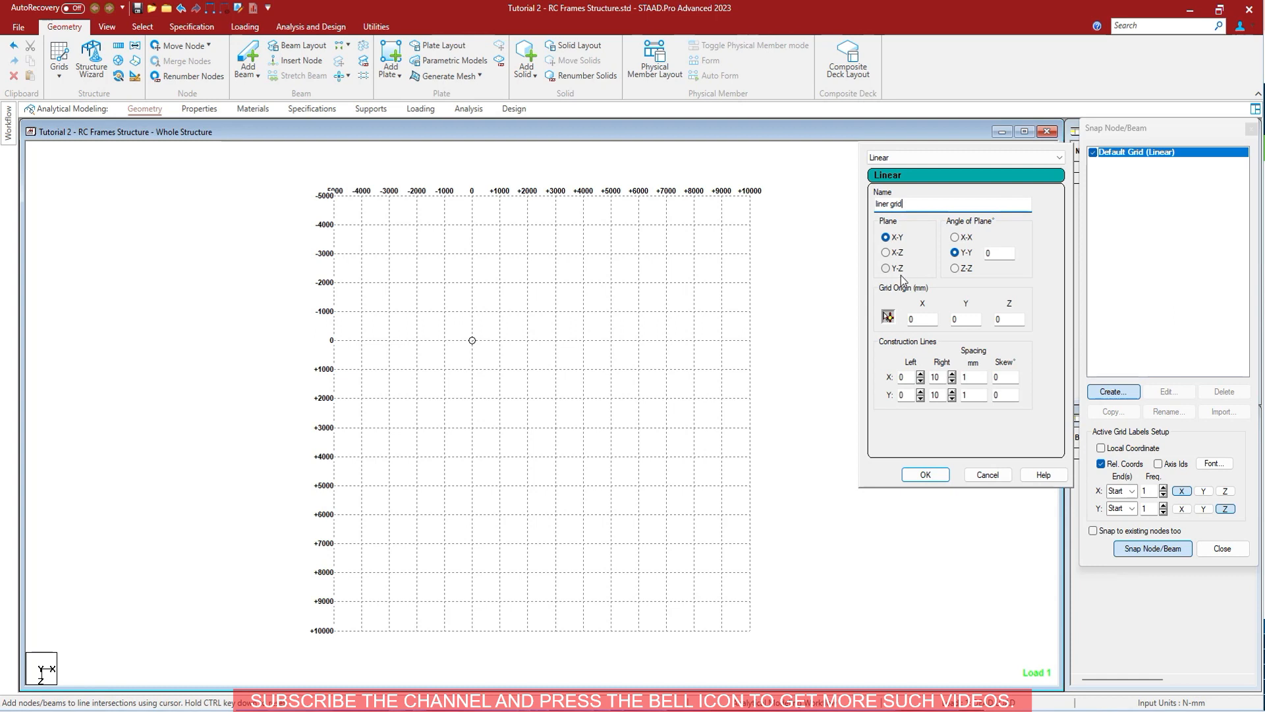
click(886, 252)
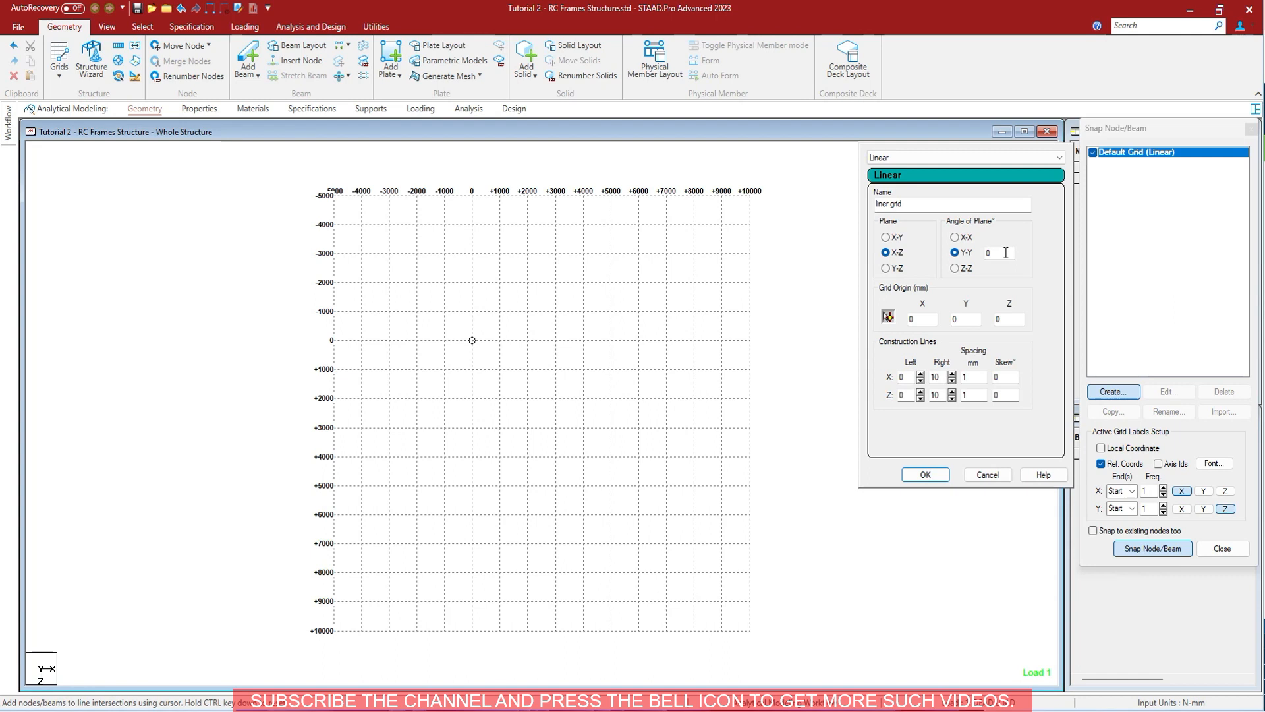
text(45)
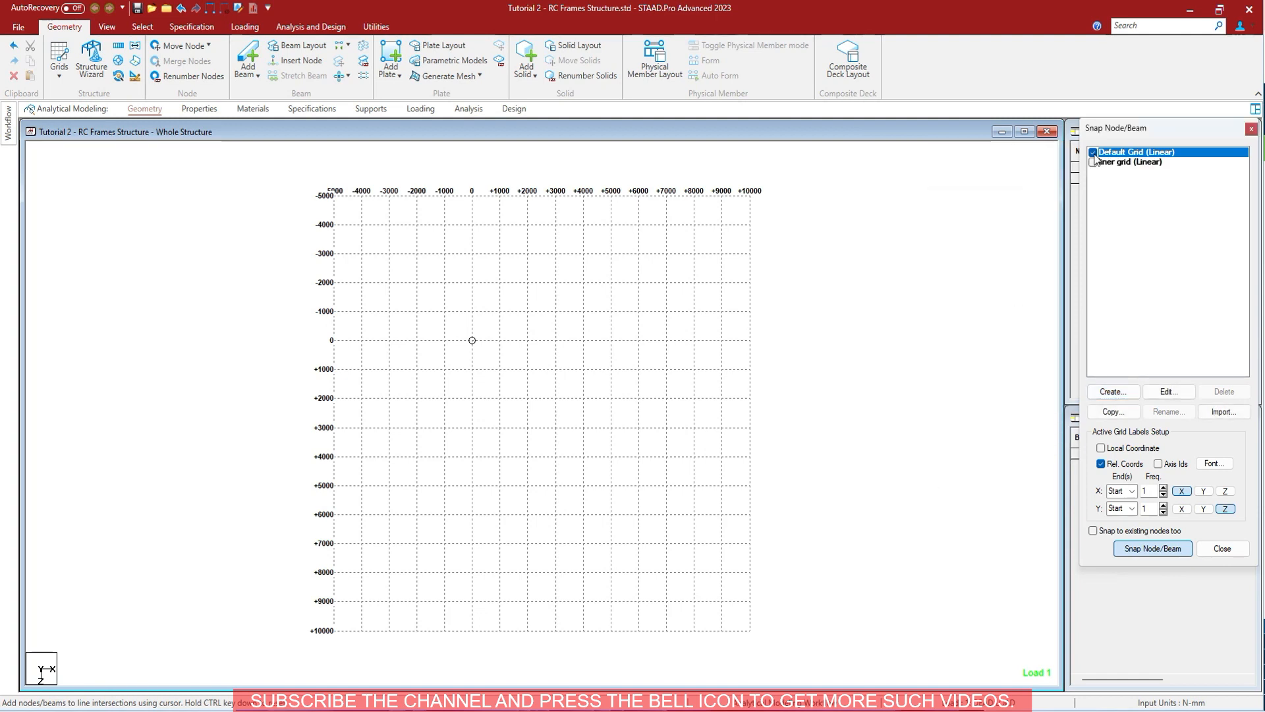
- Tick 'liner grid (Linear)' in the grid list to activate the rotated grid
click(1140, 162)
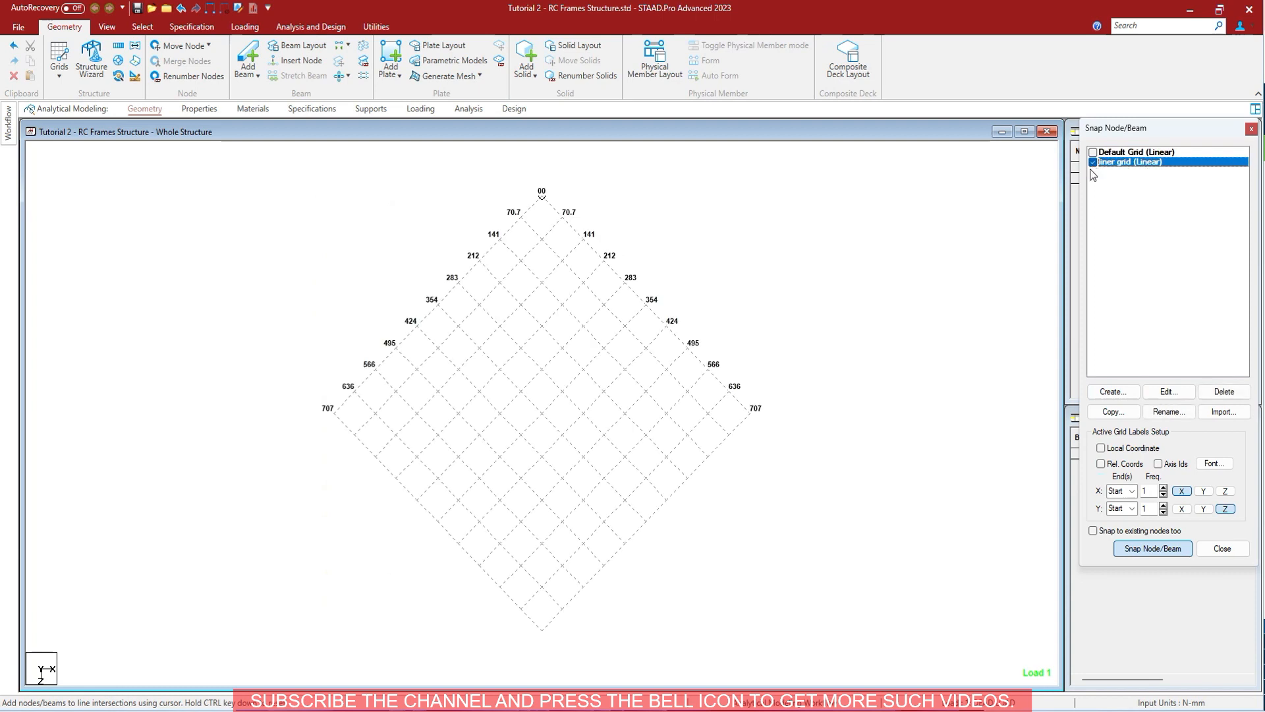
mouse_move(1090, 186)
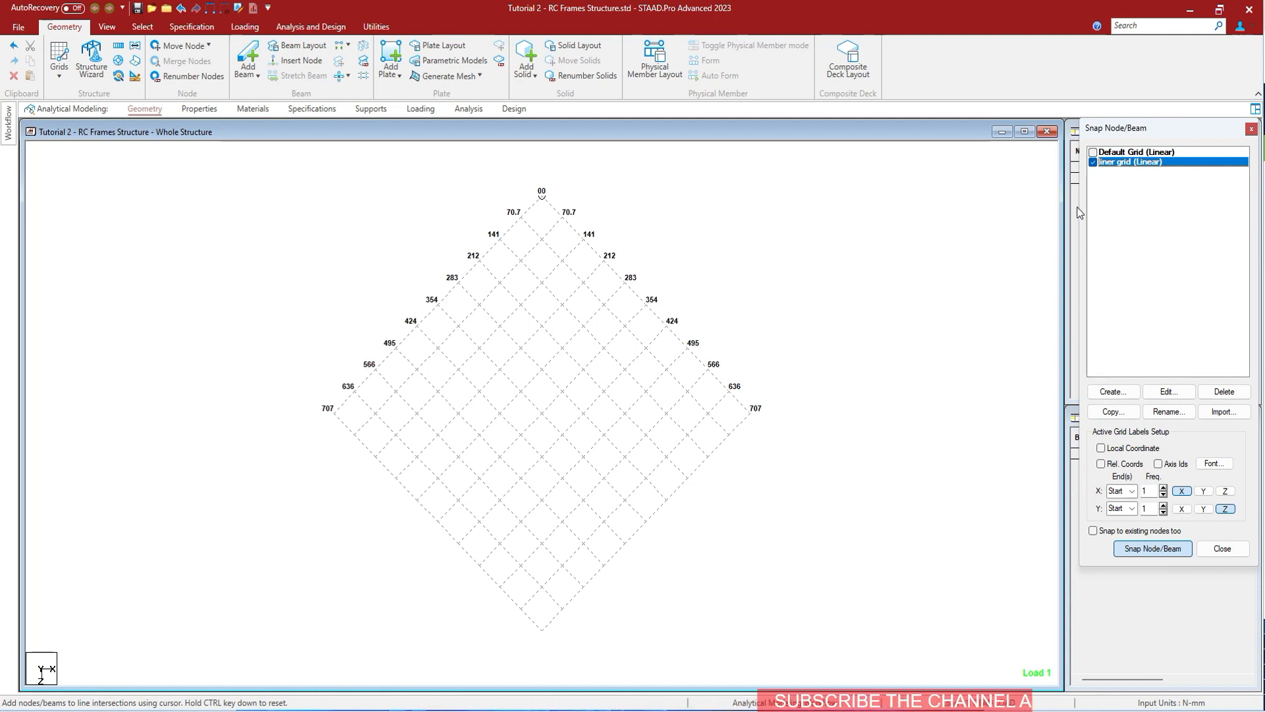
- Edit liner grid, dismiss the origin-node warning, and set X Left to 5 construction lines
click(1168, 392)
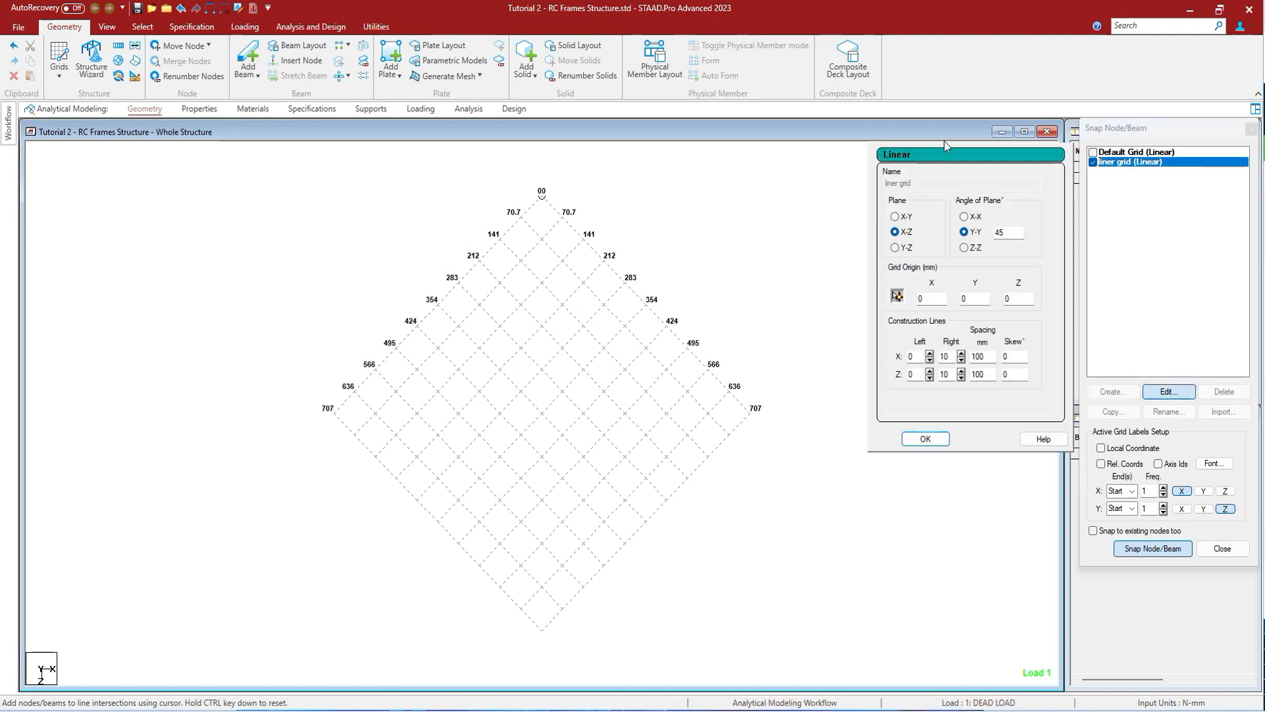
mouse_move(931, 287)
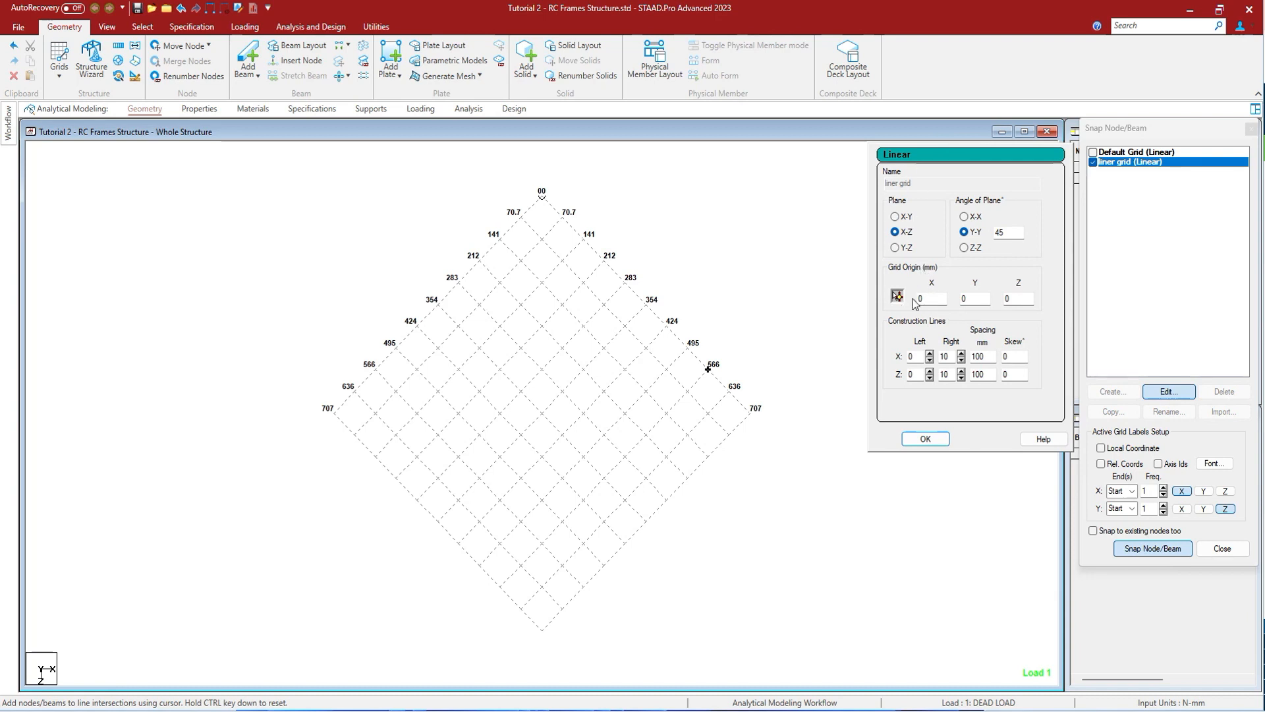
mouse_move(898, 308)
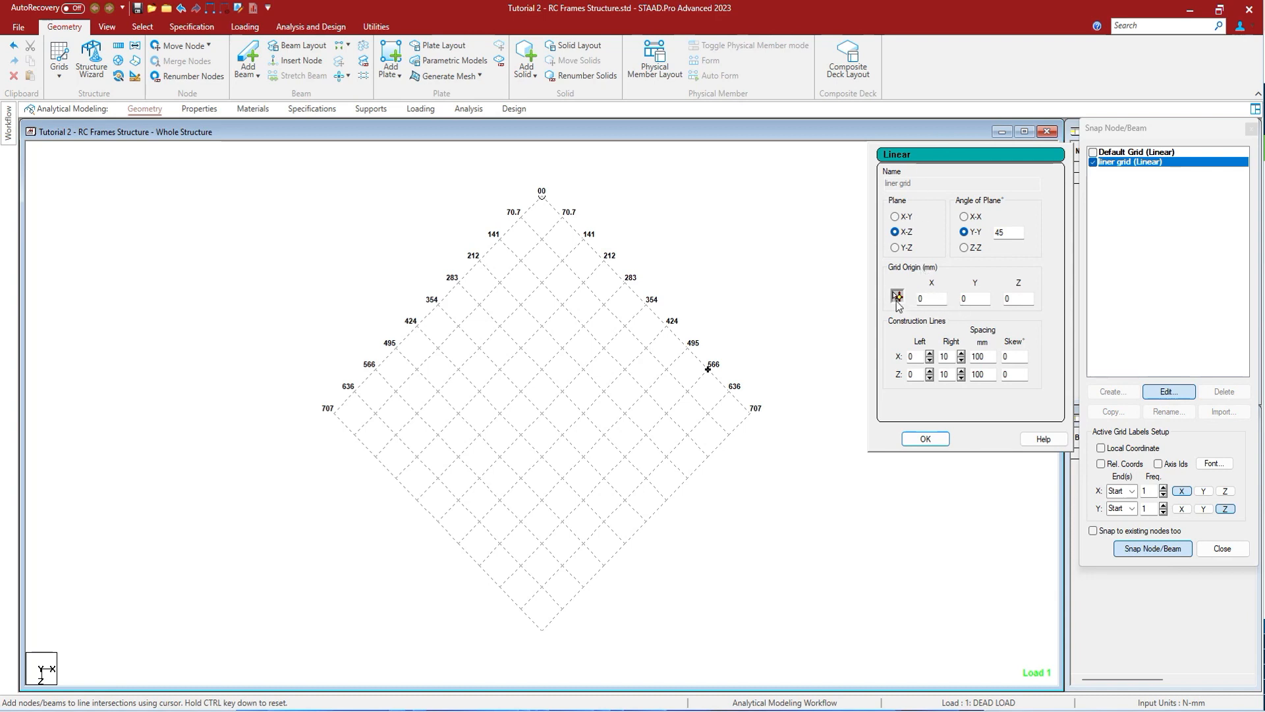
click(897, 297)
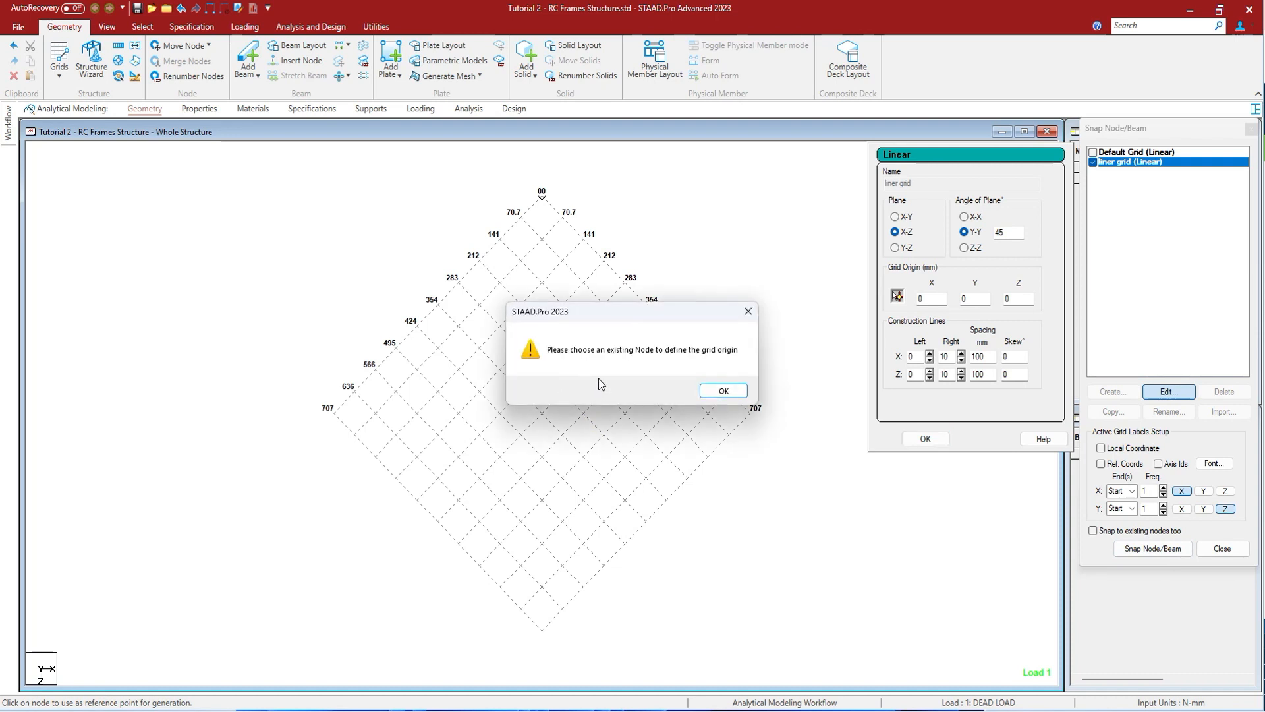
click(722, 391)
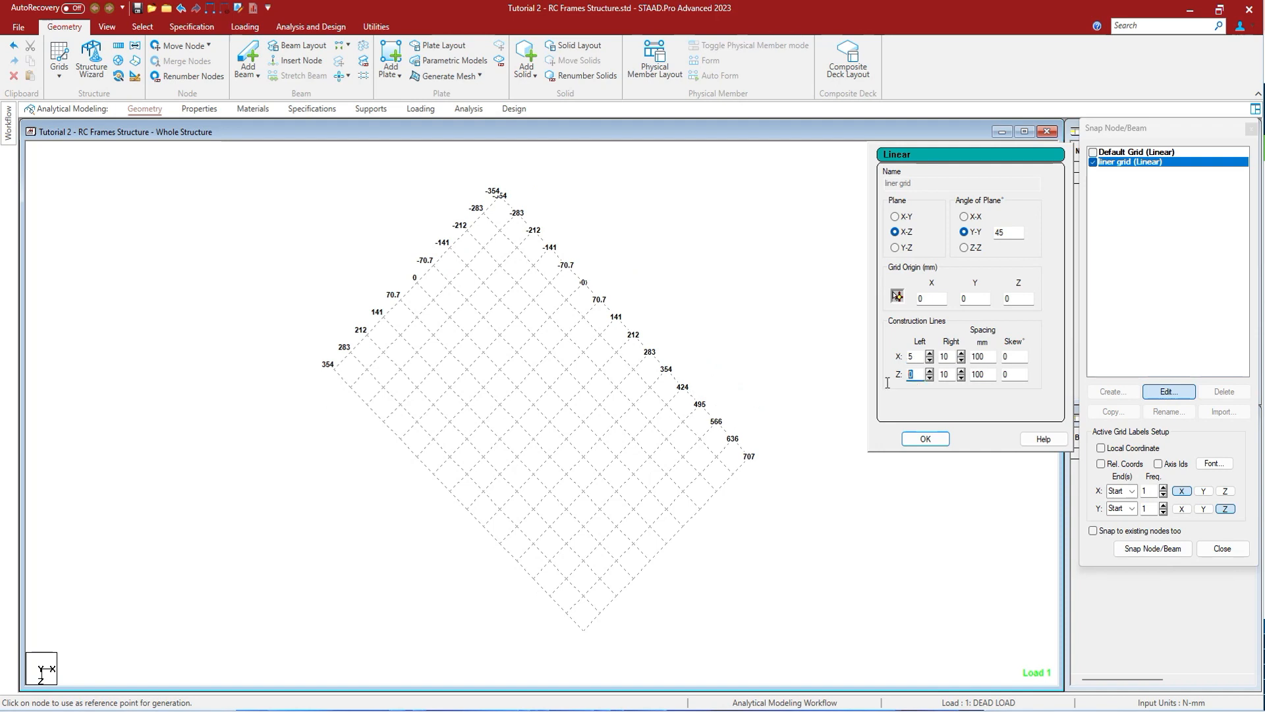
- Enter 5 for liner grid's Z Left construction lines
text(5)
click(1008, 232)
text(0)
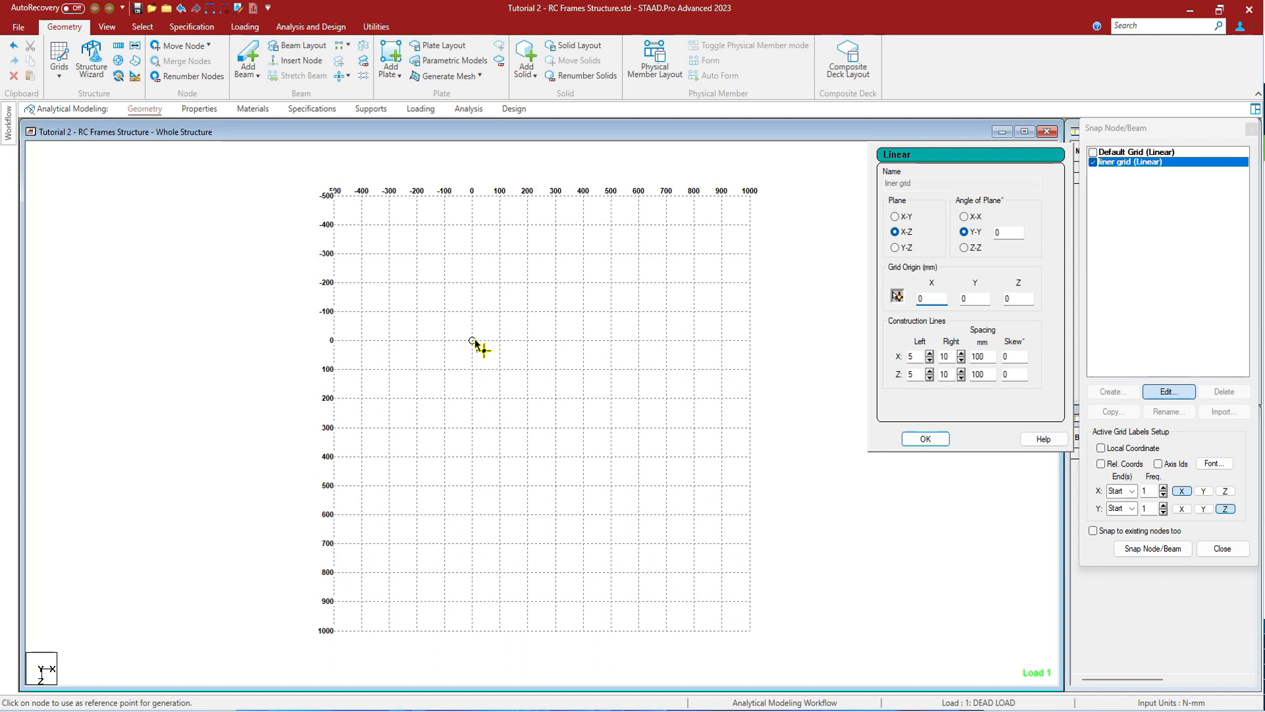
mouse_move(458, 353)
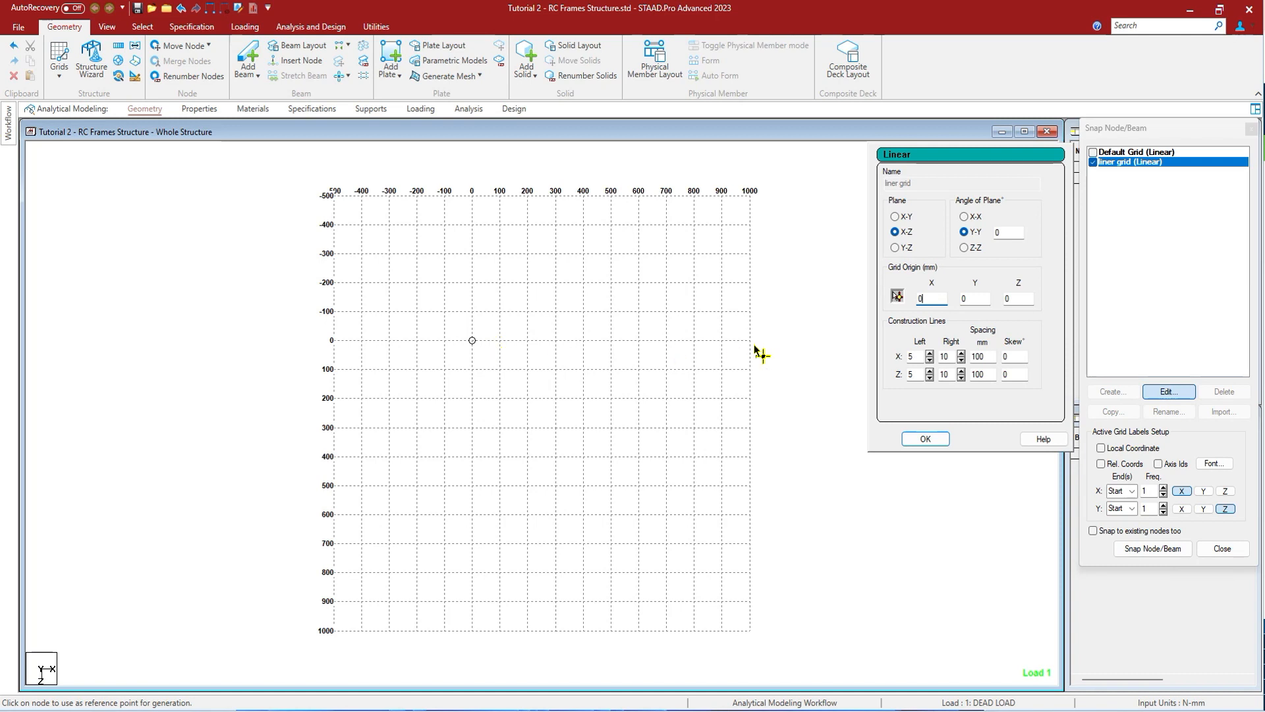
mouse_move(924, 549)
text(15)
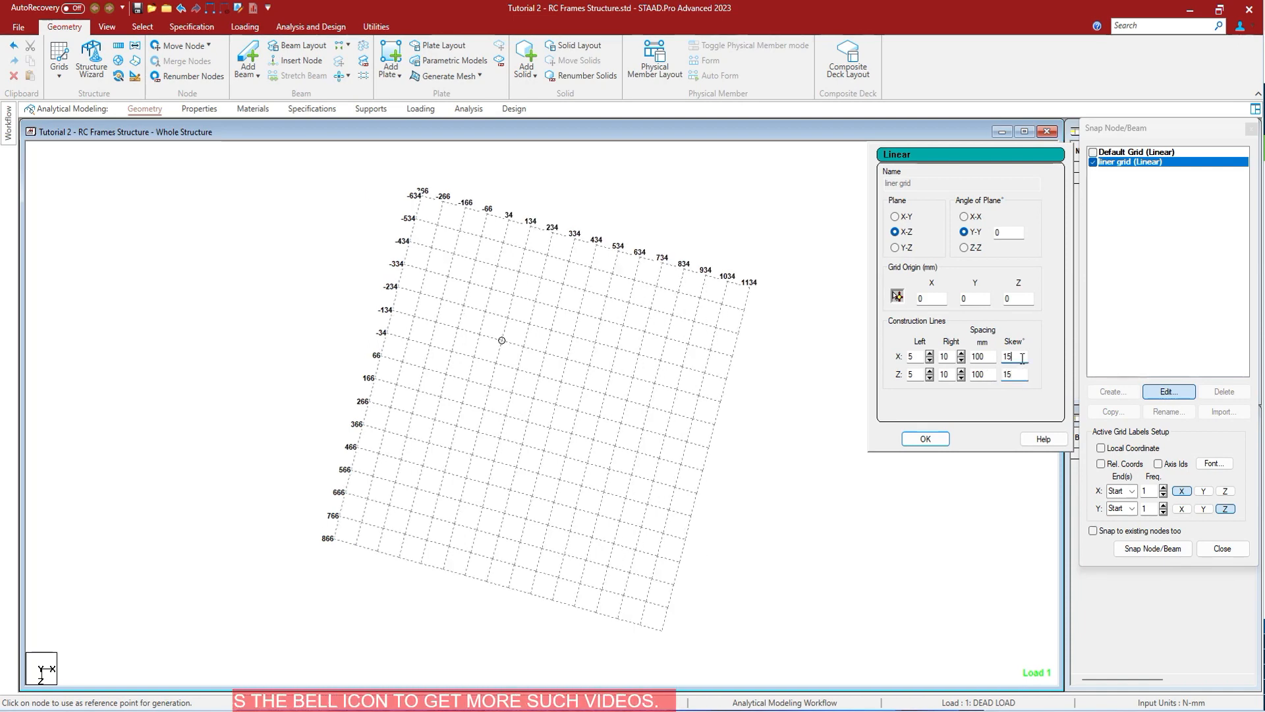
- Try 15° skews, then set liner grid's Y-Y plane angle and X and Z skews to 45°
click(106, 27)
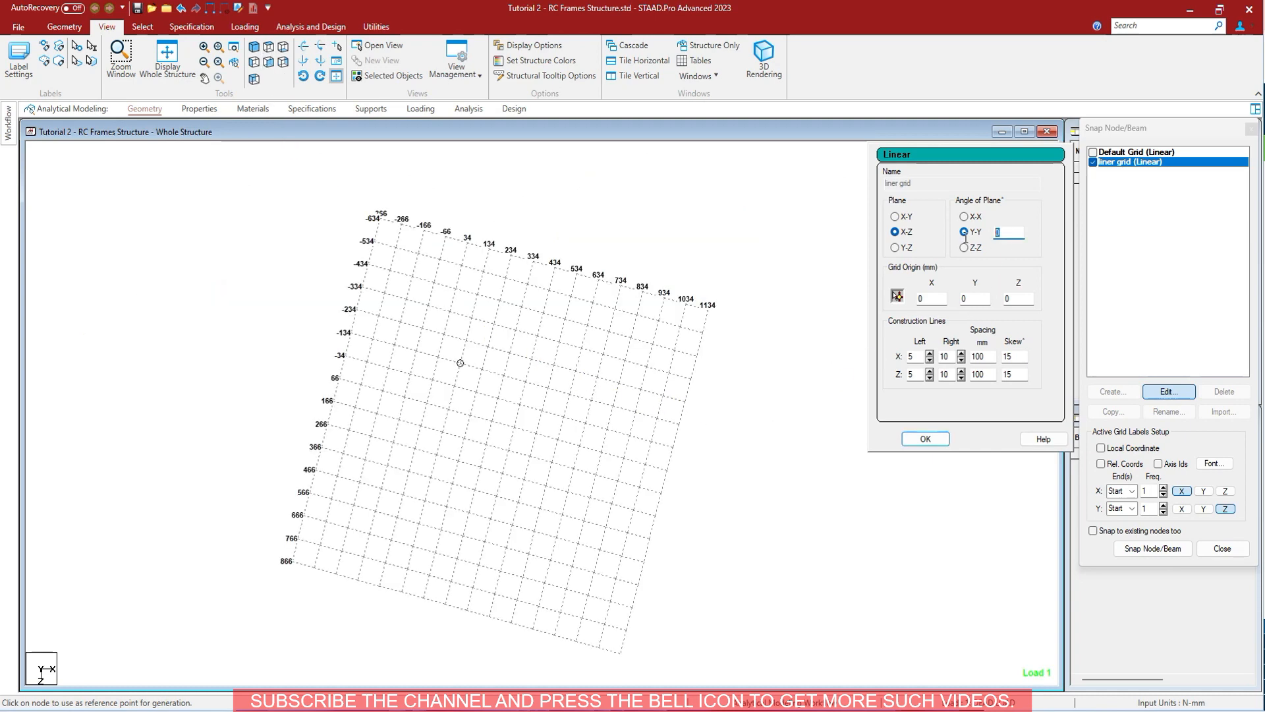
text(15)
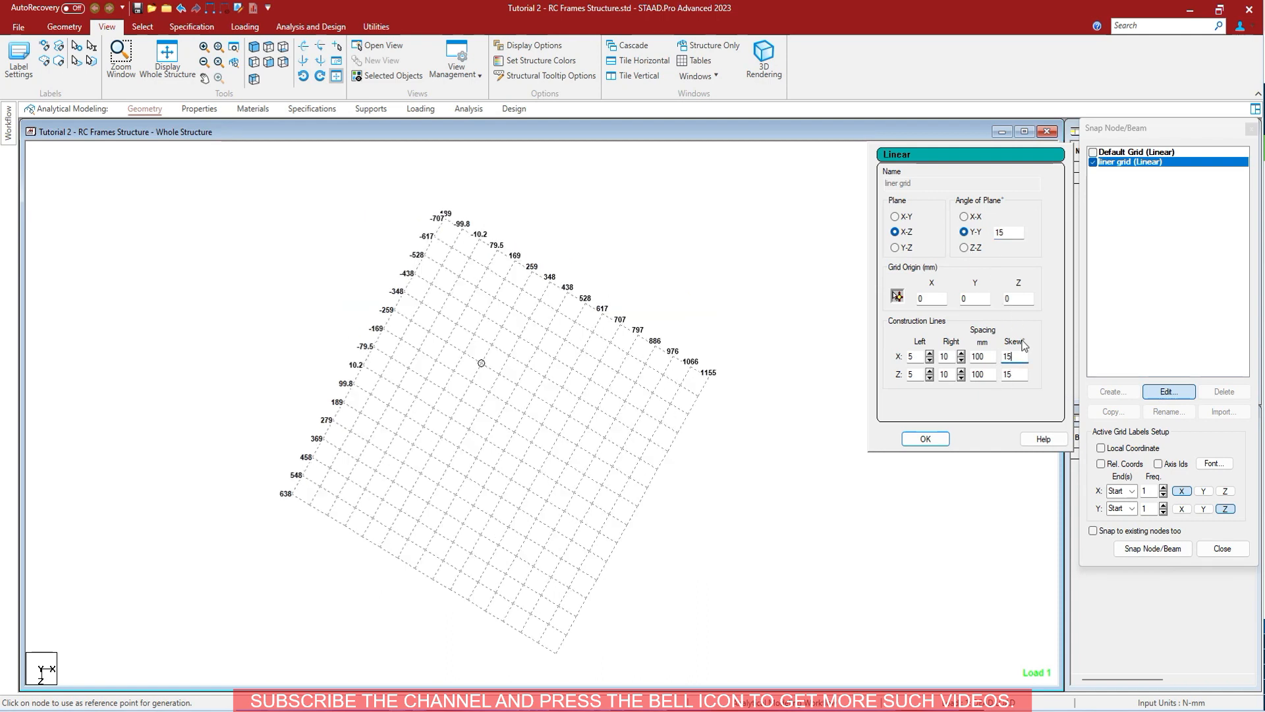
click(1012, 356)
text(0)
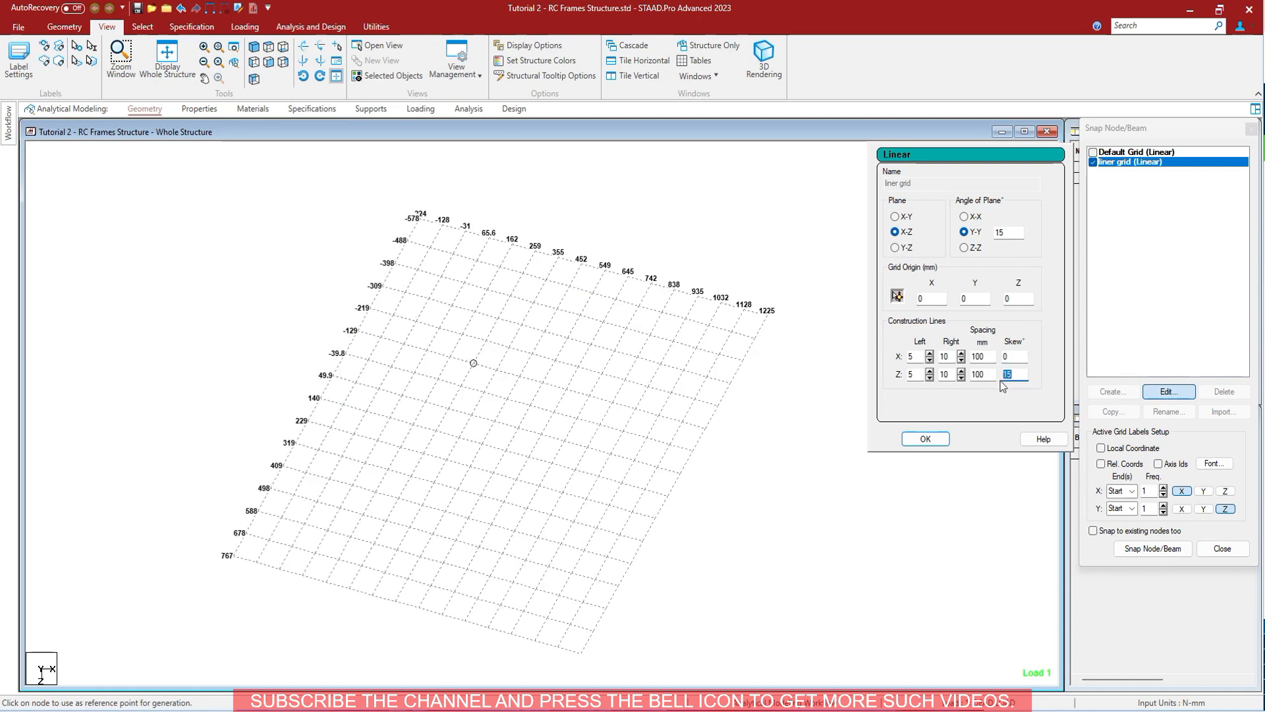
click(1012, 356)
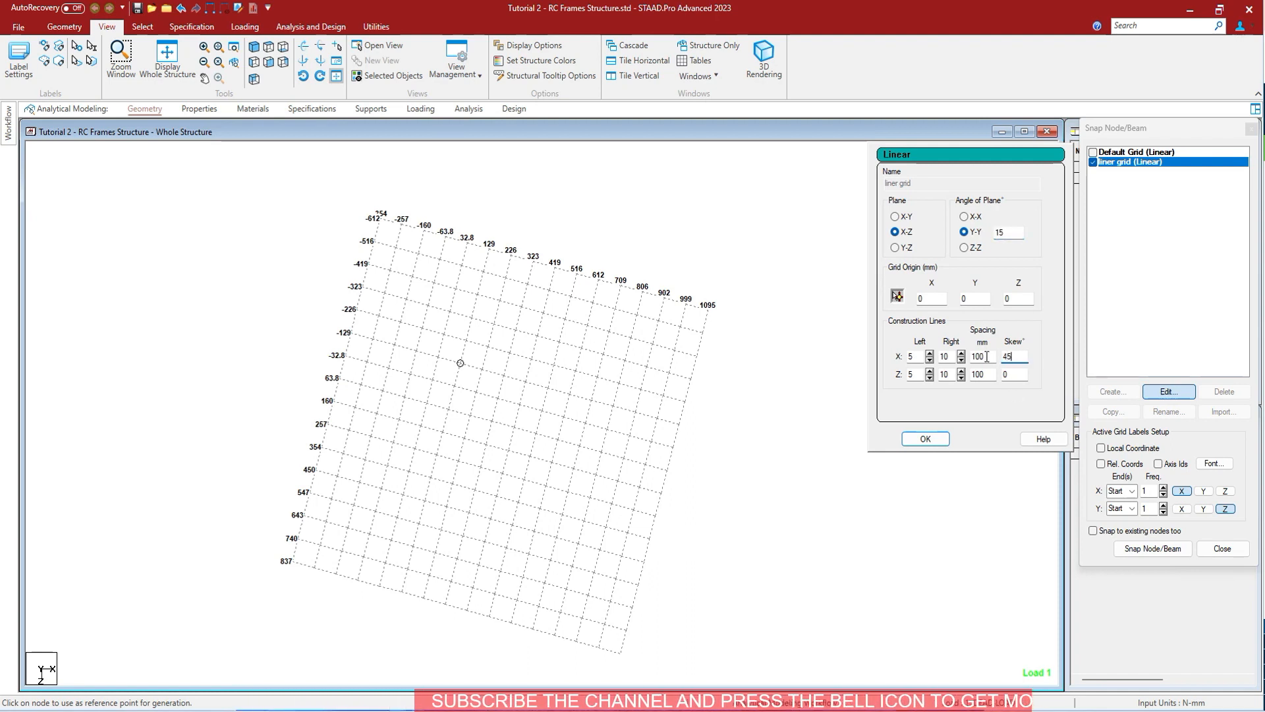
text(45)
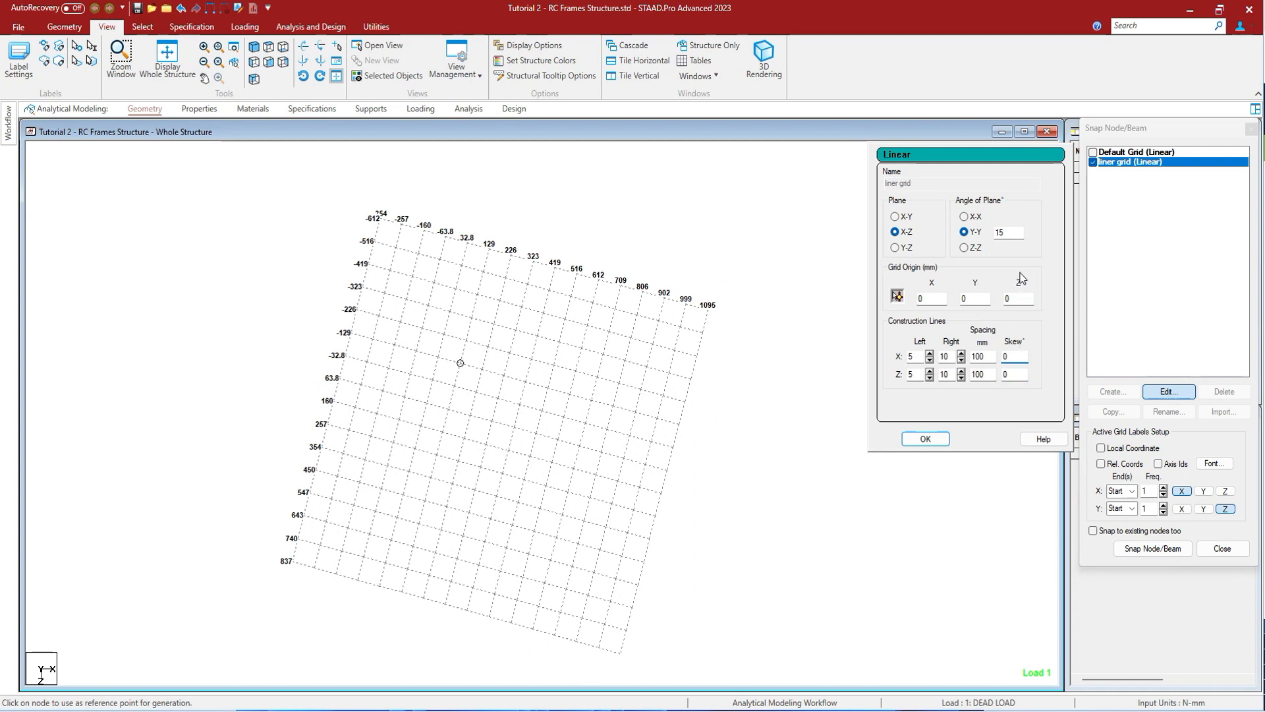
text(0)
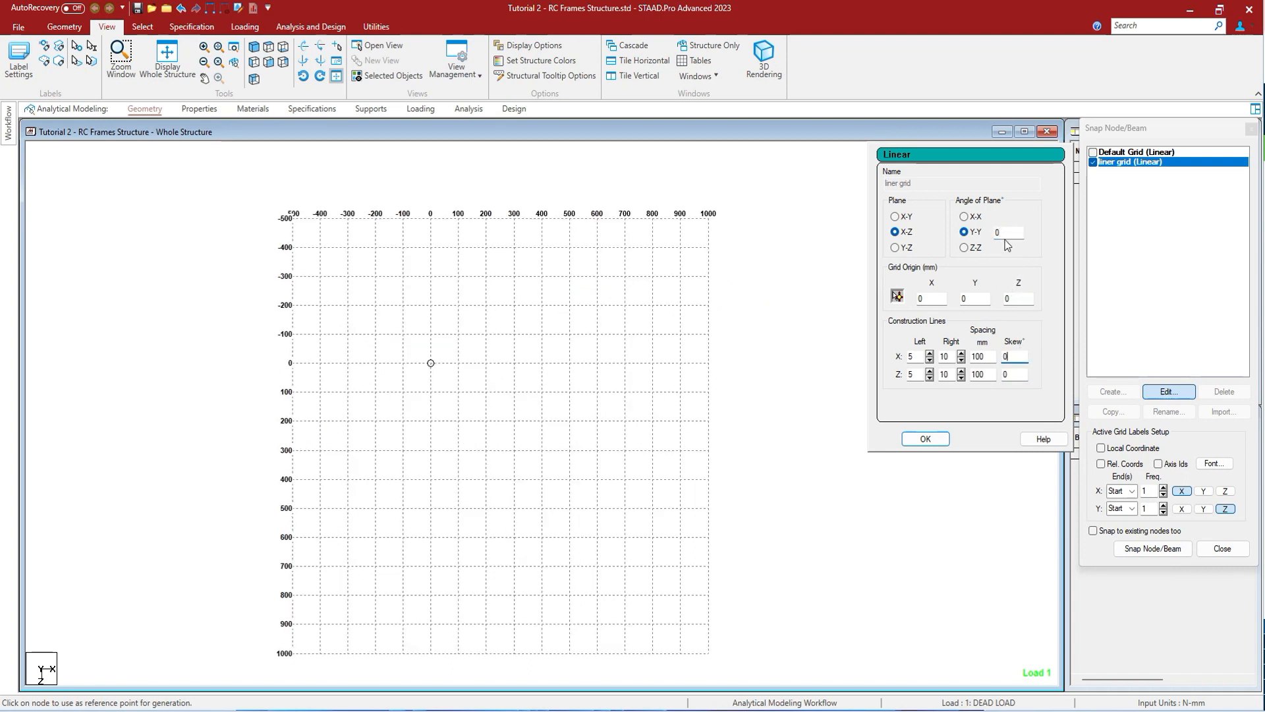
text(45)
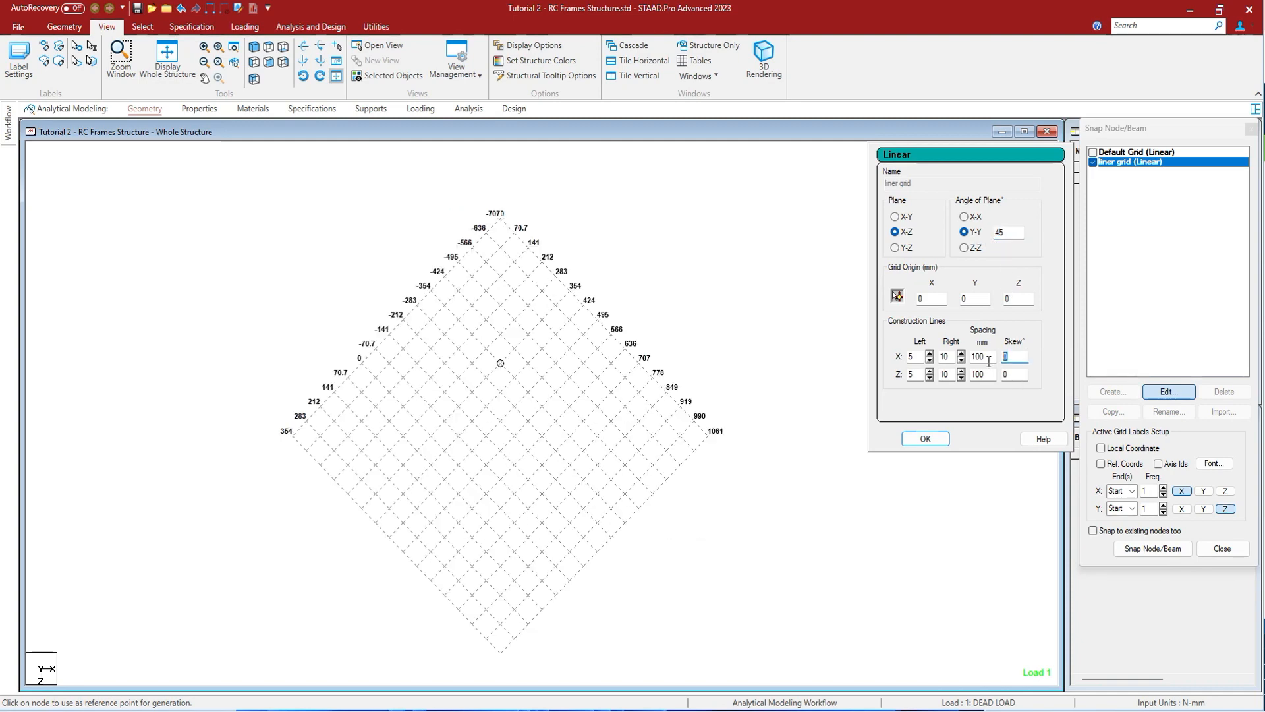
text(45)
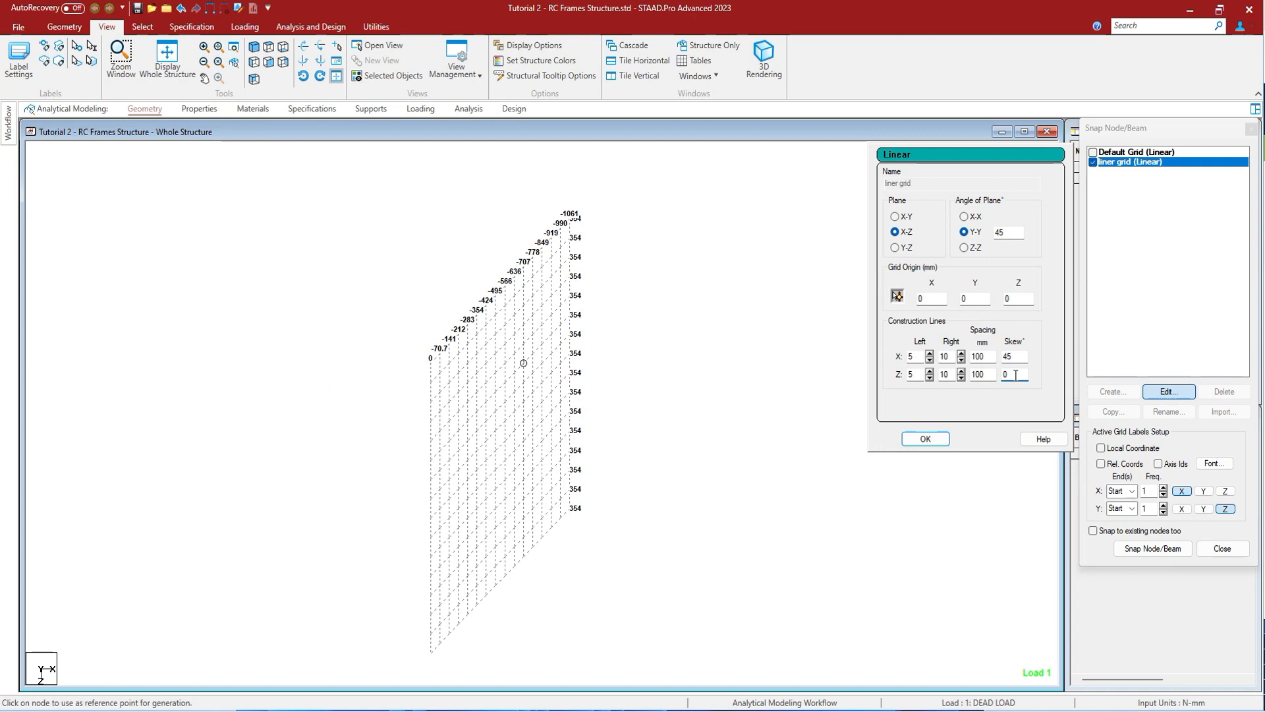
text(45)
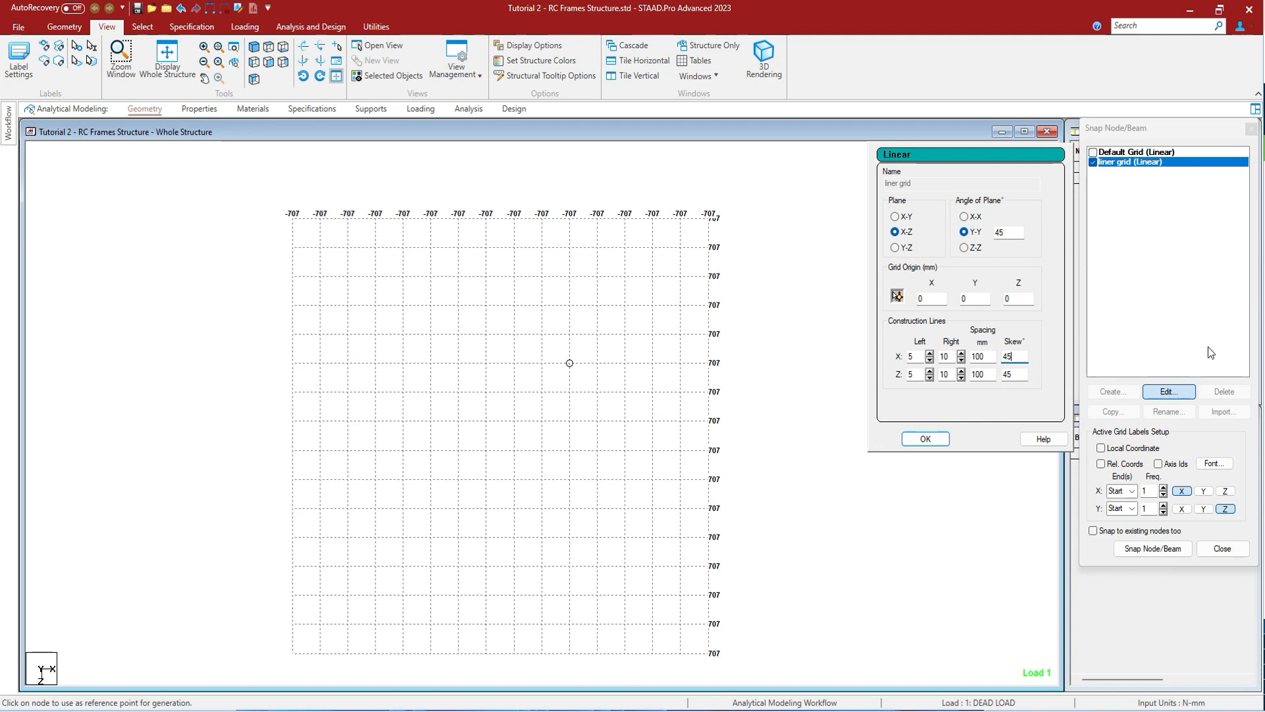
- Apply the liner grid's 45° angle and skew changes, then start defining another snap grid
click(925, 438)
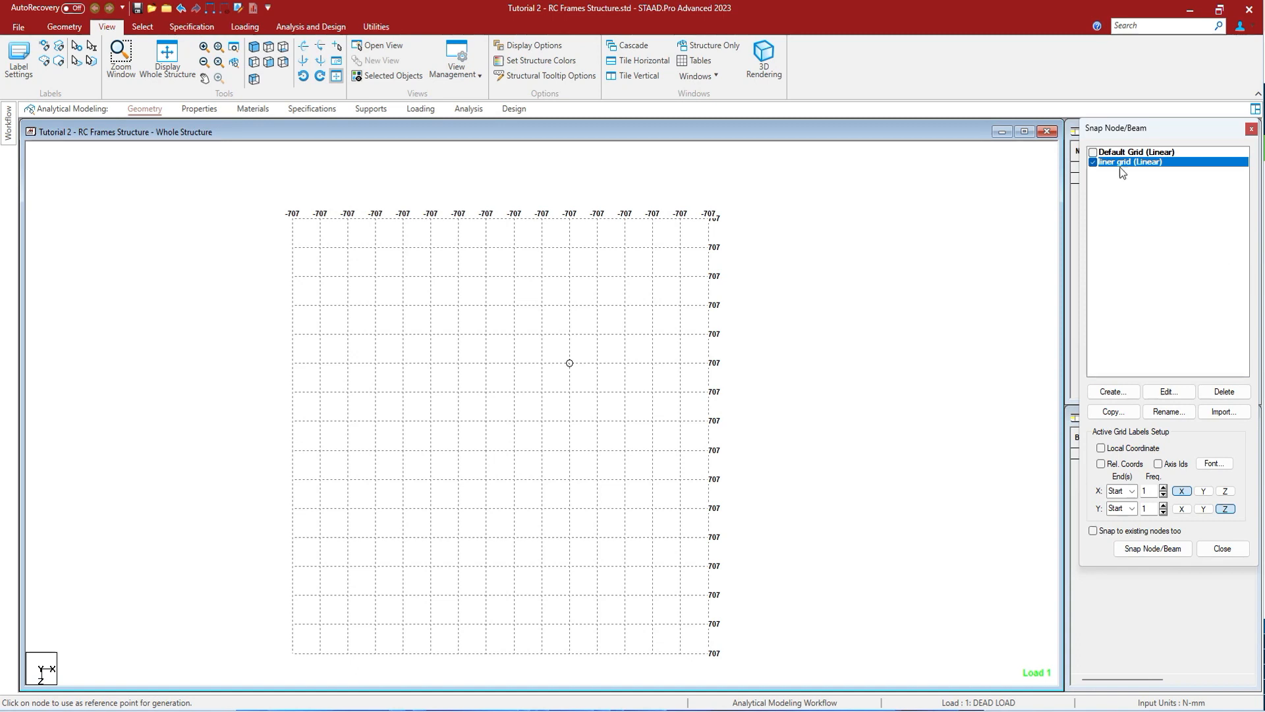
click(1113, 392)
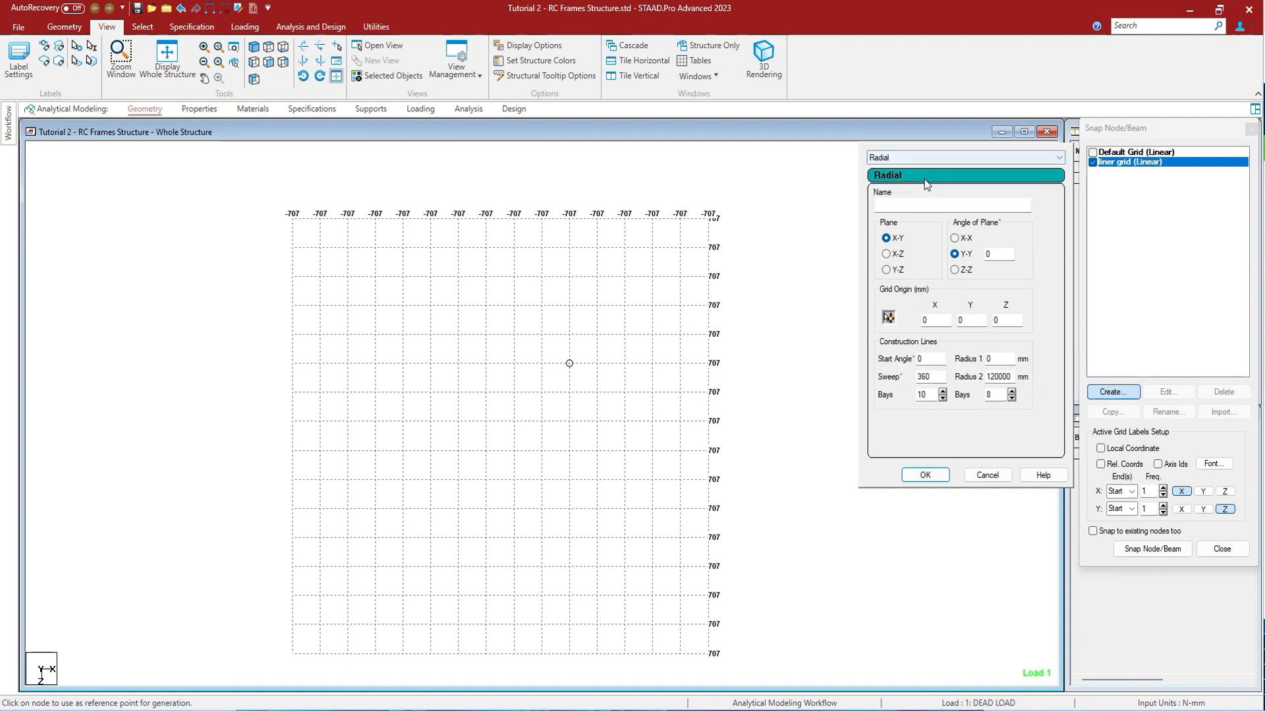
- Create and activate grid 'radial' on X-Z: radius 1000 to 2000 mm, 36 and 8 bays
text(radi)
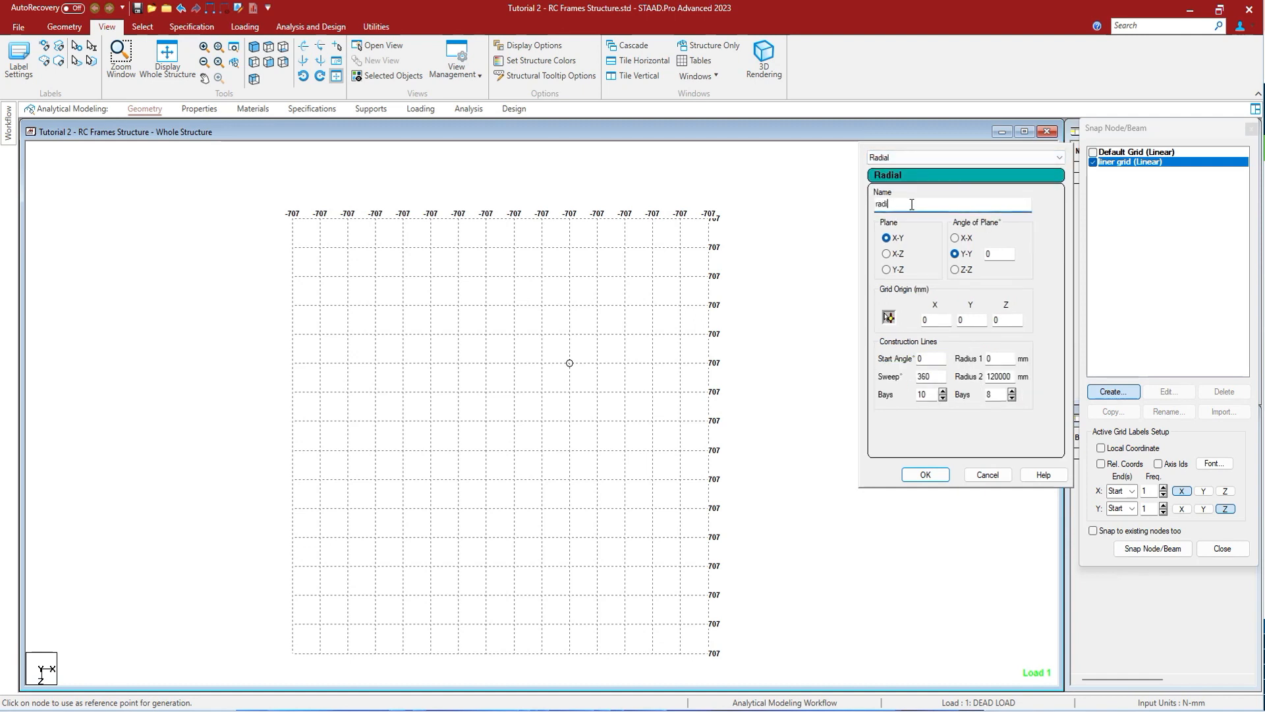
text(al)
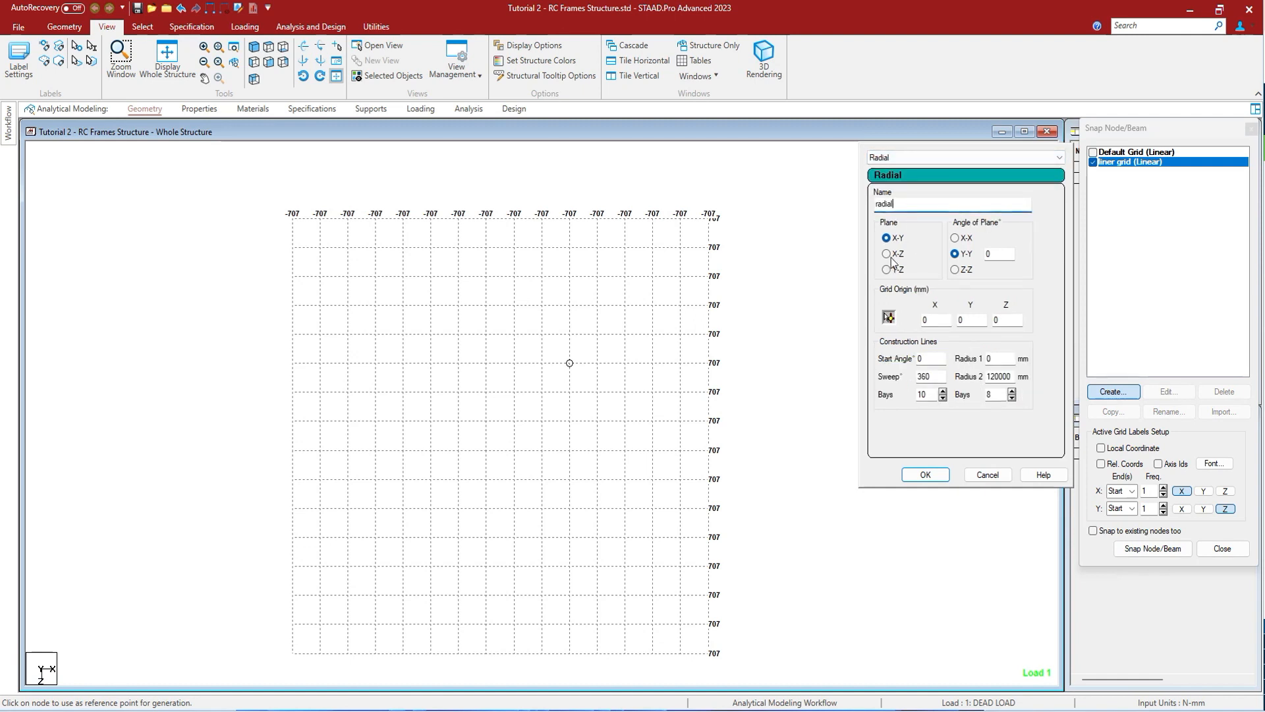
click(887, 253)
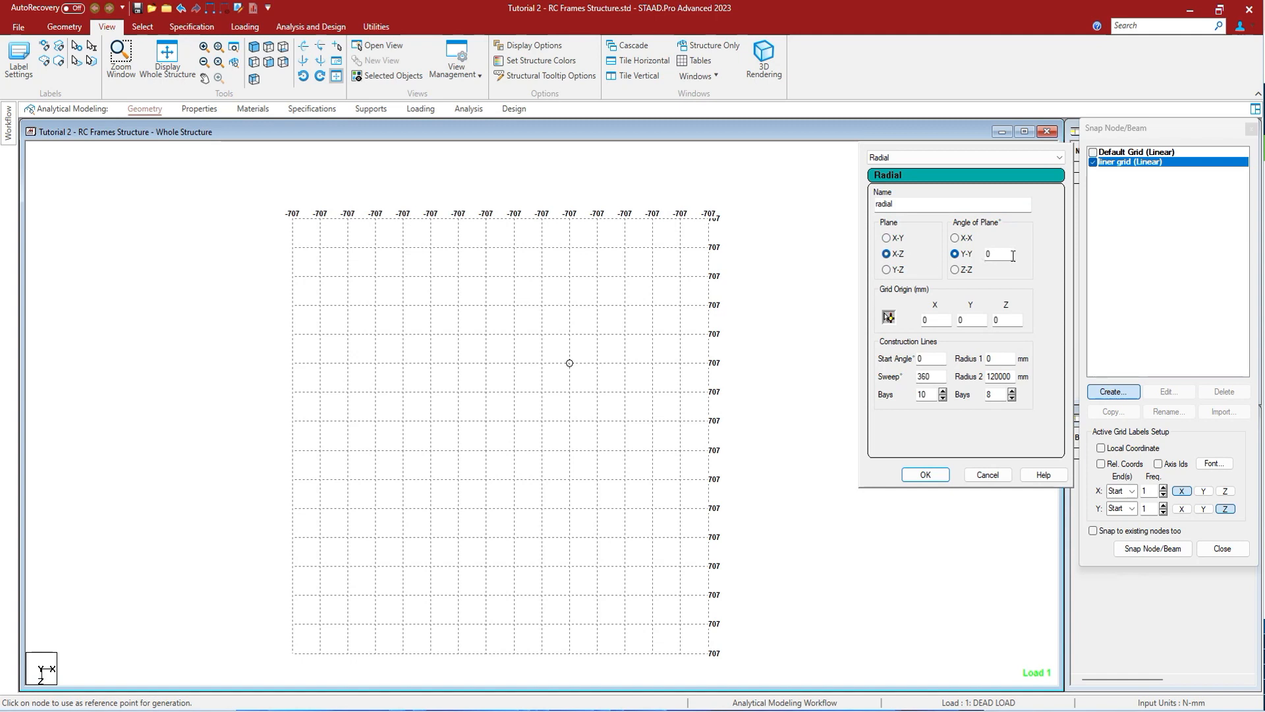
click(1005, 320)
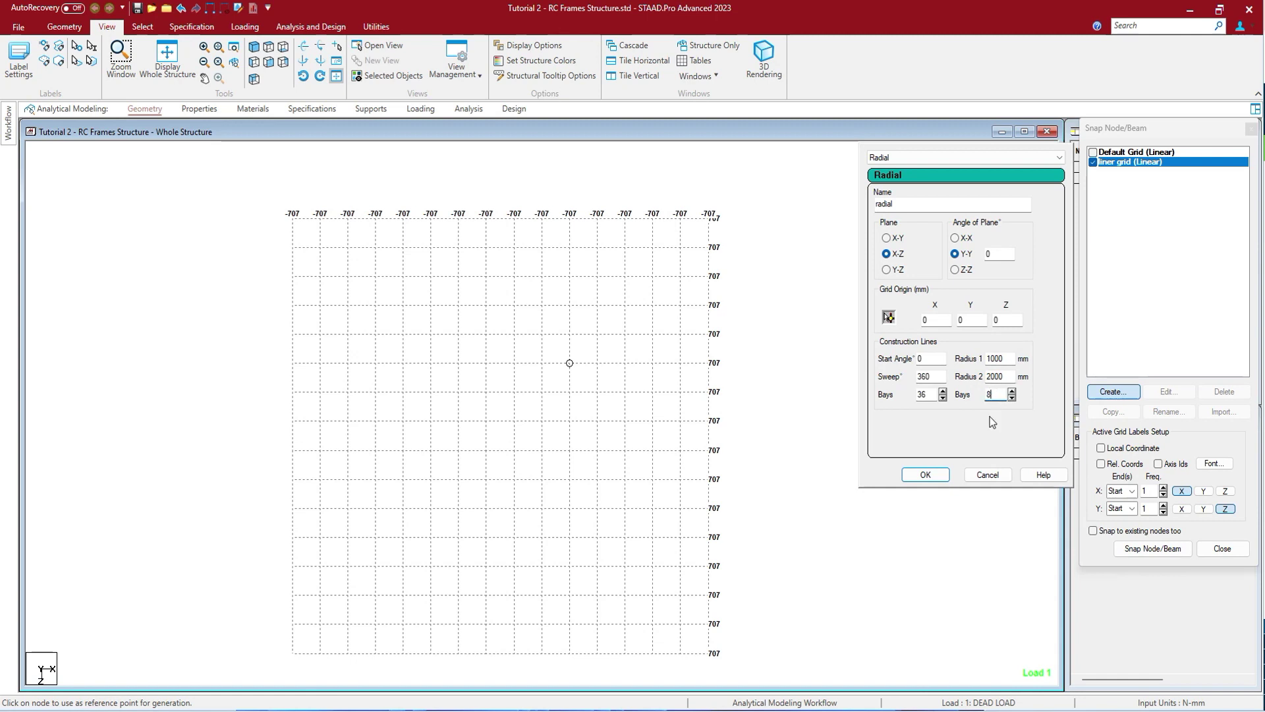
click(925, 474)
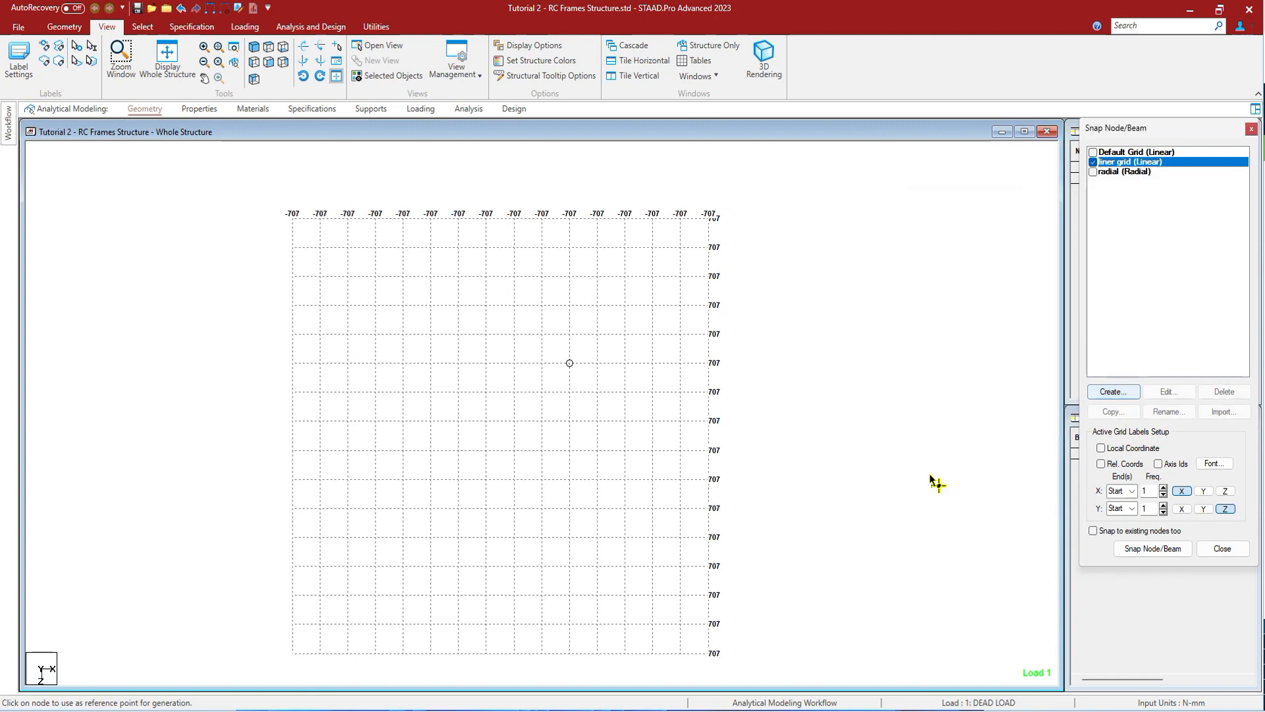
click(1099, 172)
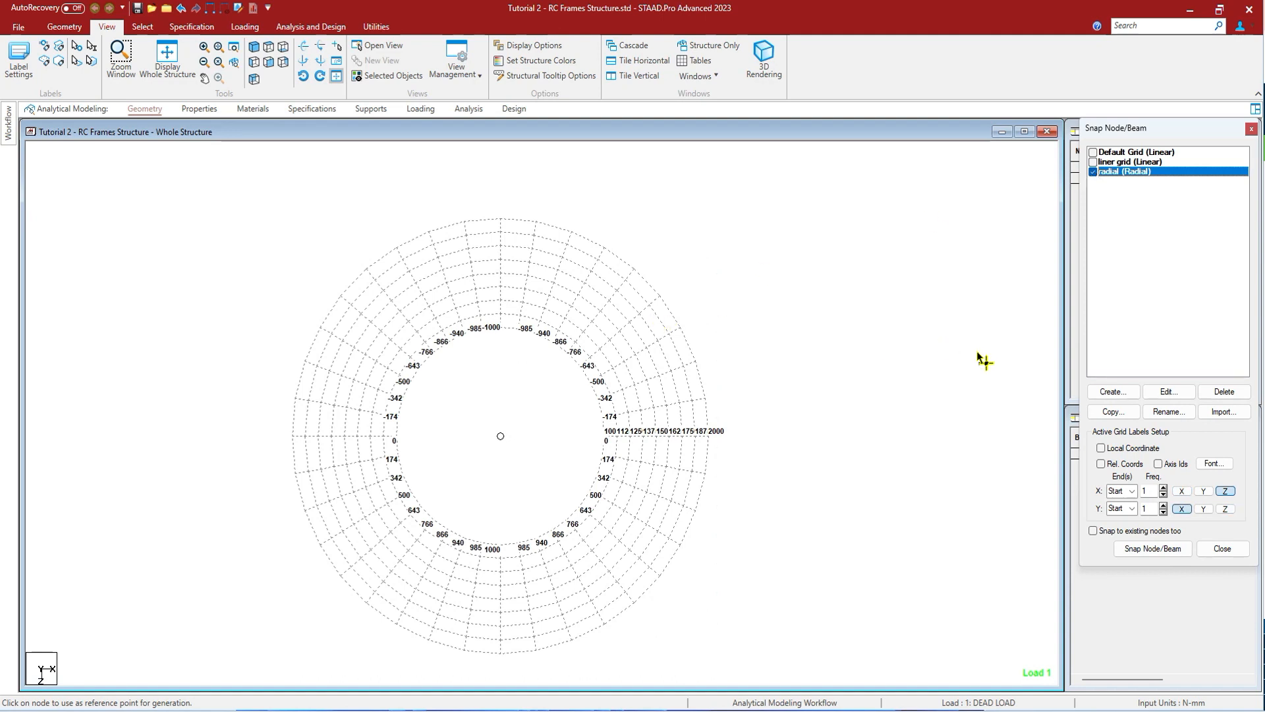
- Edit the radial grid, reducing its bays between radii from 8 to 6
click(1168, 391)
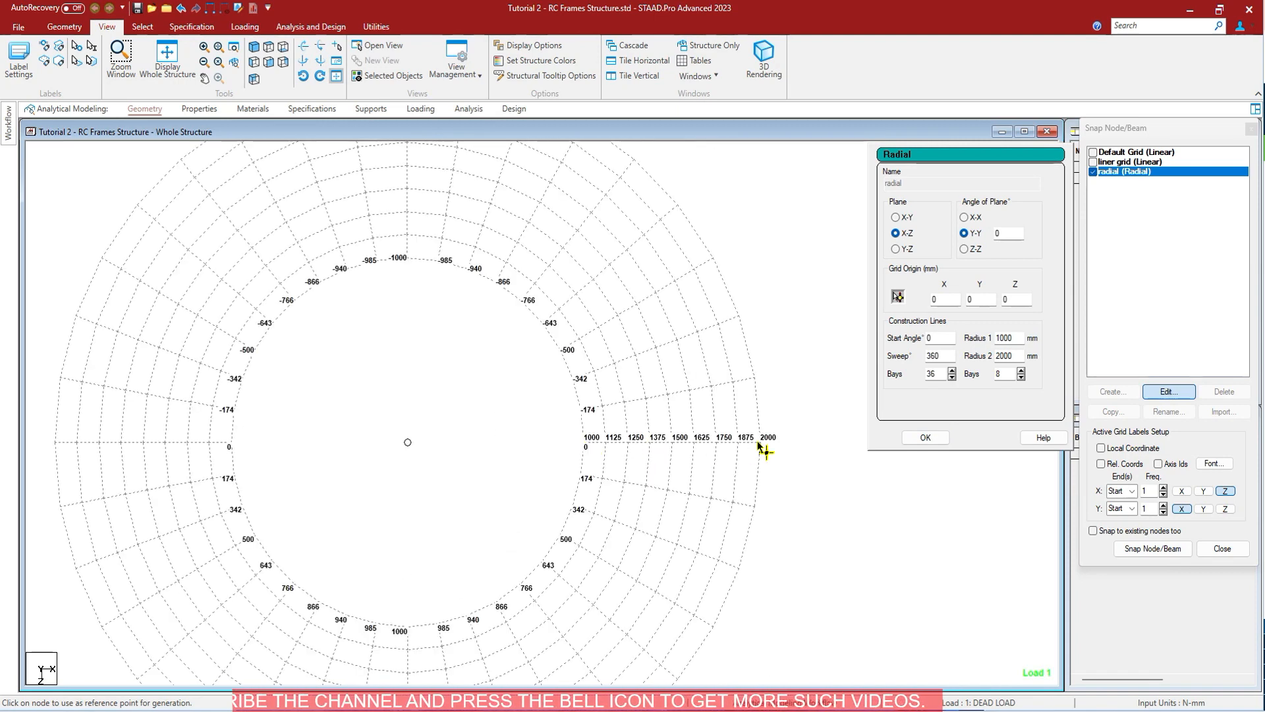
mouse_move(724, 288)
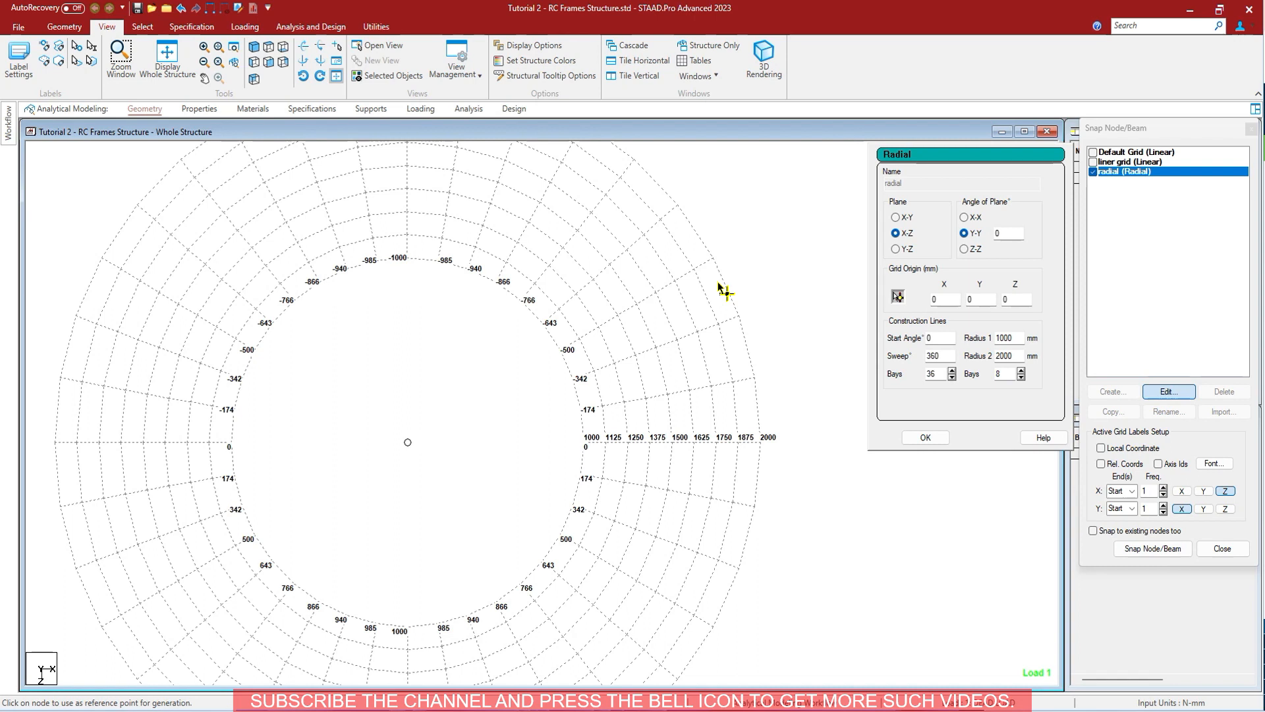
mouse_move(557, 219)
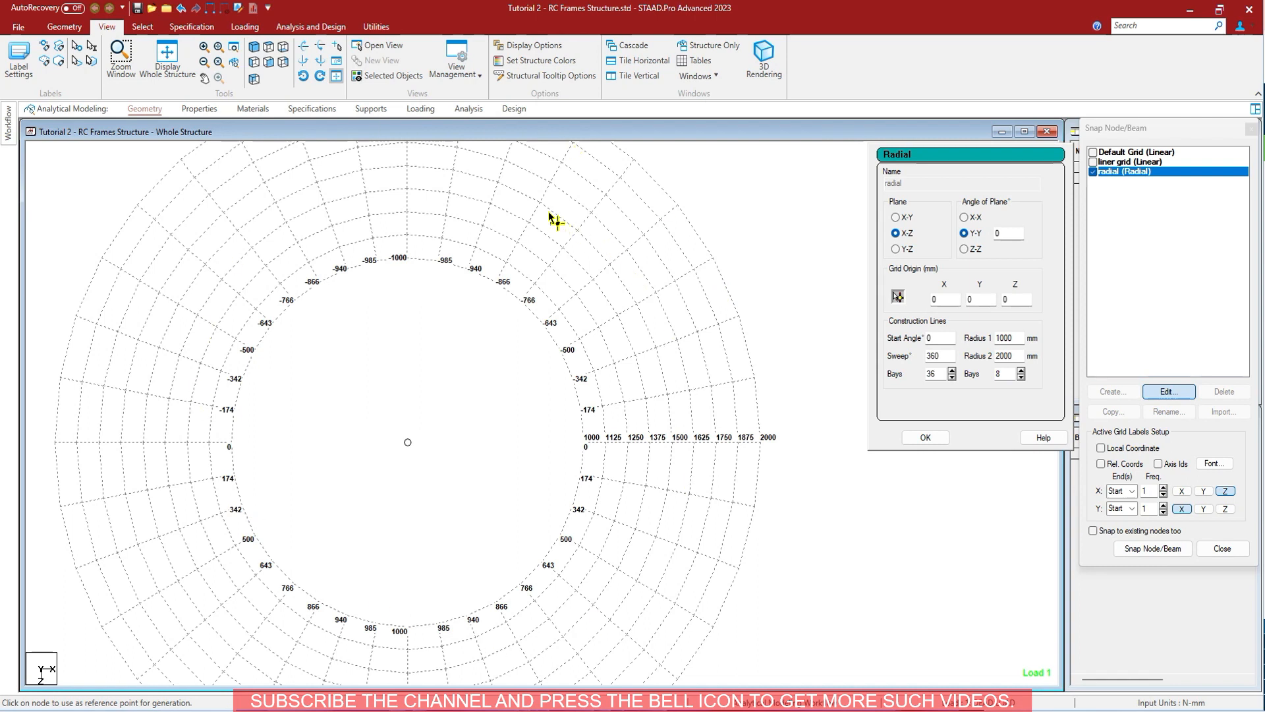
click(1001, 374)
text(4)
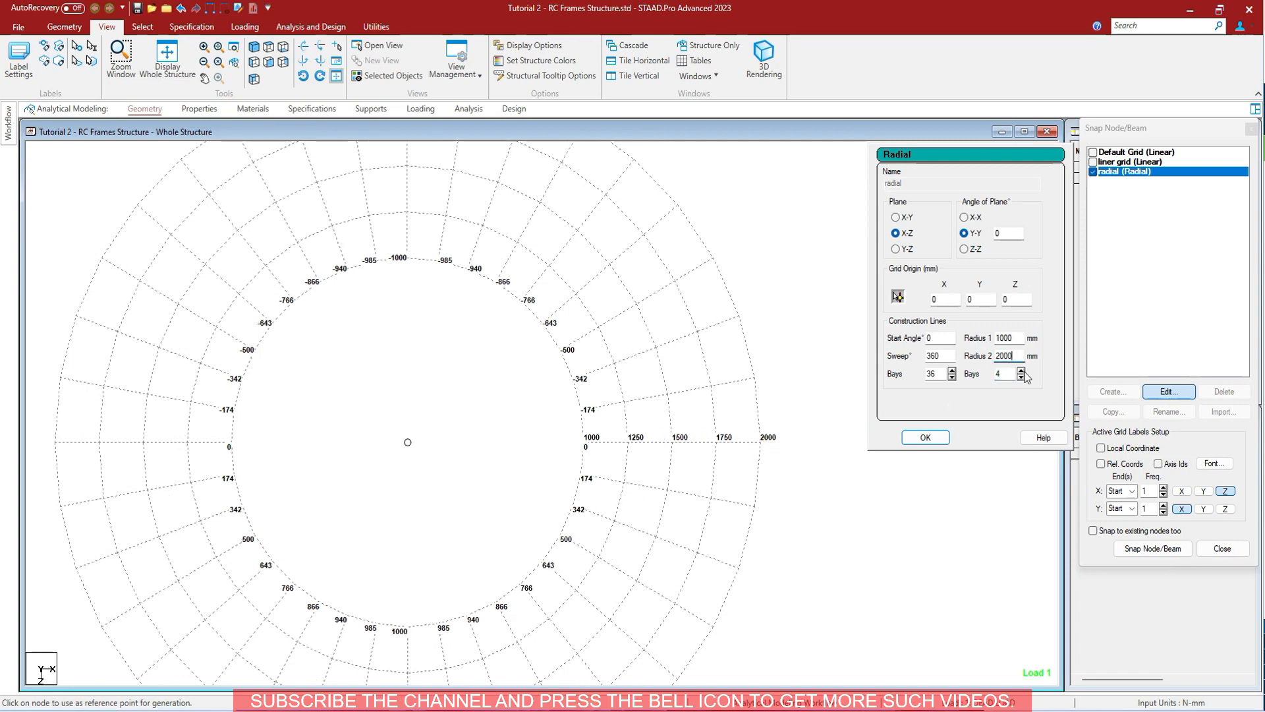
click(1019, 370)
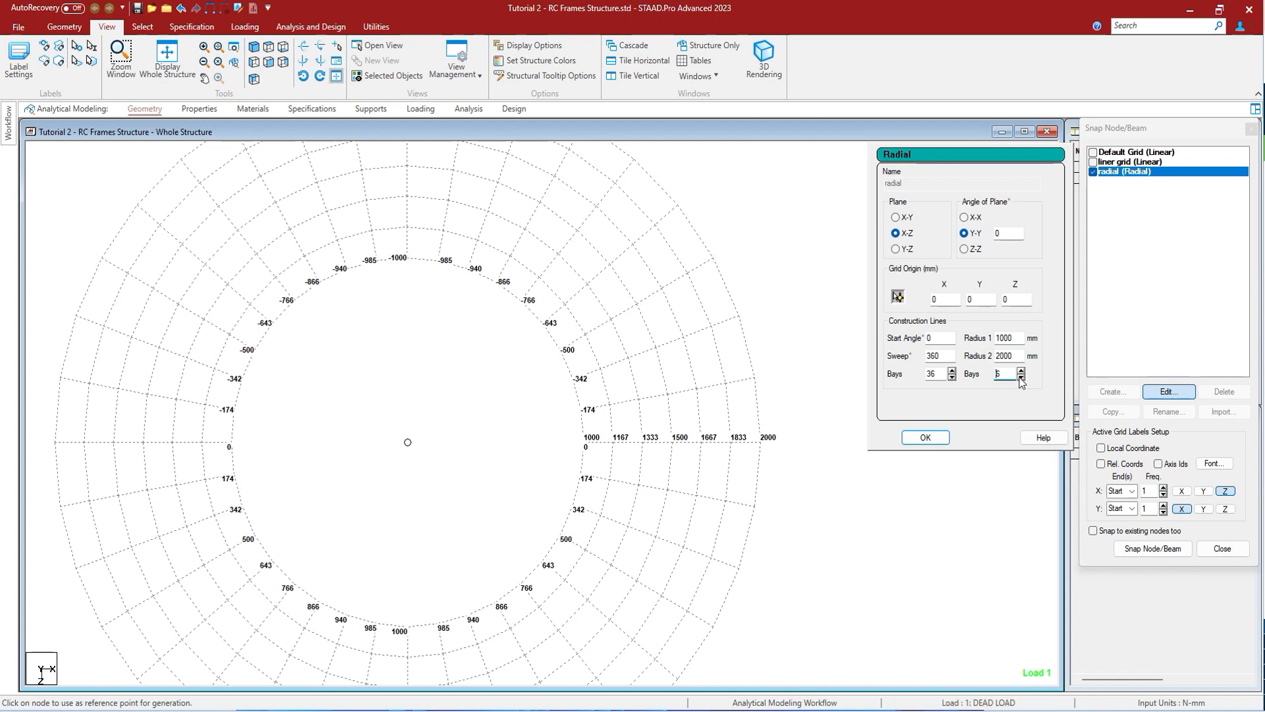
mouse_move(1009, 384)
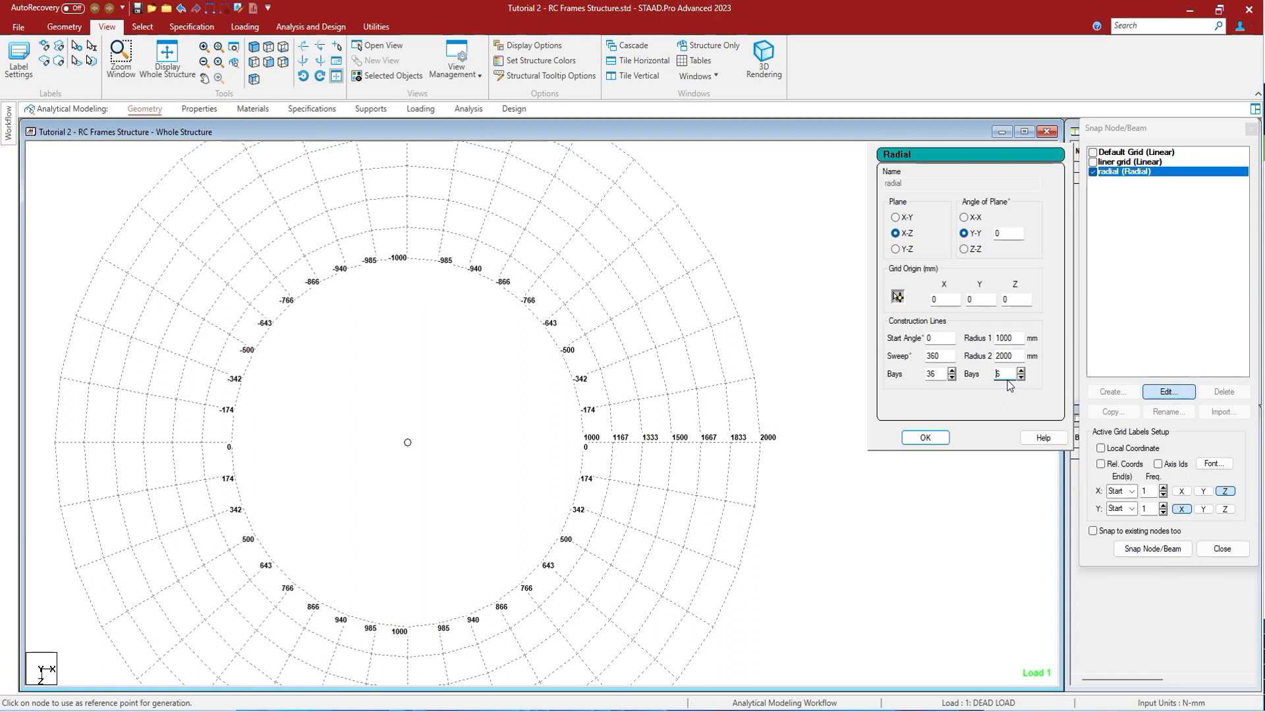
click(925, 437)
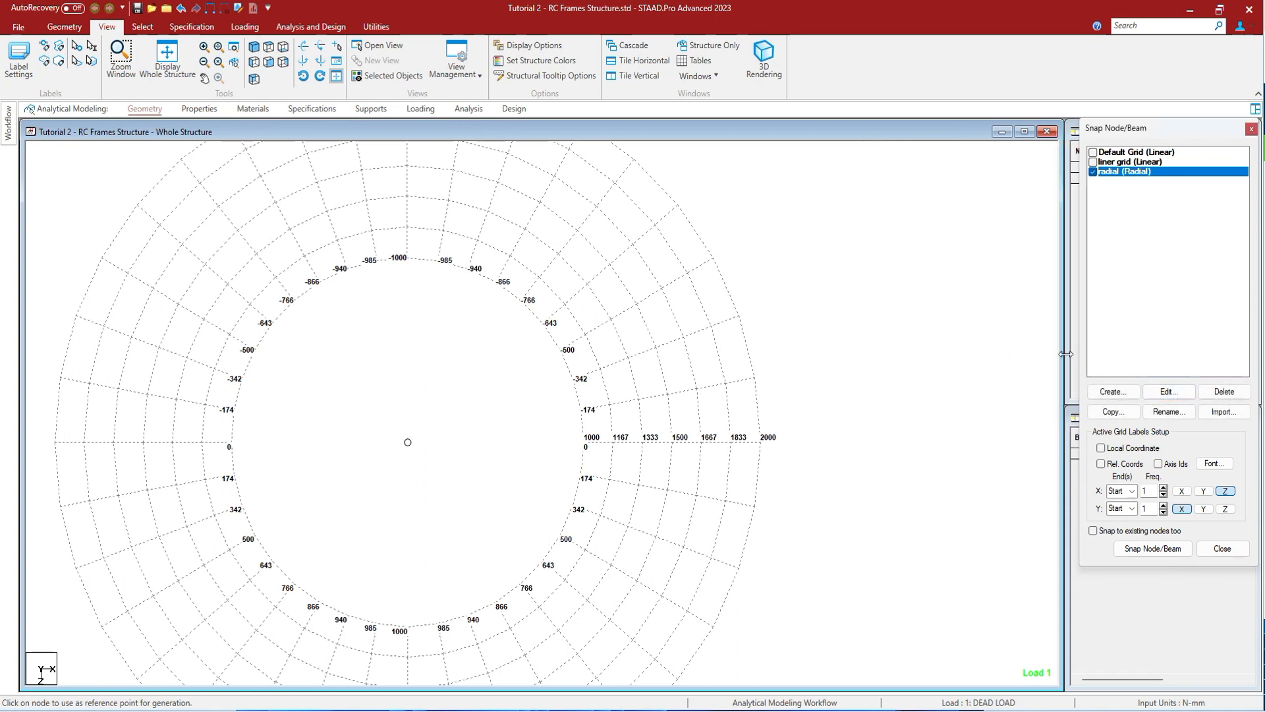
- Start a new irregular snap grid named 'irregular', leaving the arbitrary plane option off
click(1113, 392)
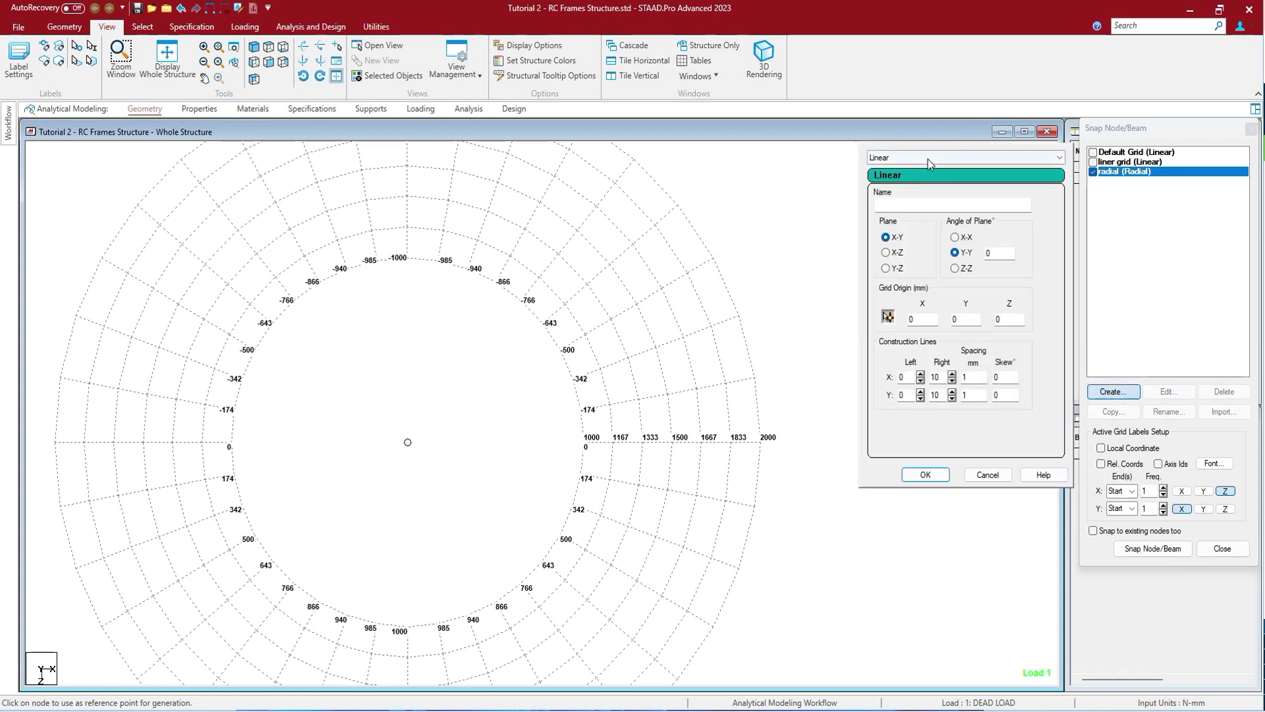
click(966, 157)
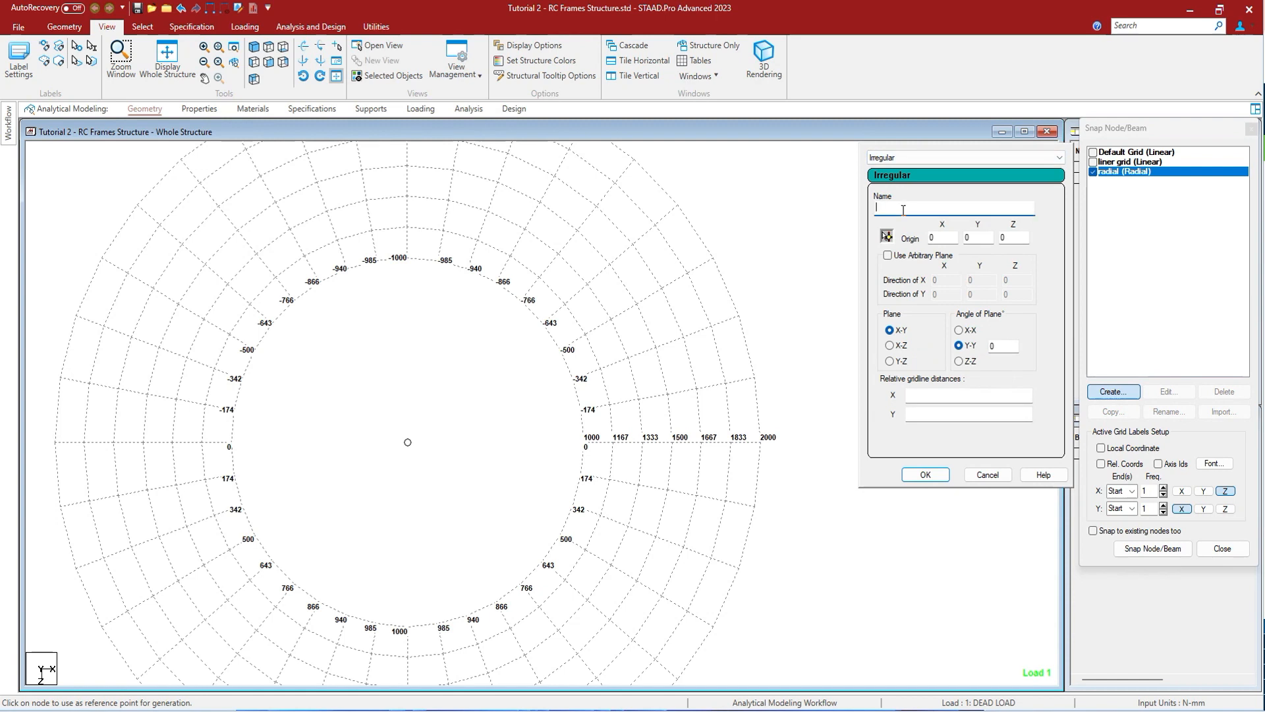
text(irregular)
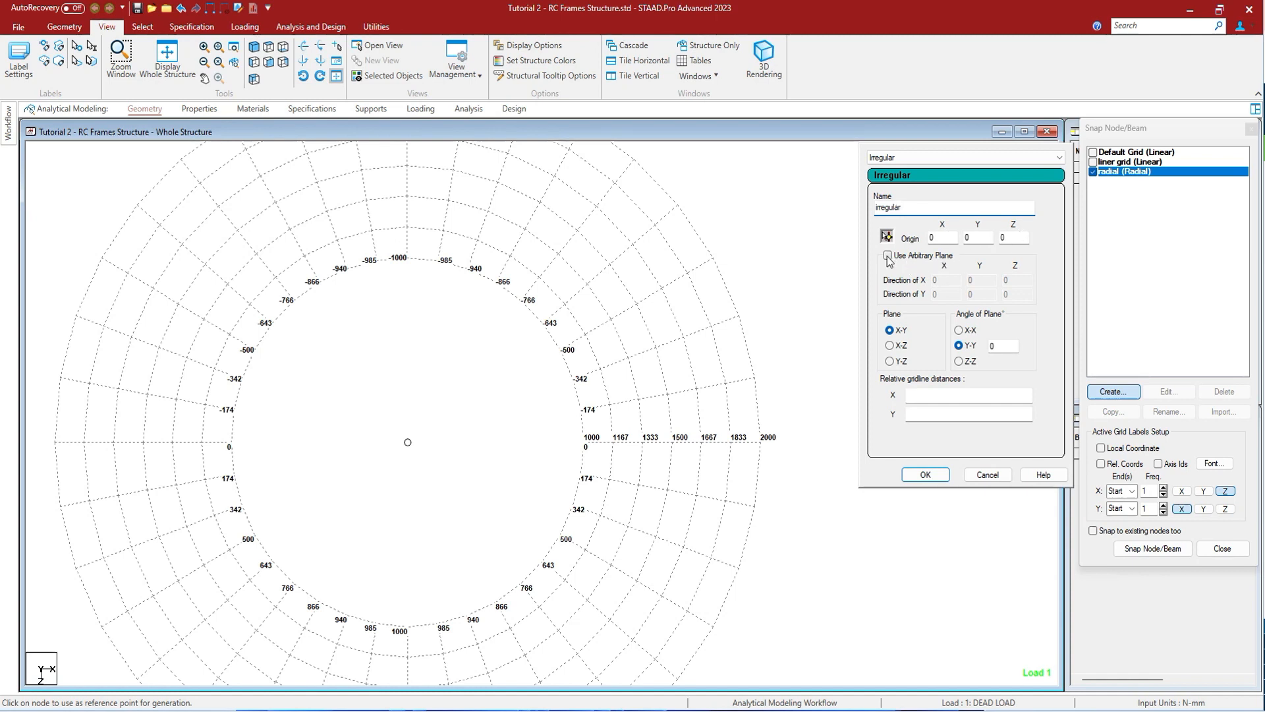
click(888, 255)
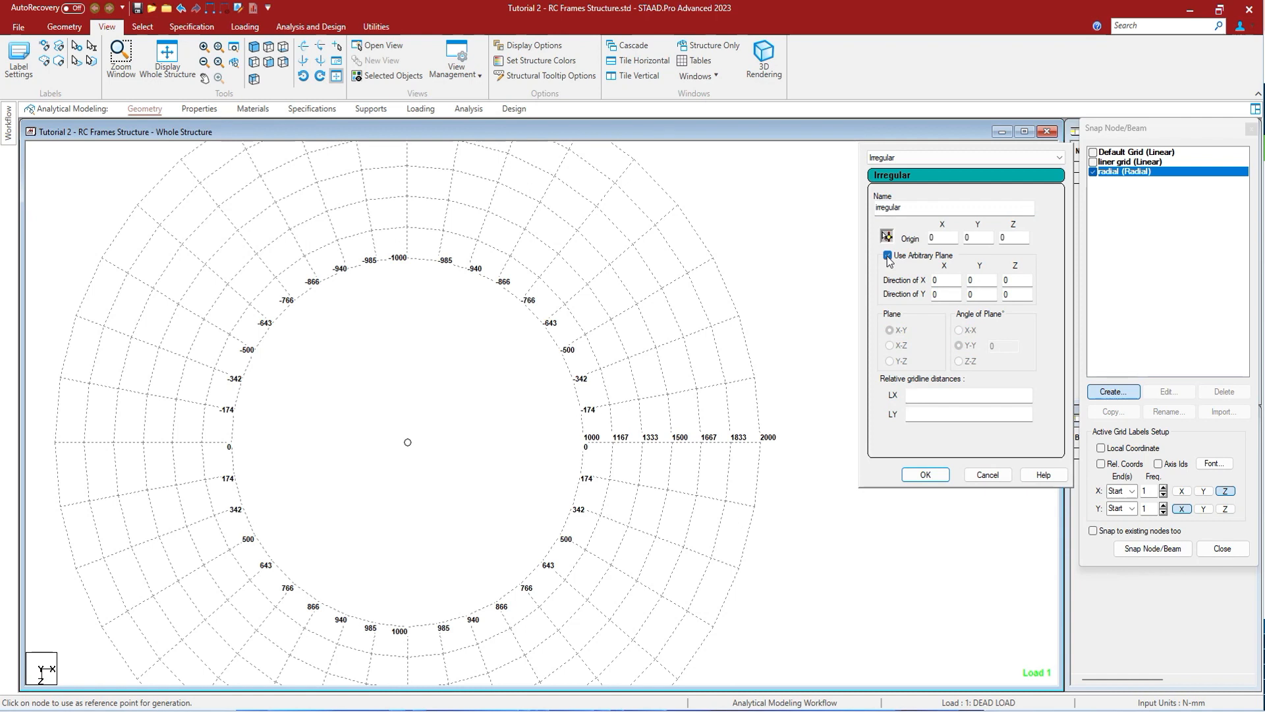
click(887, 255)
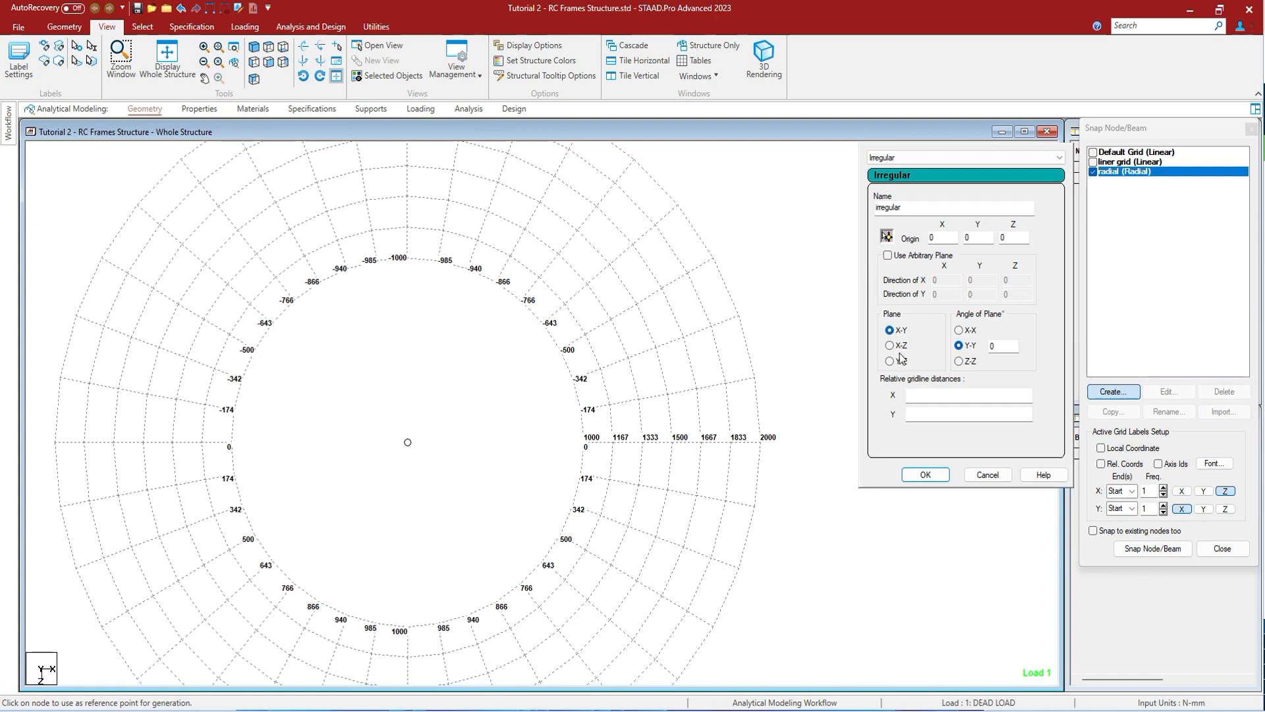
- Place it on the X-Z plane with X spacings 100,350,200,600 and Z 100,500,200,750
click(891, 346)
text(45)
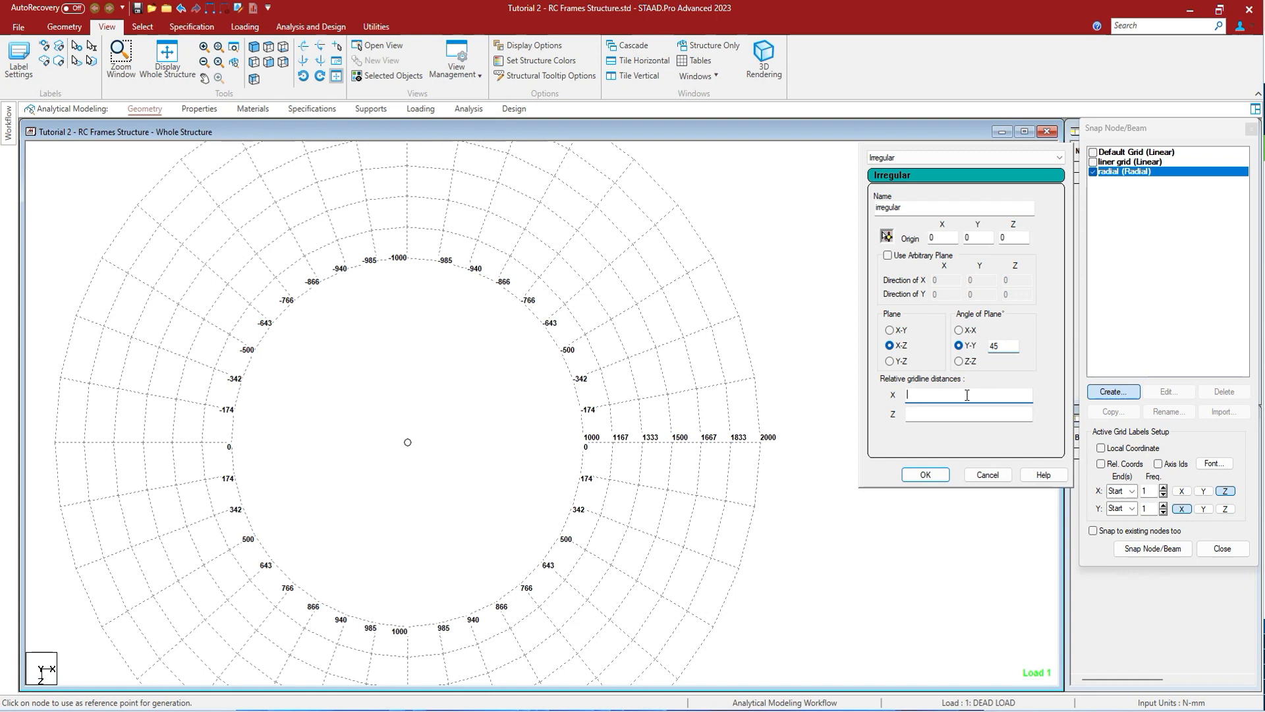
text(100,350,200,600)
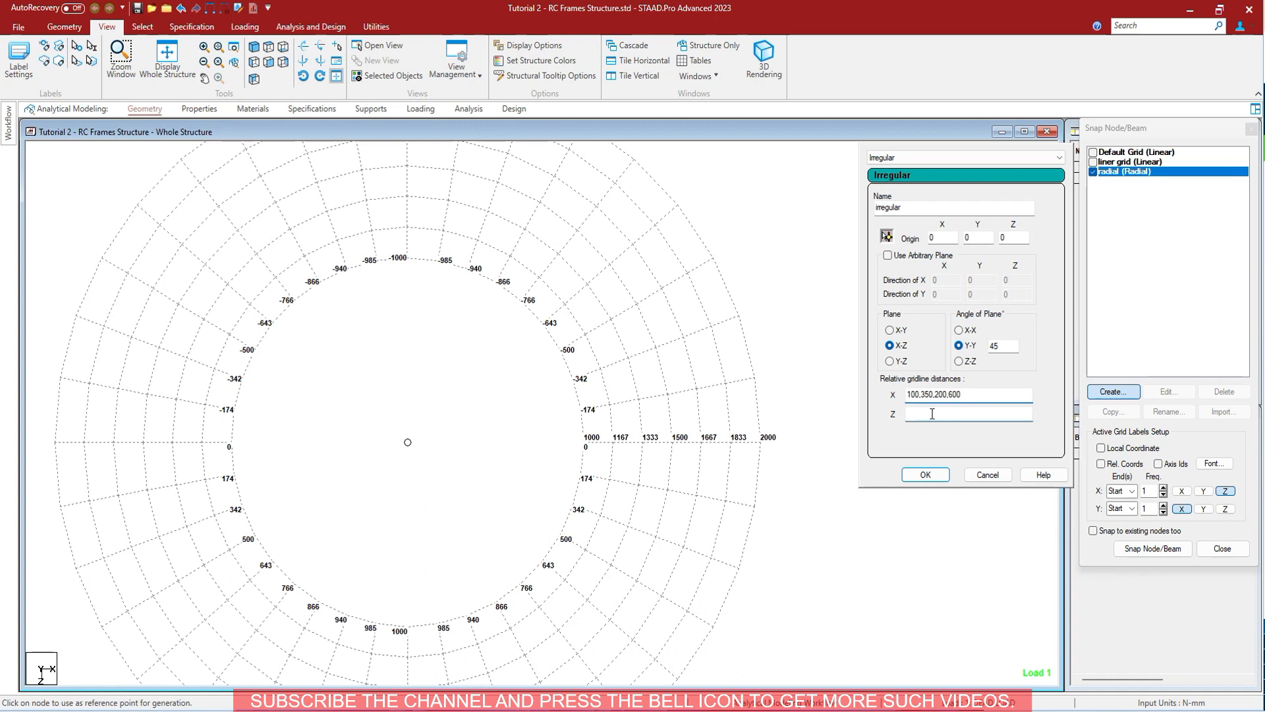
text(100,500,200,750)
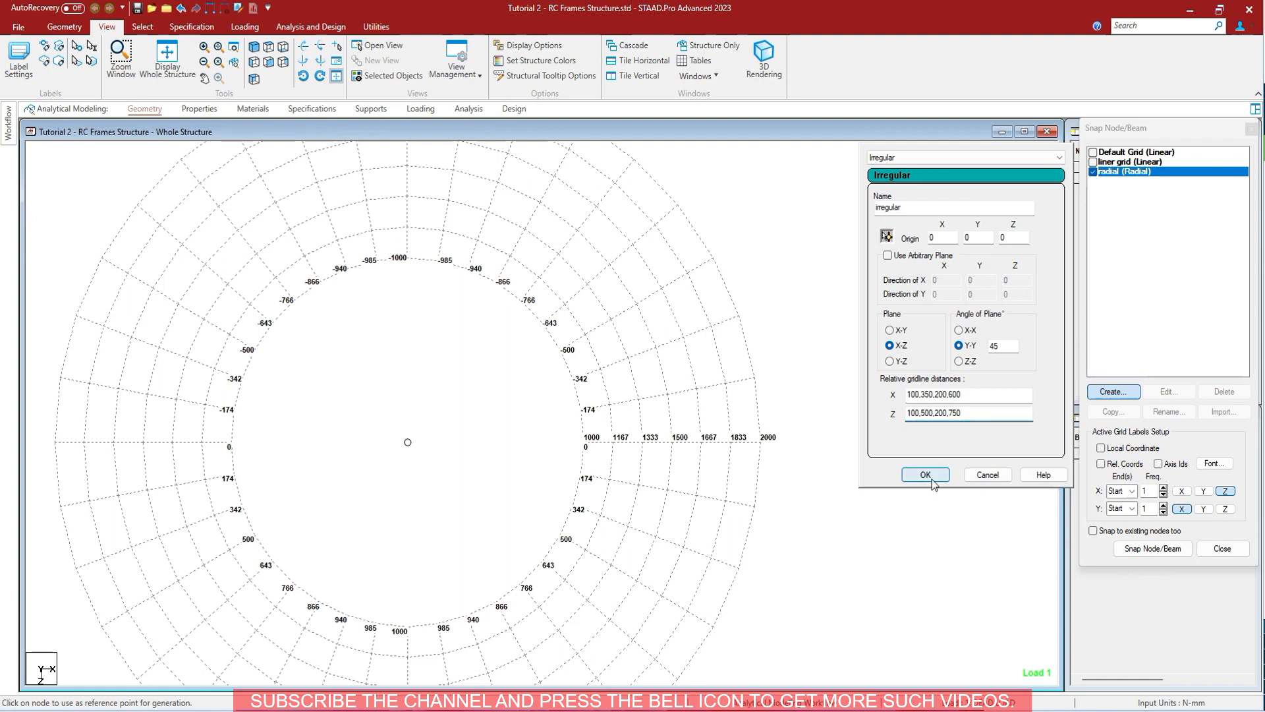
click(925, 475)
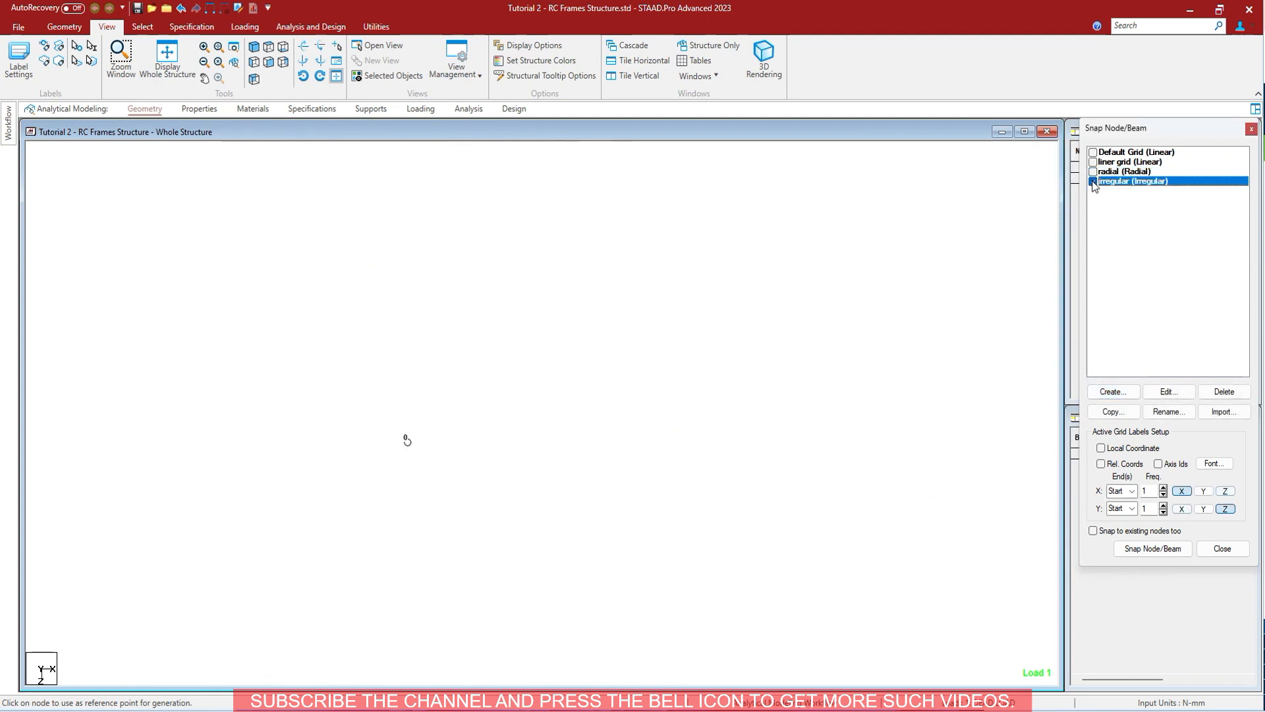
- Activate and edit the irregular grid: angle 0, X spacings 100 200 300, Z 100 500 600
click(1092, 182)
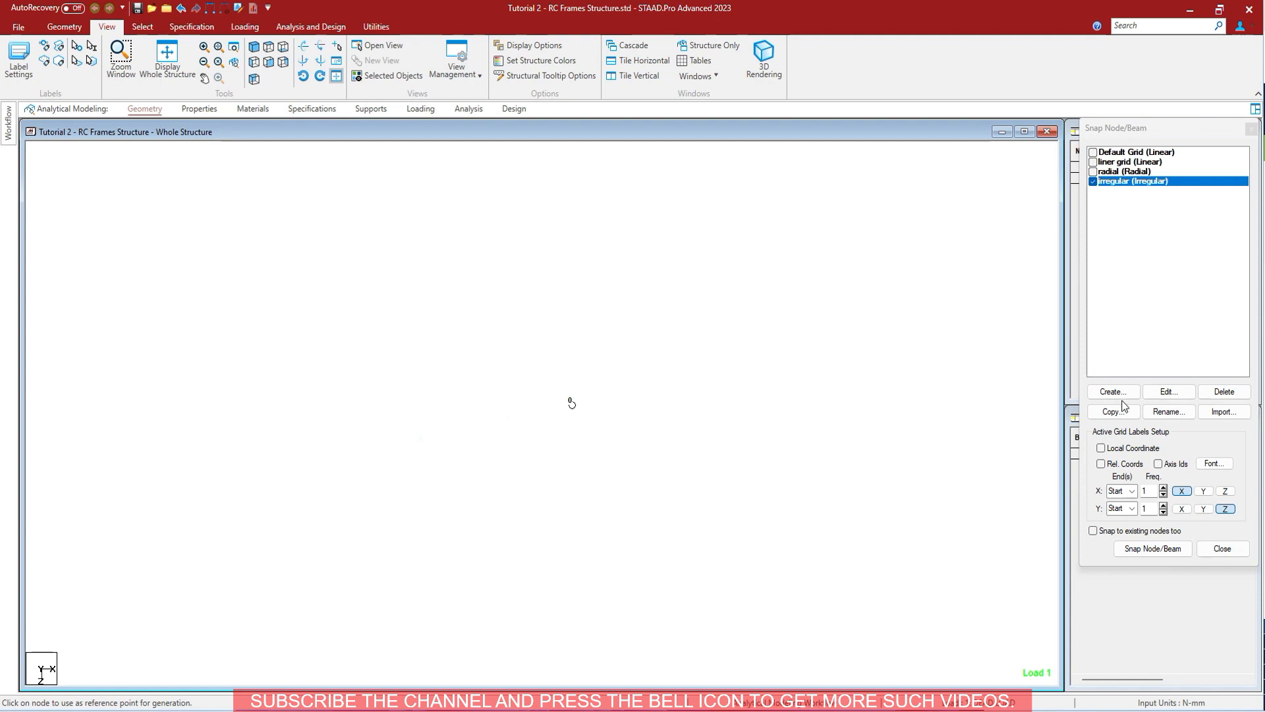
click(1168, 391)
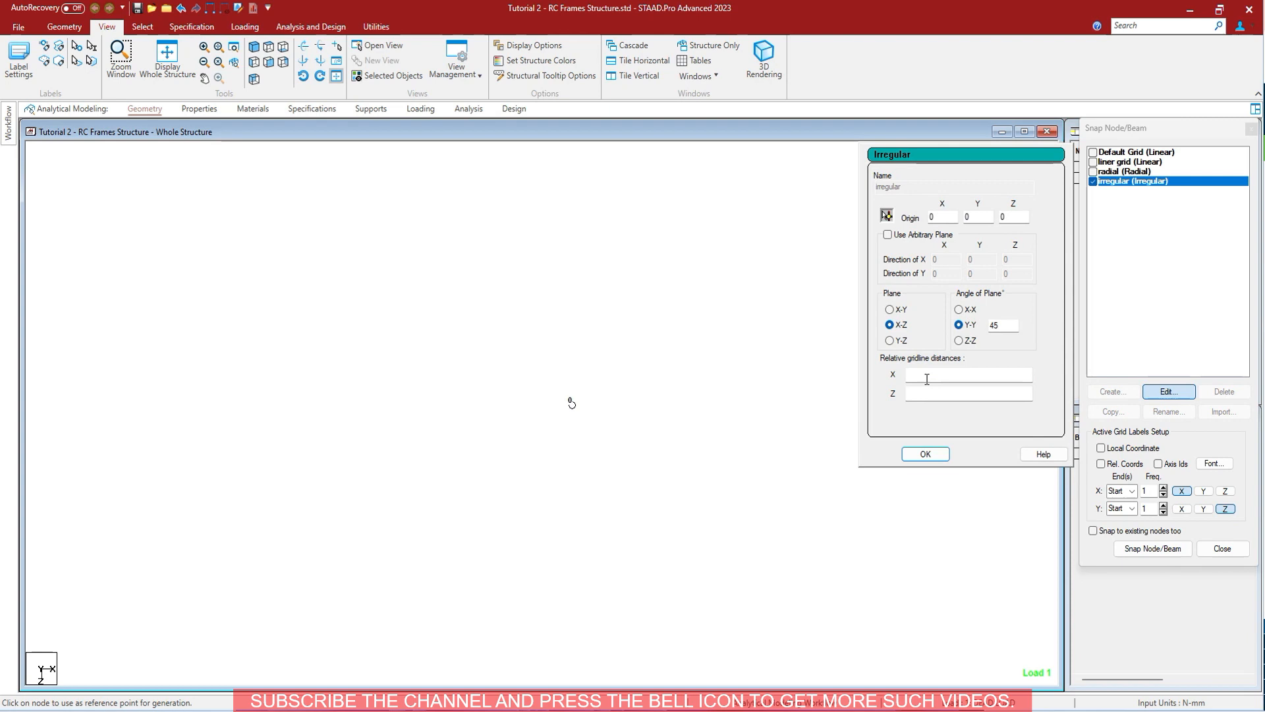
text(100 200 300)
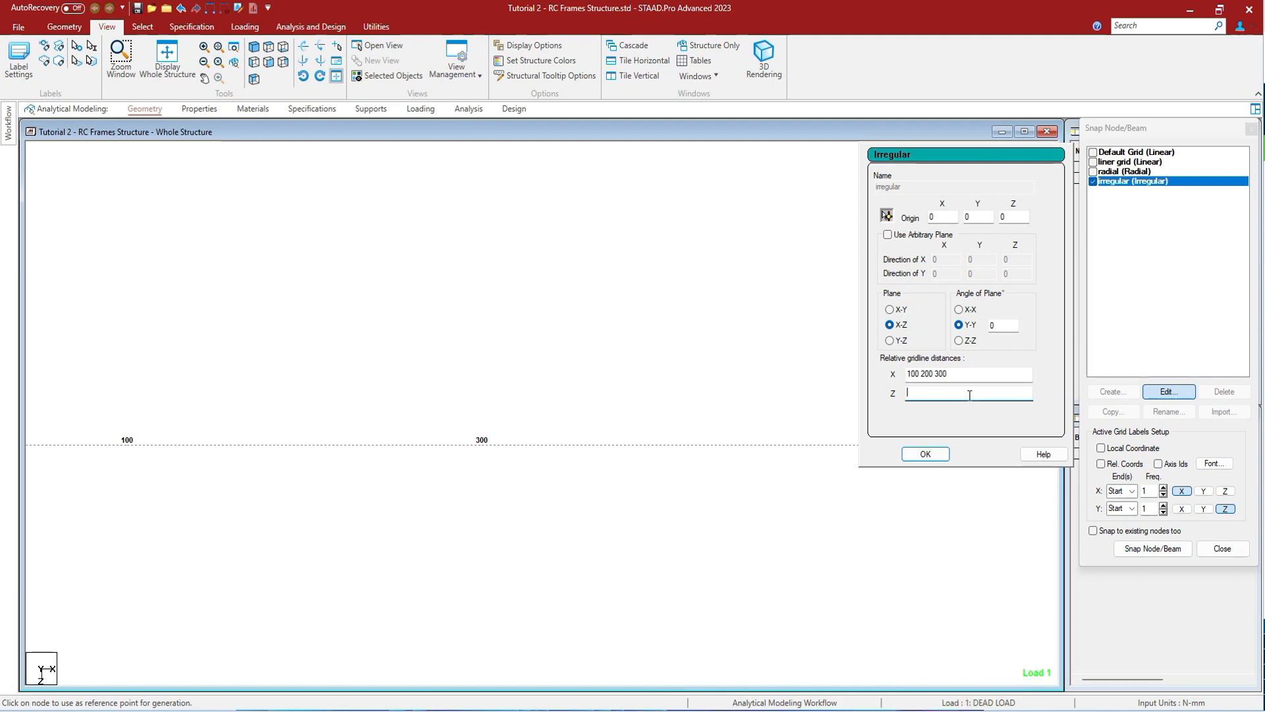
text(100 500 600)
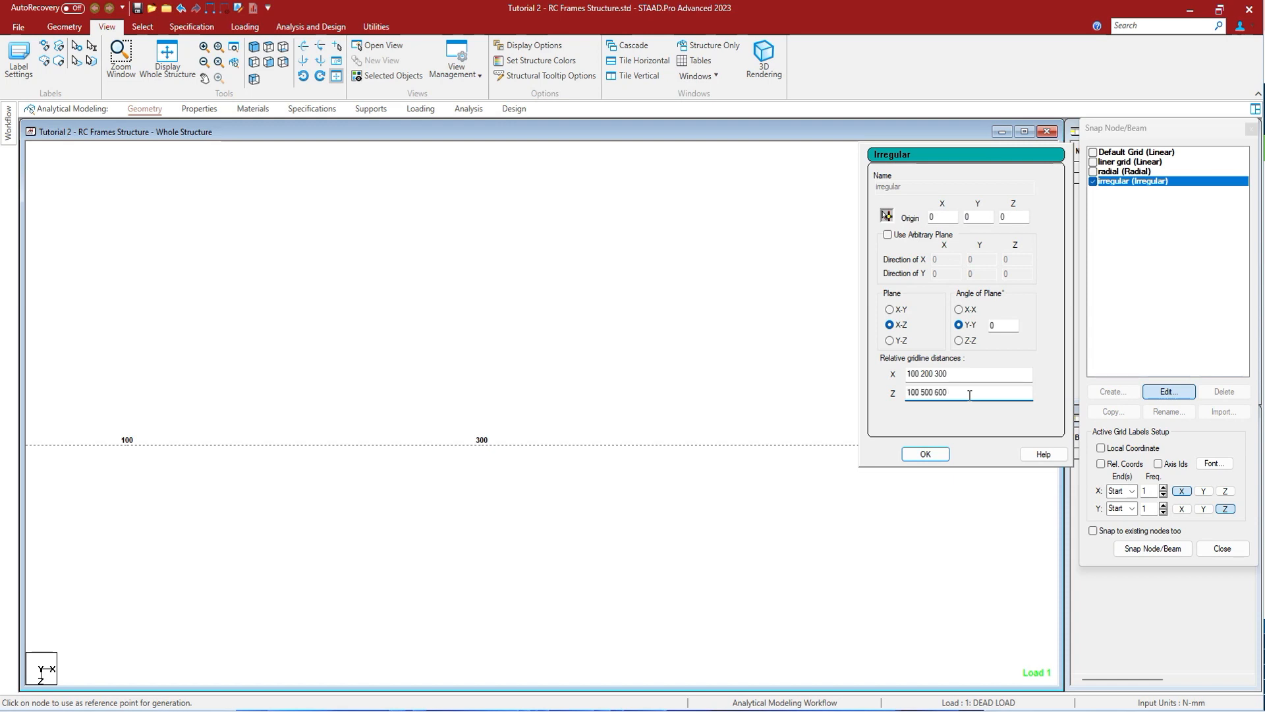
click(926, 454)
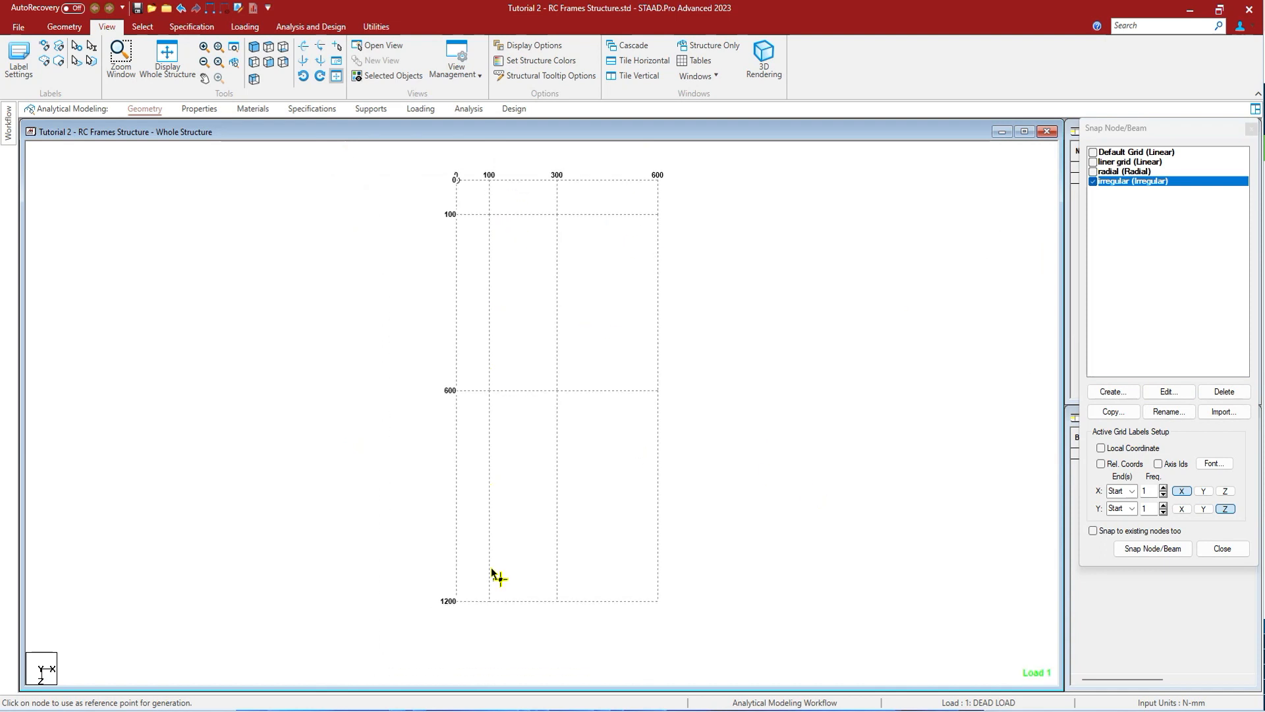
mouse_move(969, 420)
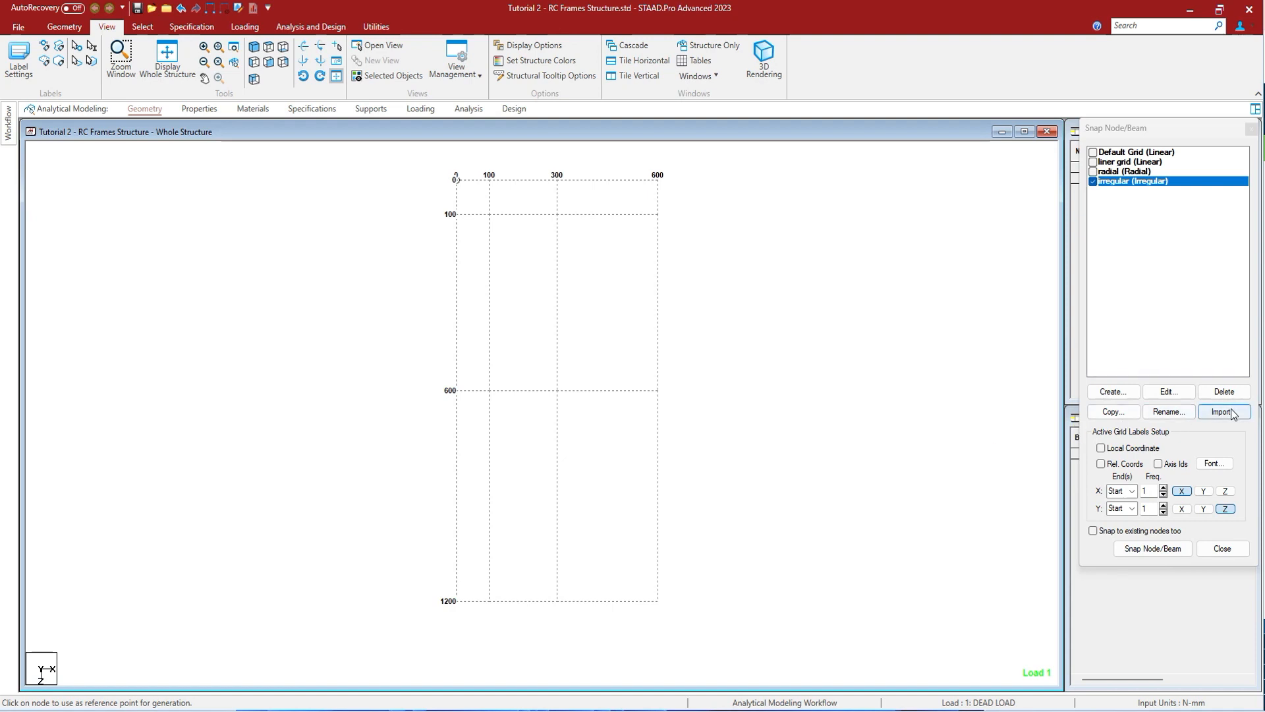
- Begin a grid import, then close the lingering irregular grid settings dialog
click(1224, 412)
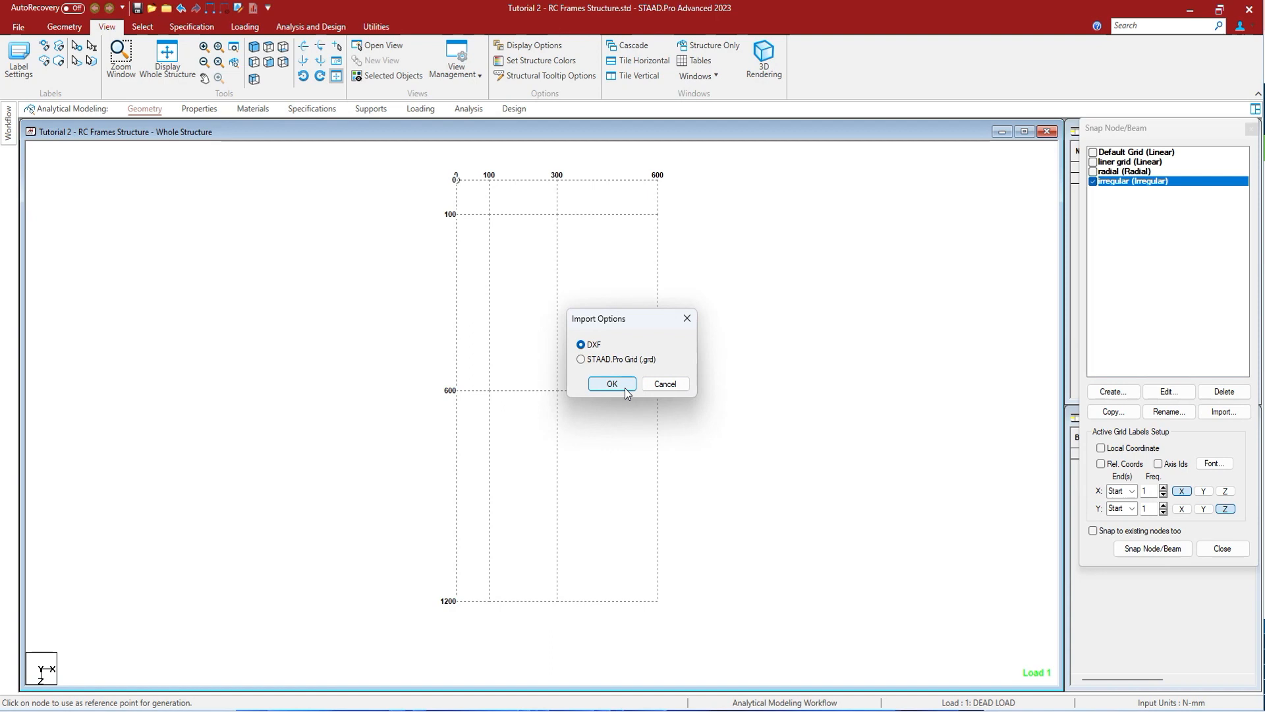
click(613, 383)
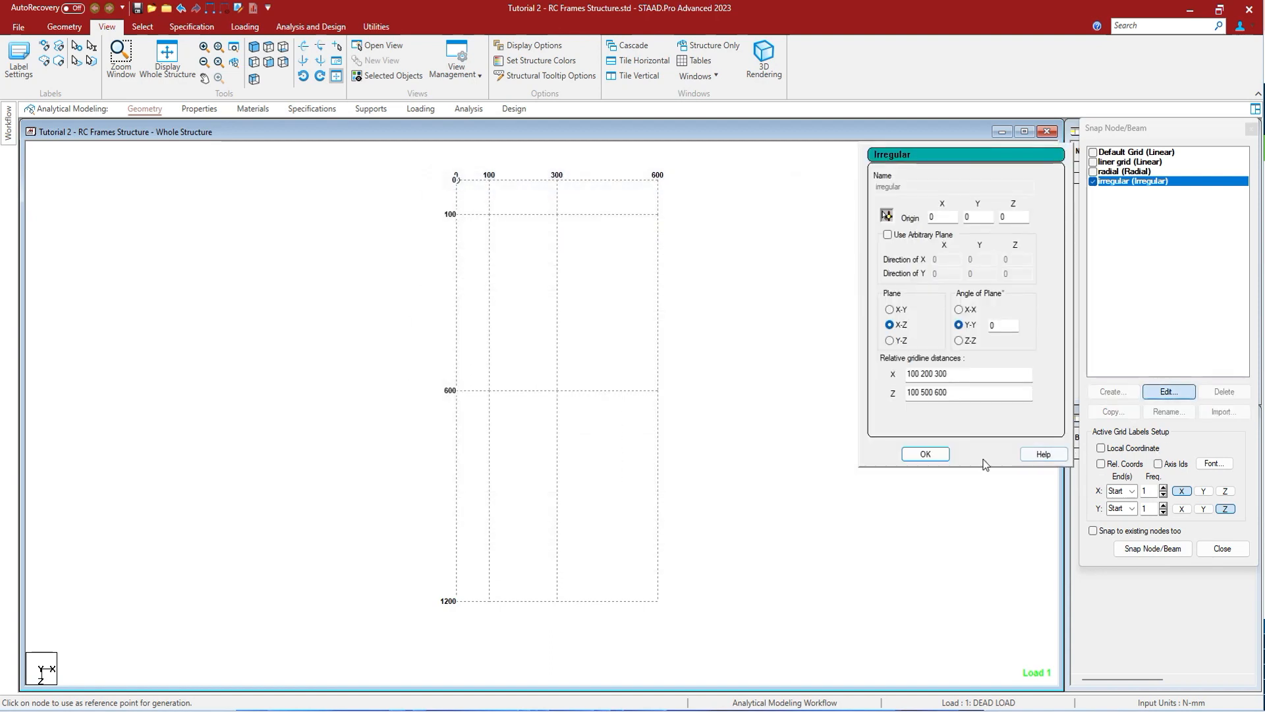
click(925, 454)
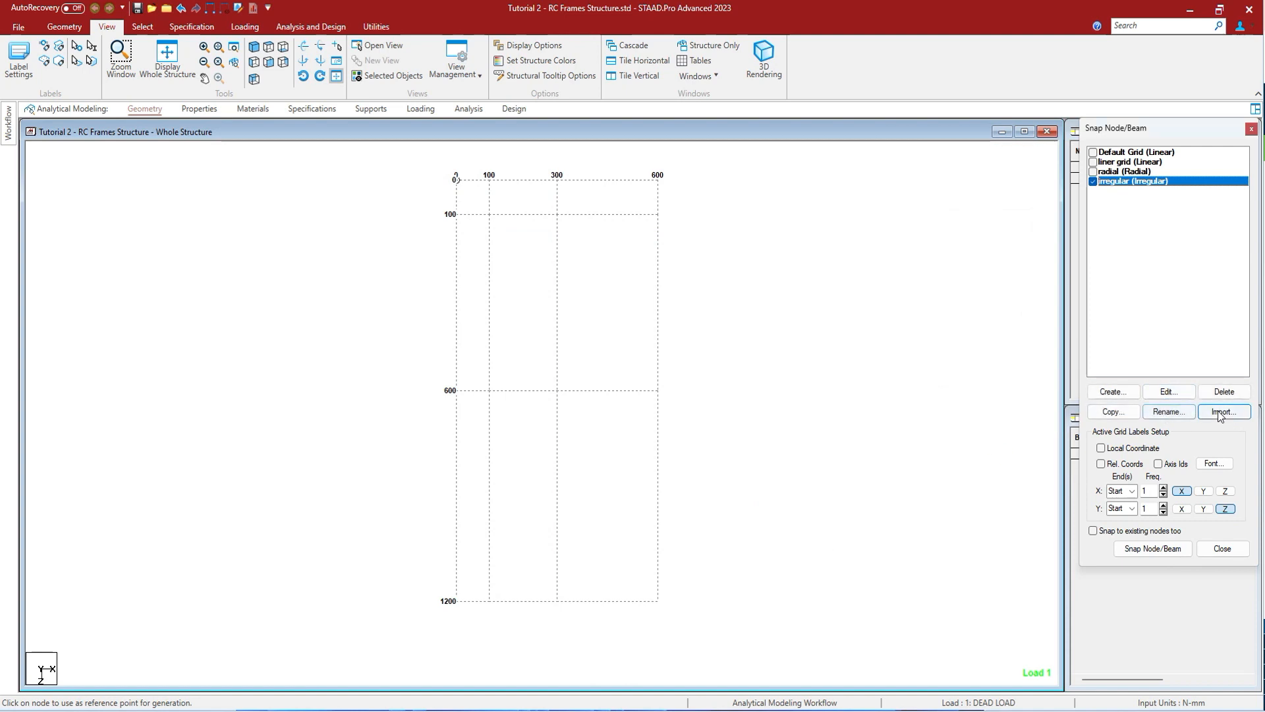
- Import the 24047-DXF FILE_01 drawing as a grid using layer S_BEAM and its length unit
click(1225, 412)
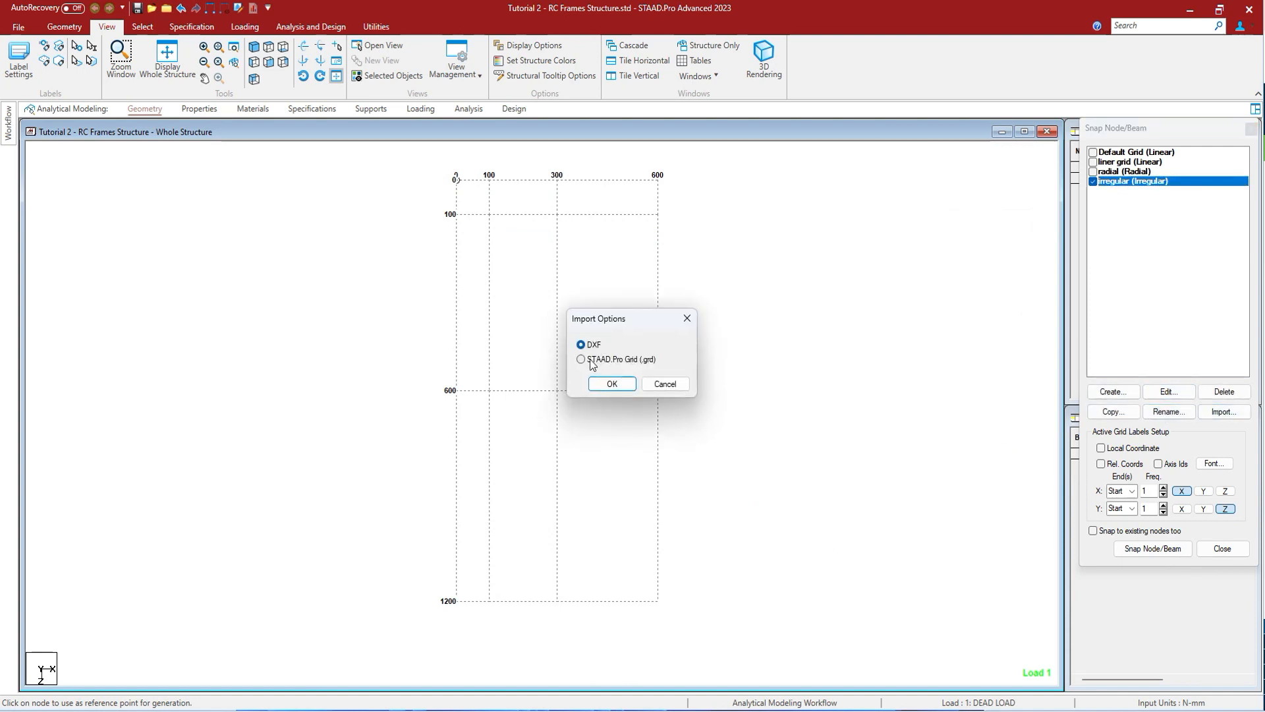
mouse_move(590, 365)
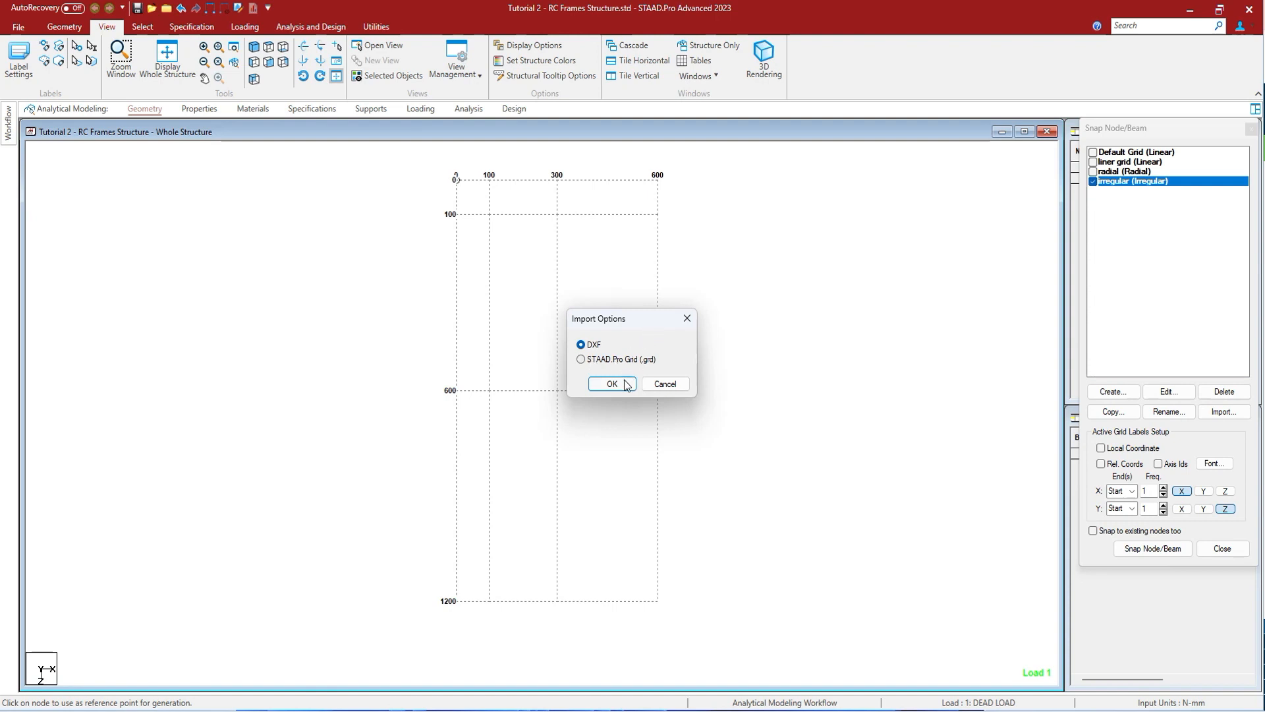
click(612, 384)
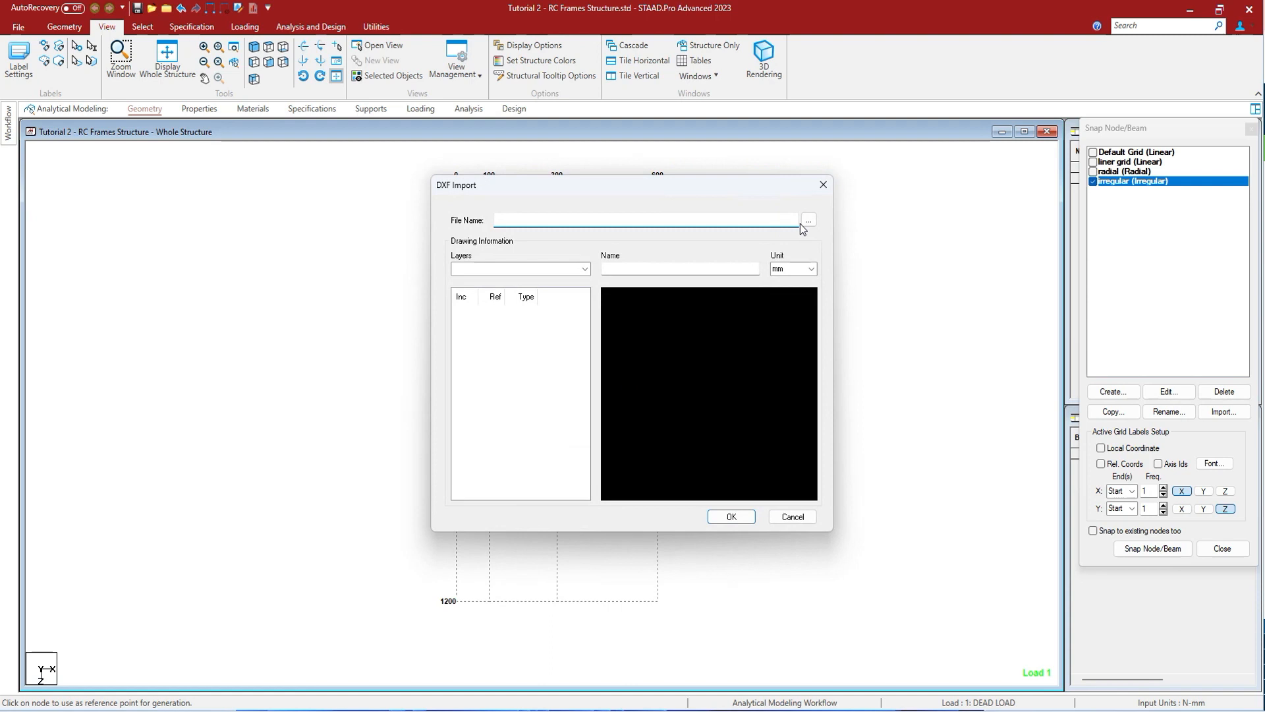
click(807, 220)
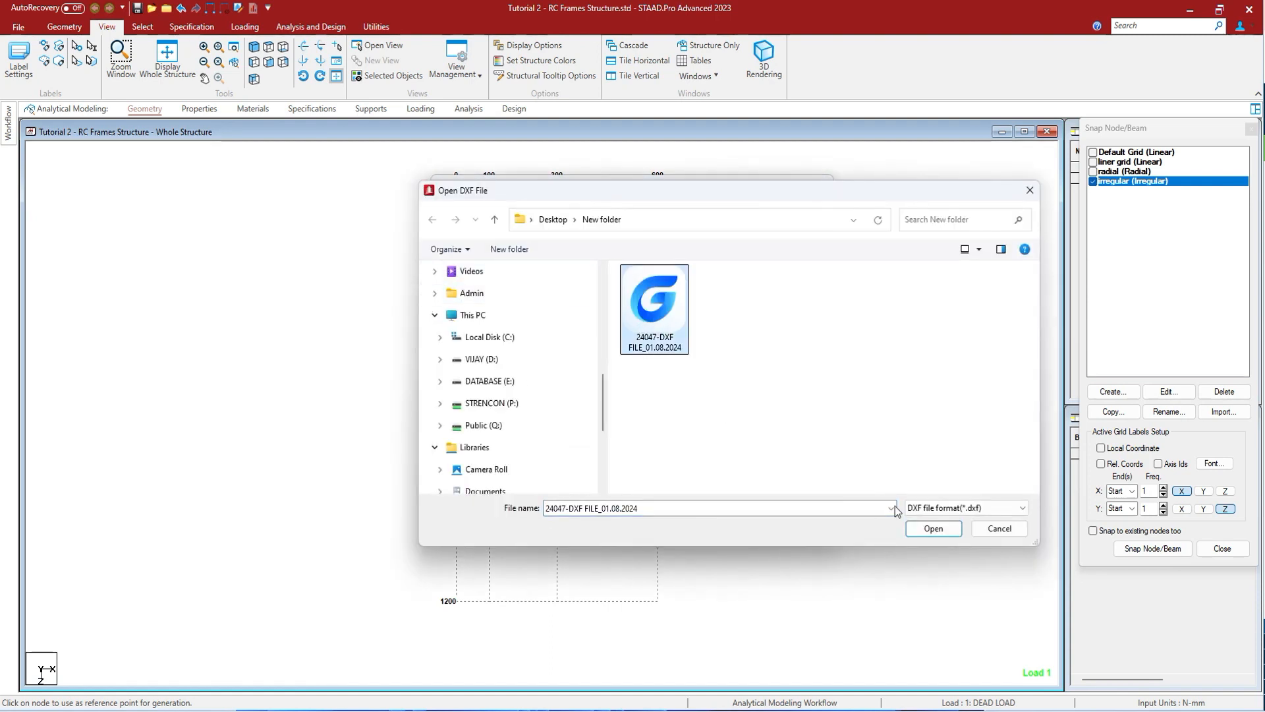
click(933, 528)
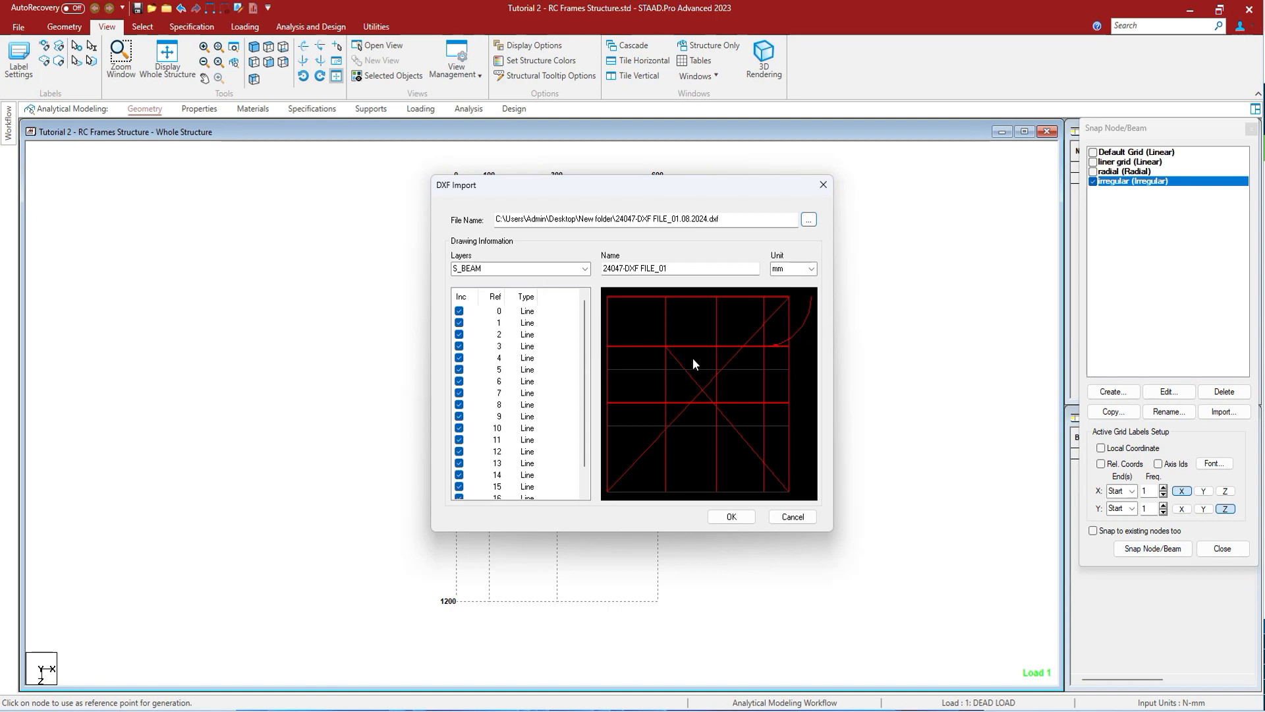
mouse_move(765, 322)
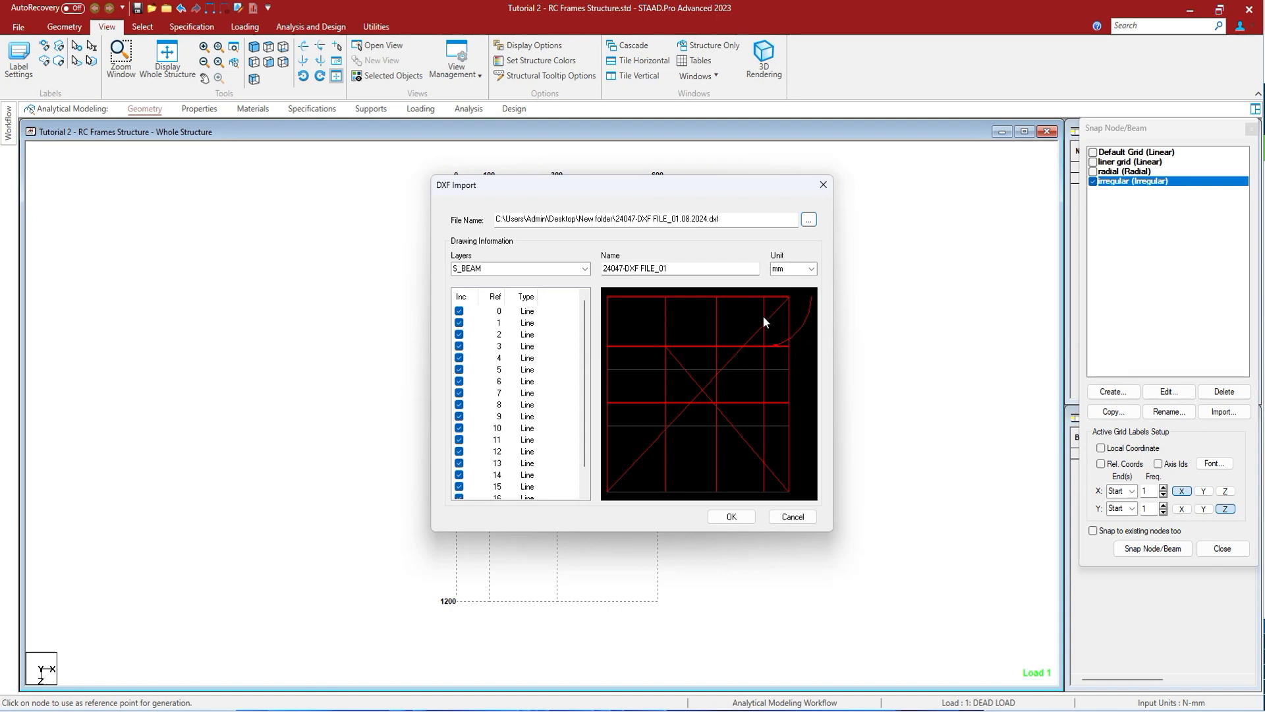
click(585, 269)
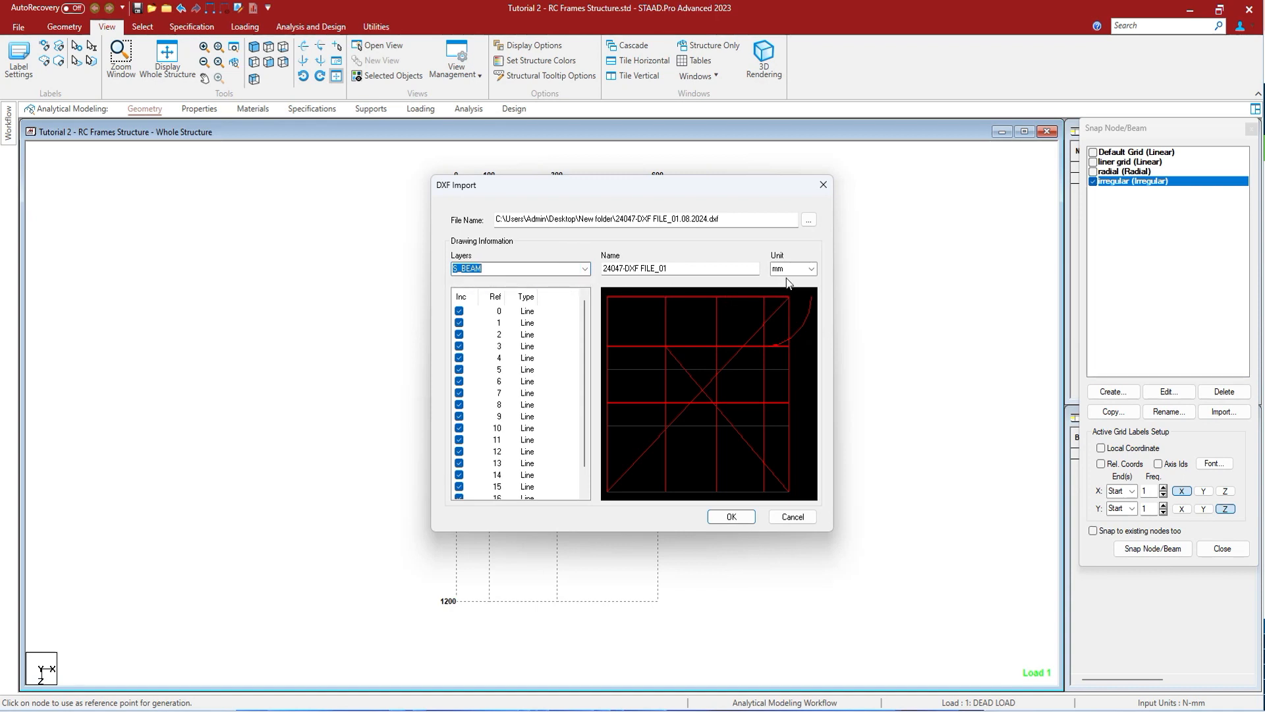
click(809, 268)
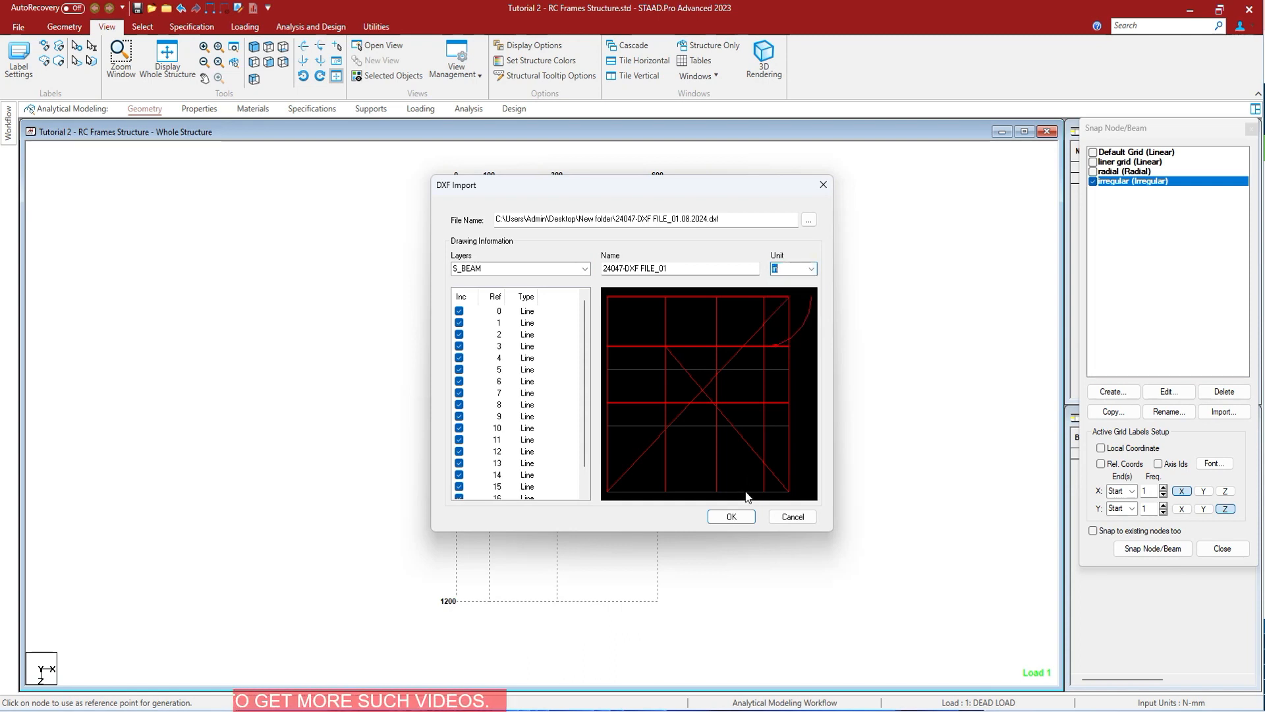
click(731, 517)
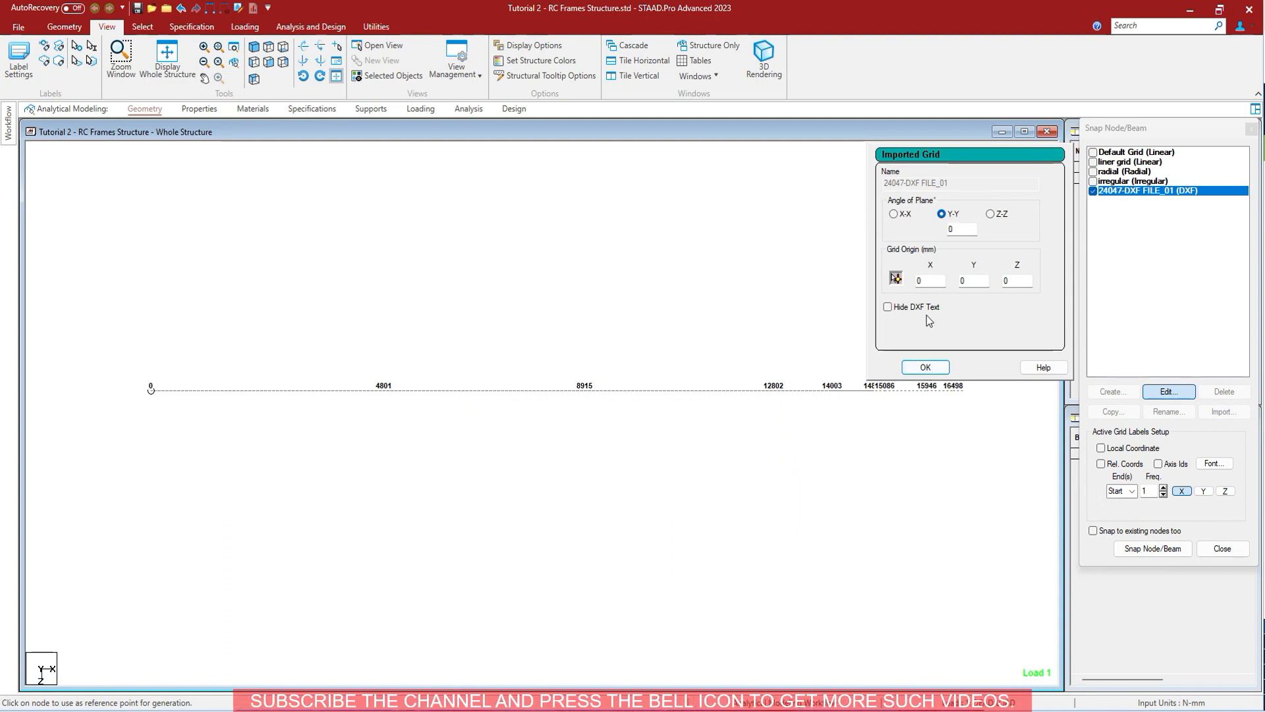
- Accept the imported grid's plane and origin, then show the 24047-DXF FILE_01 grid in Front View
click(925, 367)
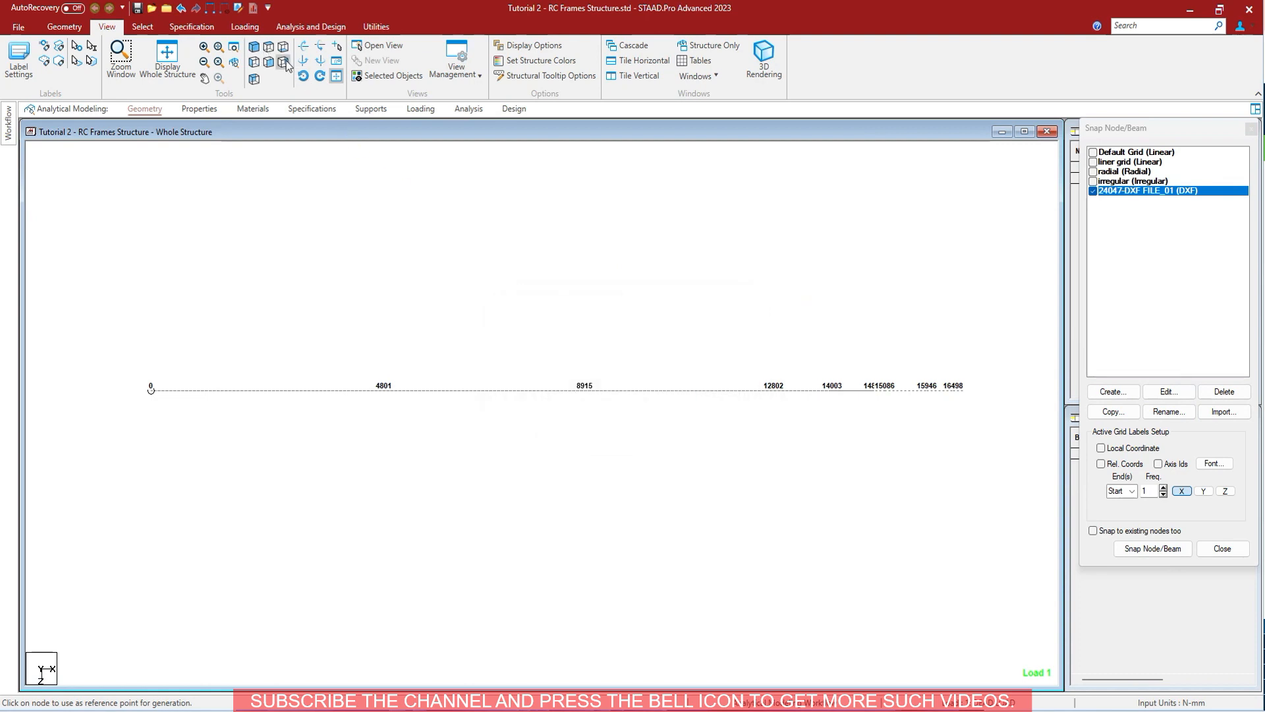
click(1092, 191)
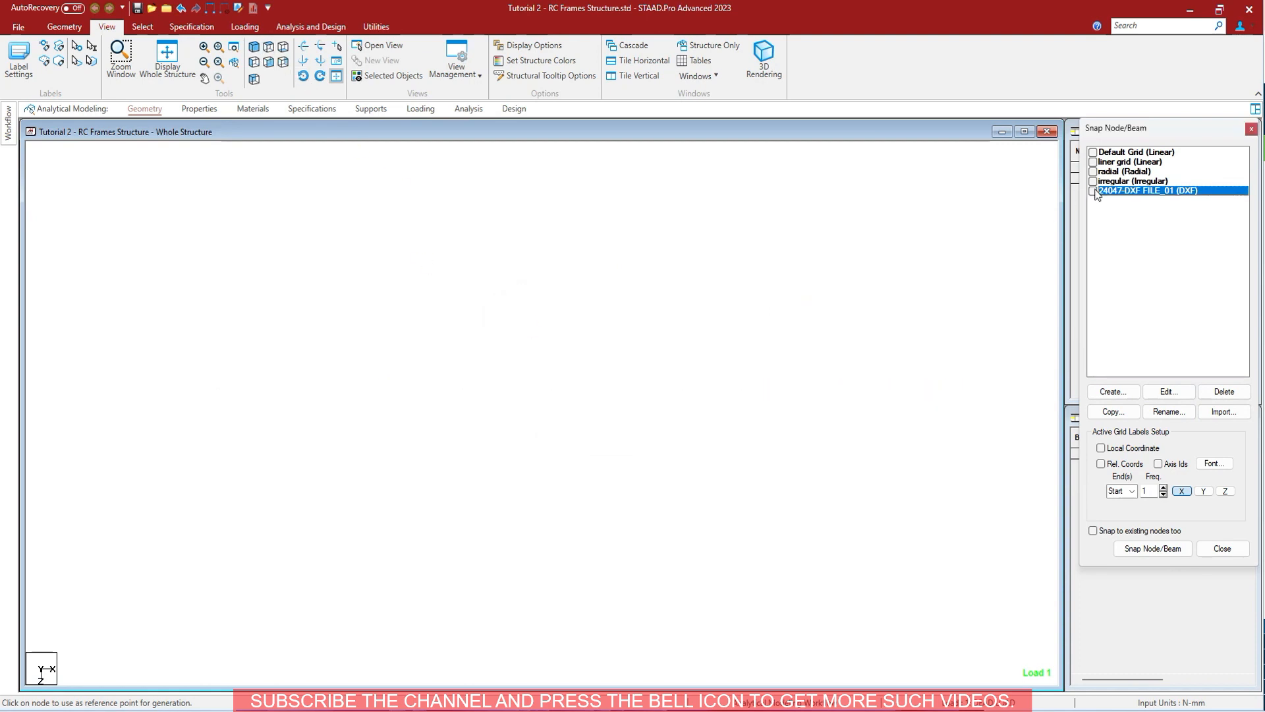
click(1093, 191)
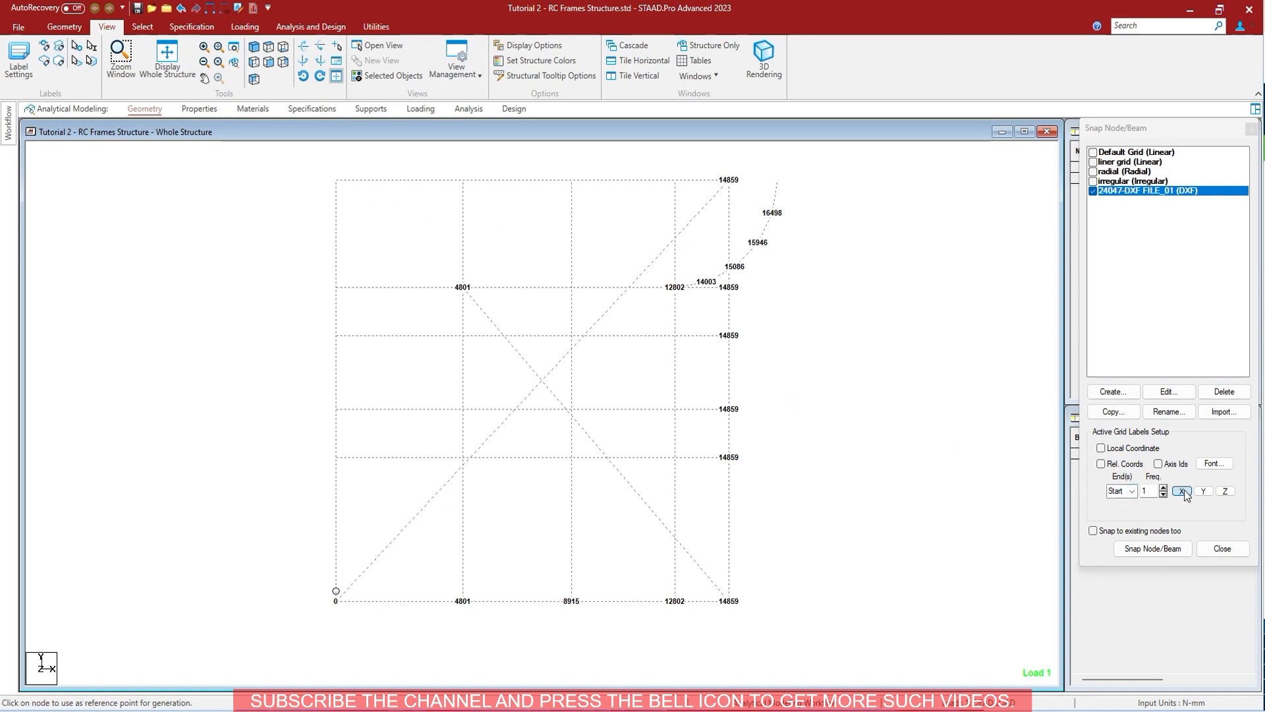
- Label gridlines with X and Y coordinates, draw the five-beam chain, and finish snapping
click(1235, 492)
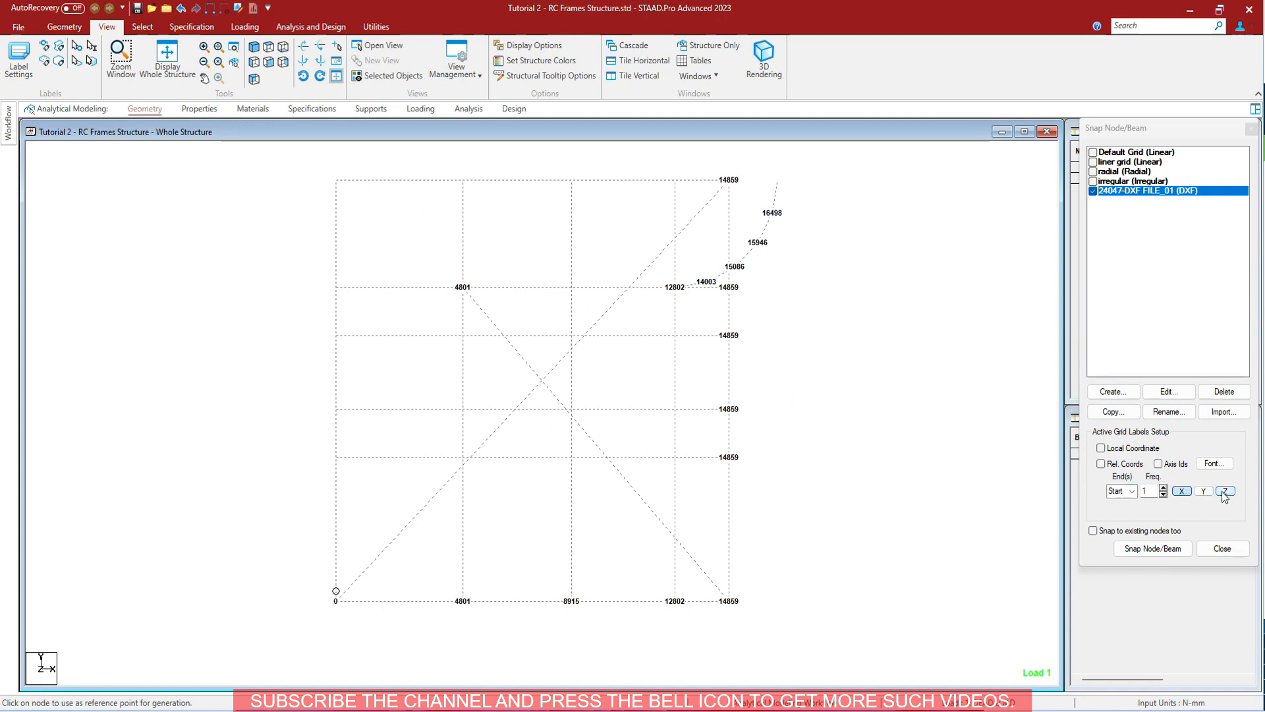
click(1203, 491)
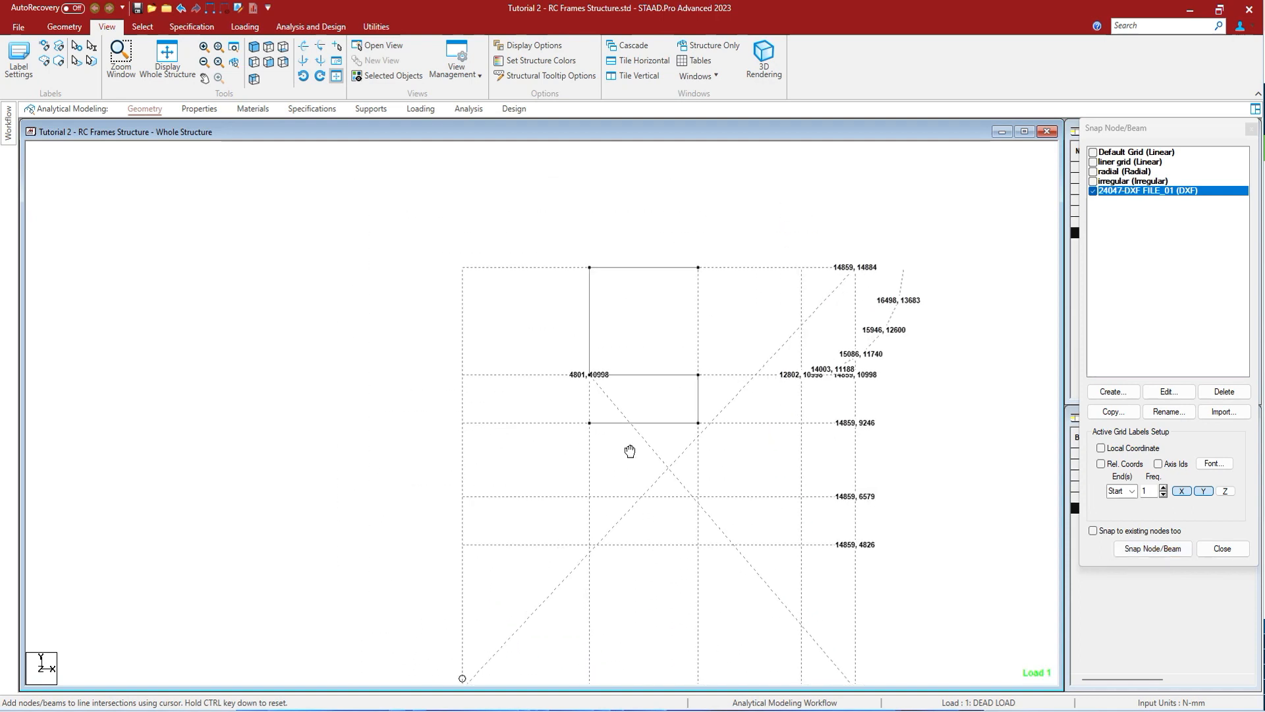
click(1089, 191)
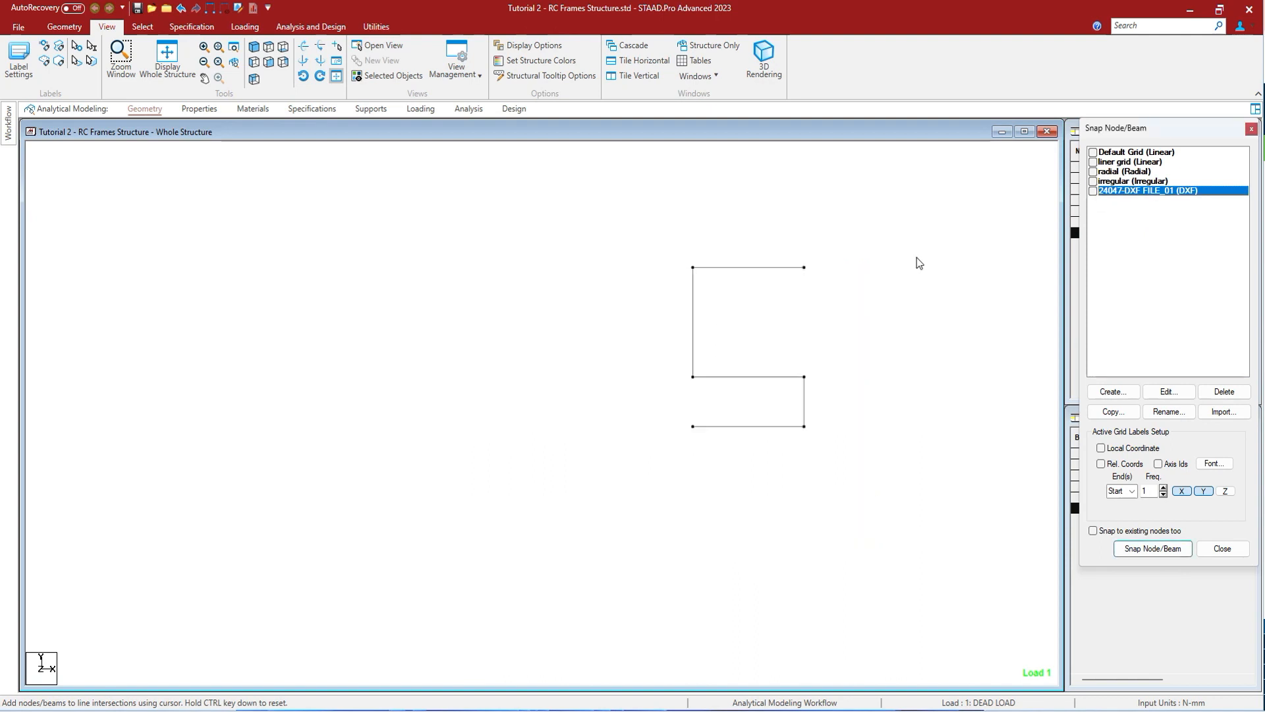